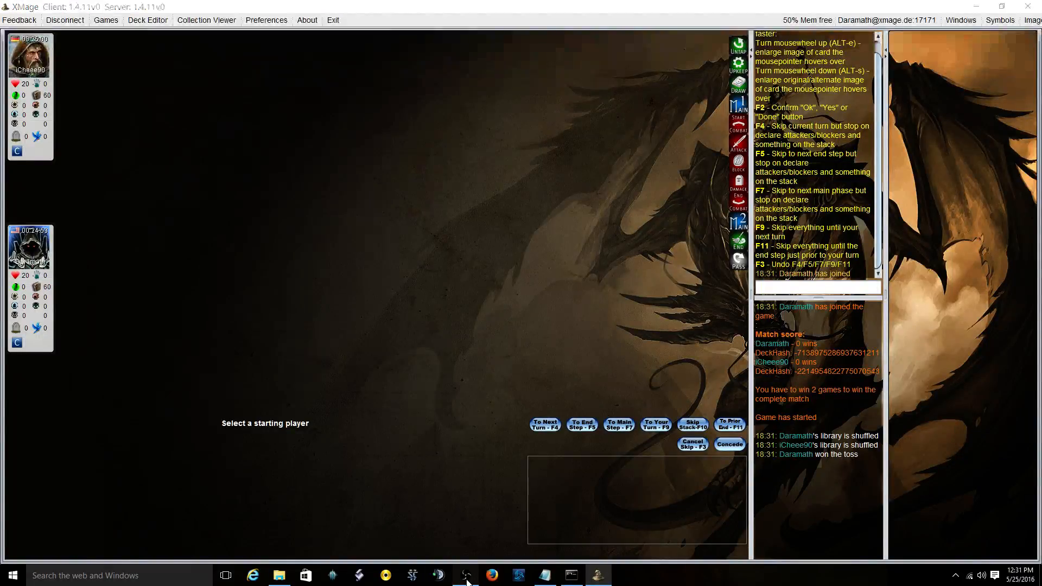
Step: Choose to take the first turn and keep the seven-card hand without a mulligan
click(465, 576)
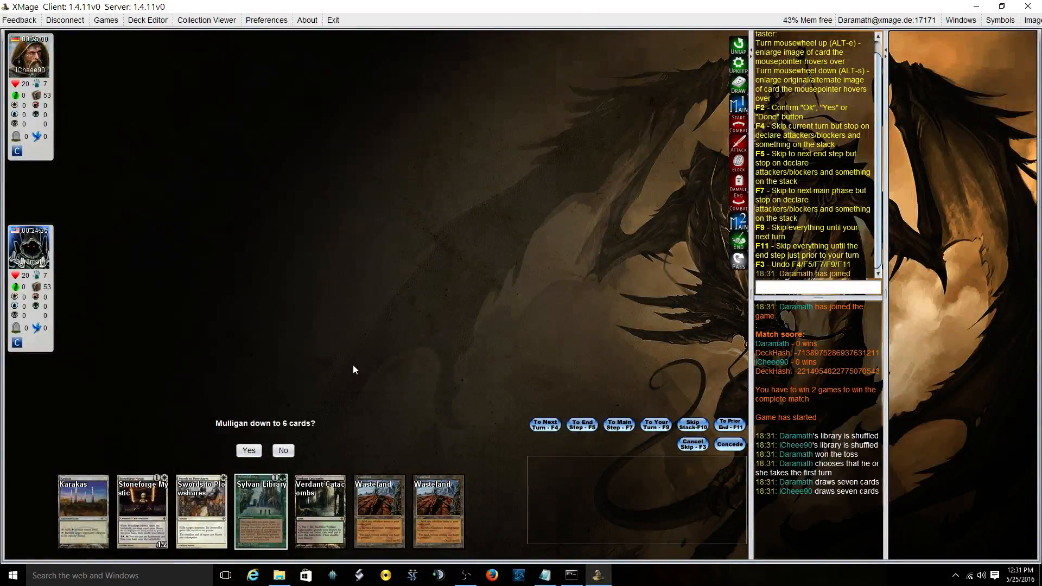
mouse_move(282, 429)
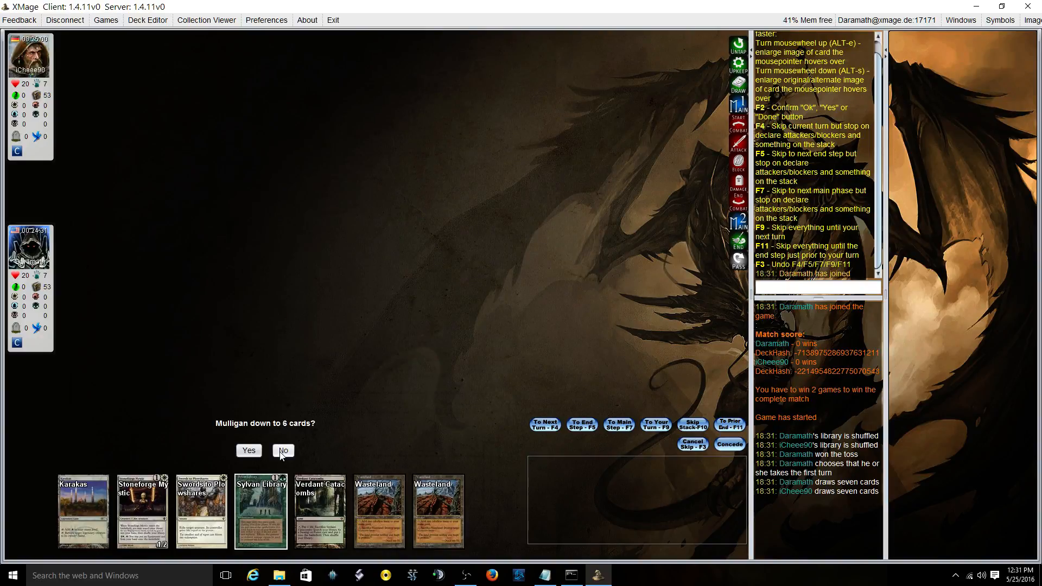
click(283, 451)
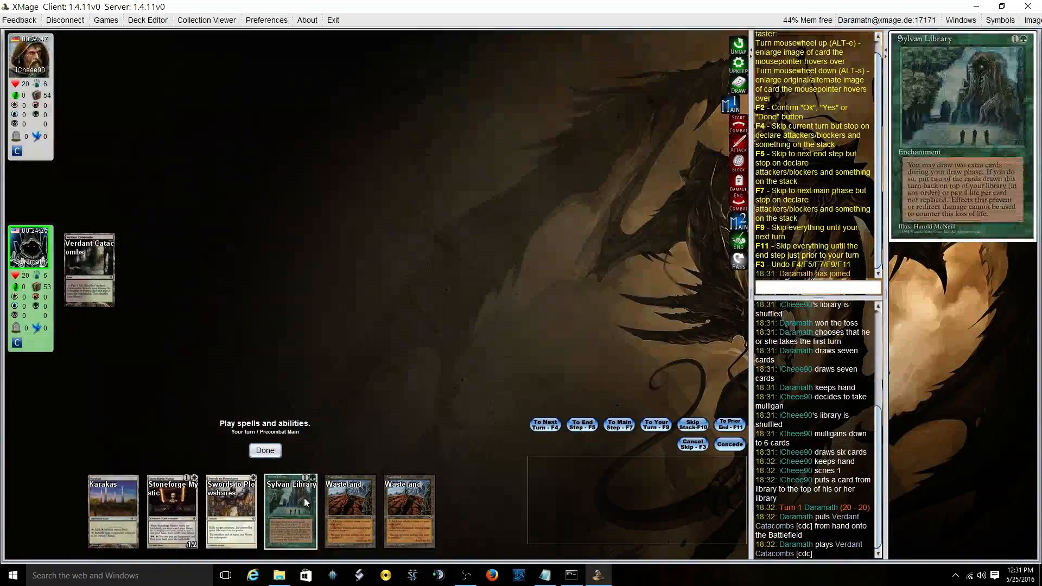
Step: Sacrifice Verdant Catacombs for a Bayou, then play Karakas and cast Sylvan Library
click(265, 450)
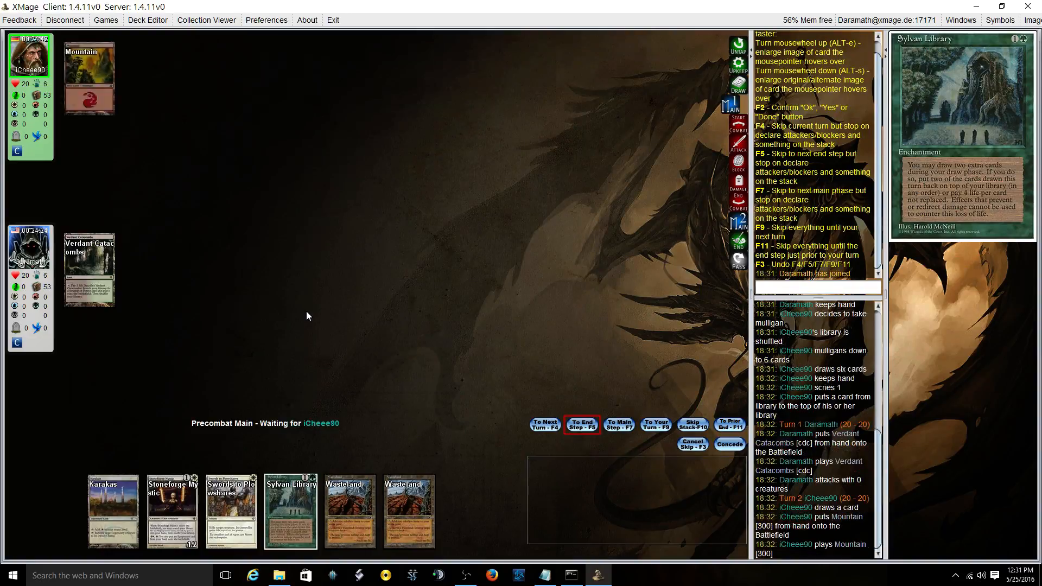
click(581, 424)
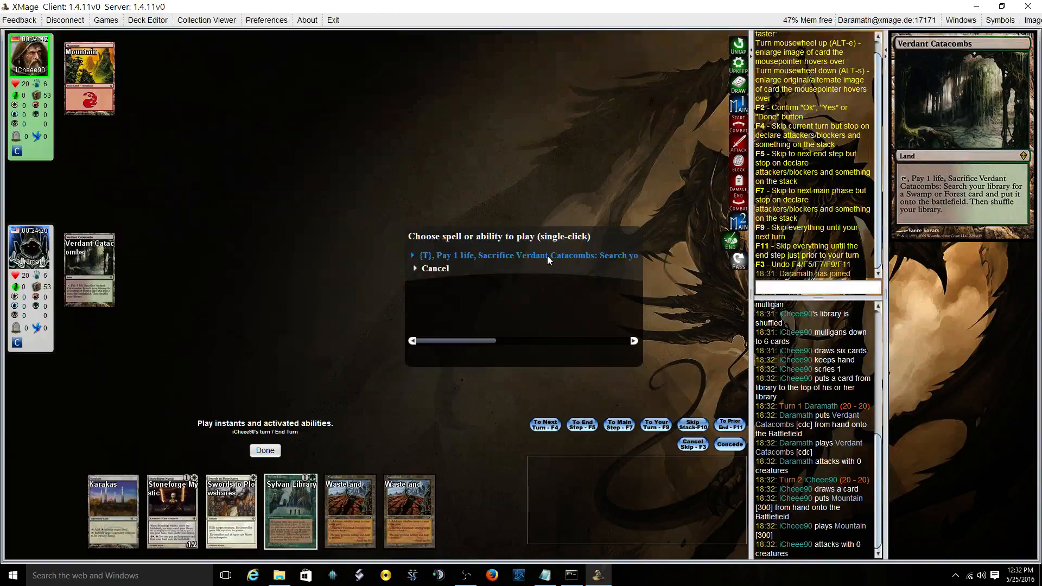
click(529, 256)
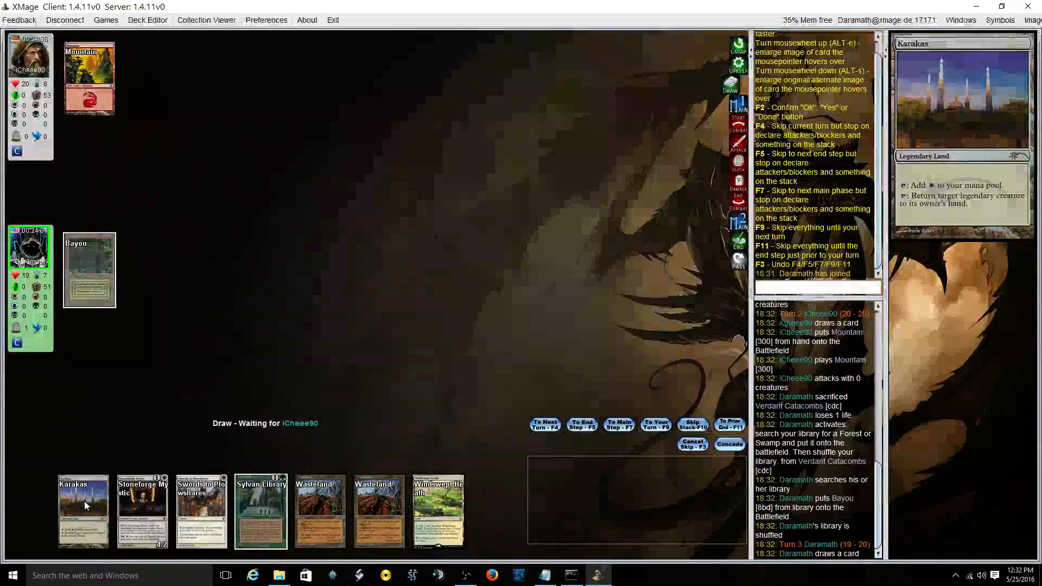
mouse_move(82, 512)
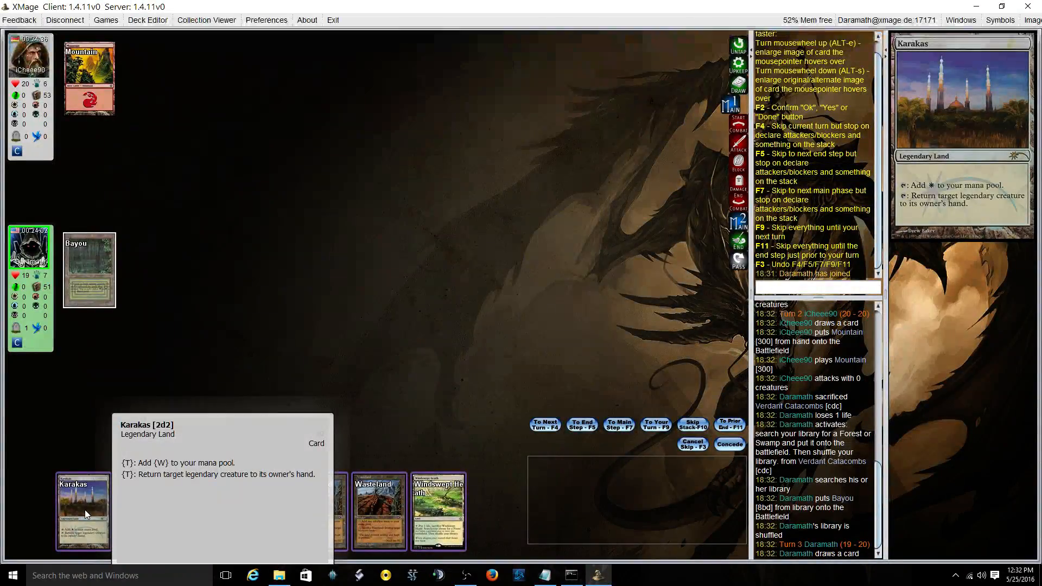
click(83, 510)
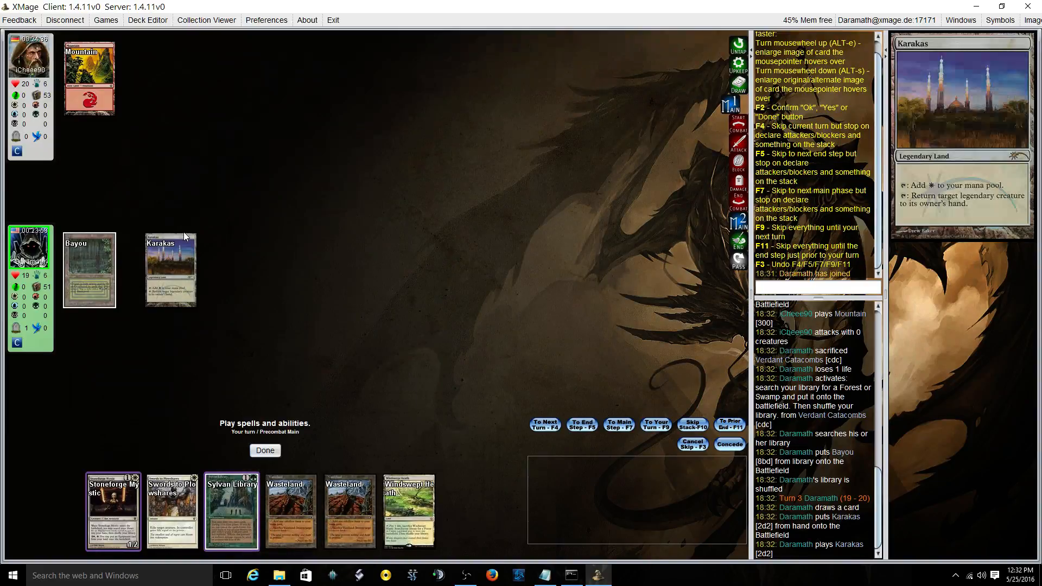
click(230, 510)
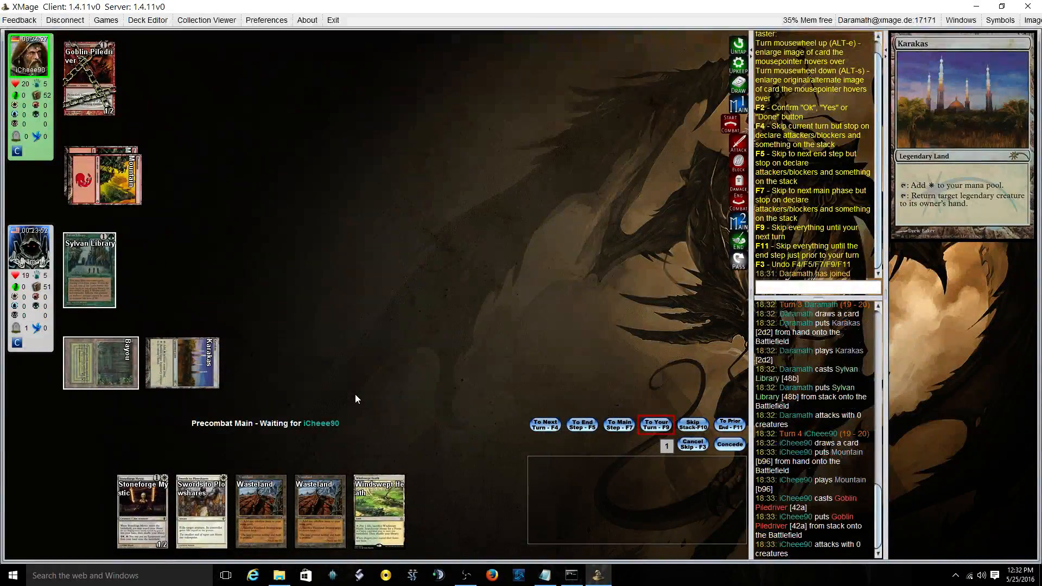
Step: Draw two extra off Sylvan Library, pay 4 life for Lingering Souls, return Dark Confidant on top
click(656, 425)
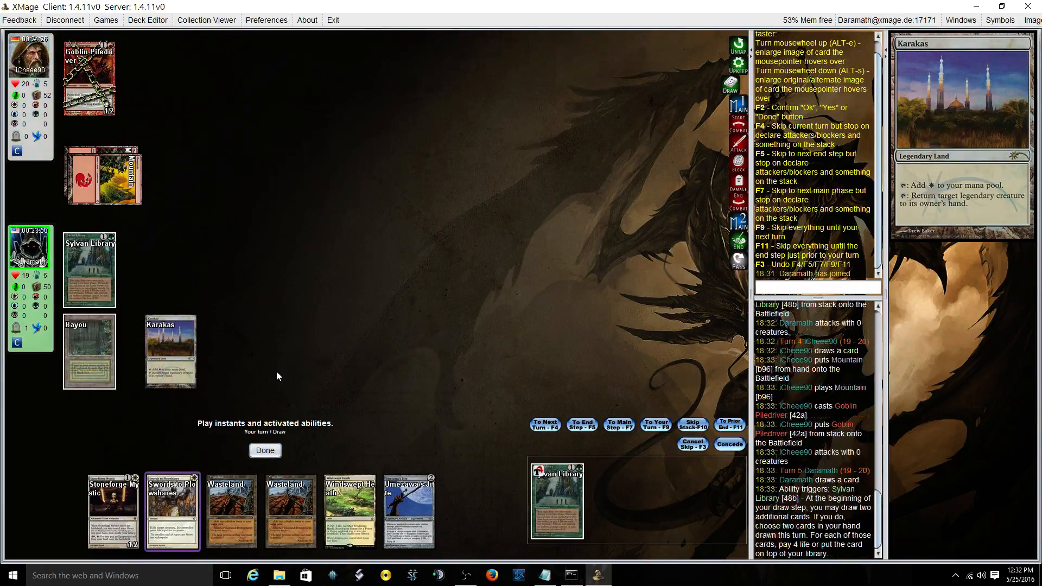
click(265, 450)
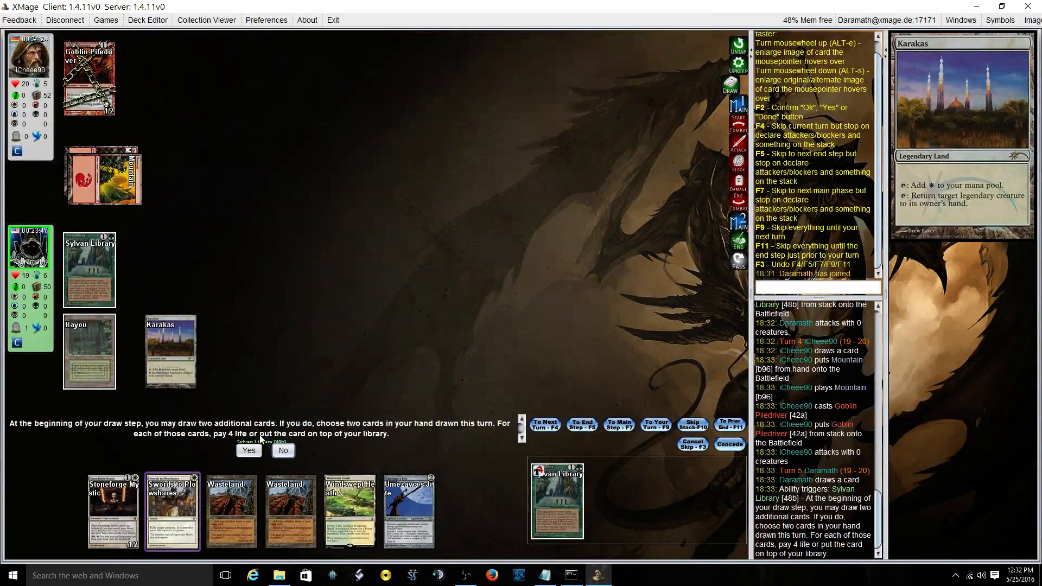
click(248, 451)
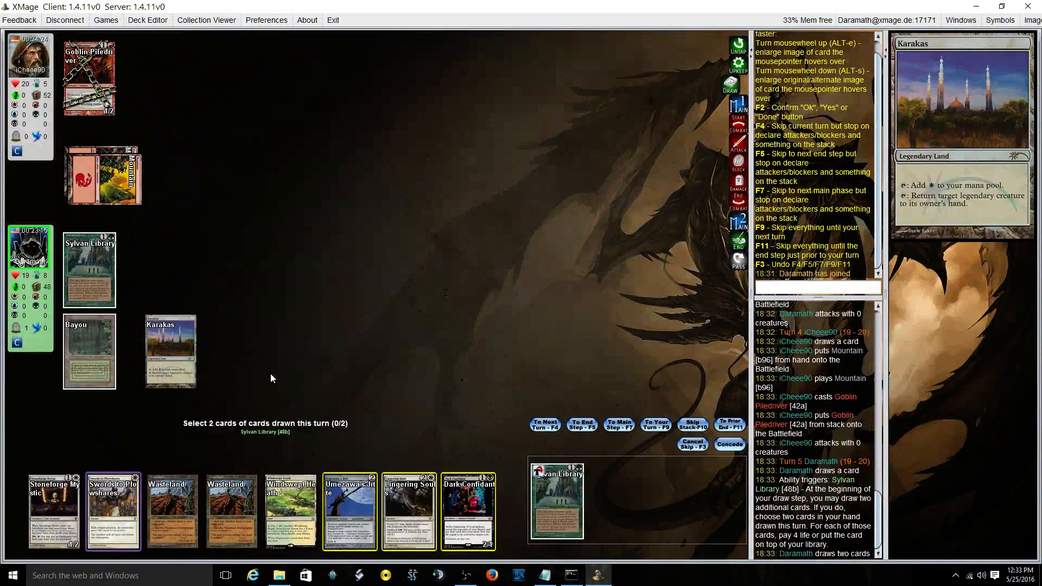
mouse_move(113, 510)
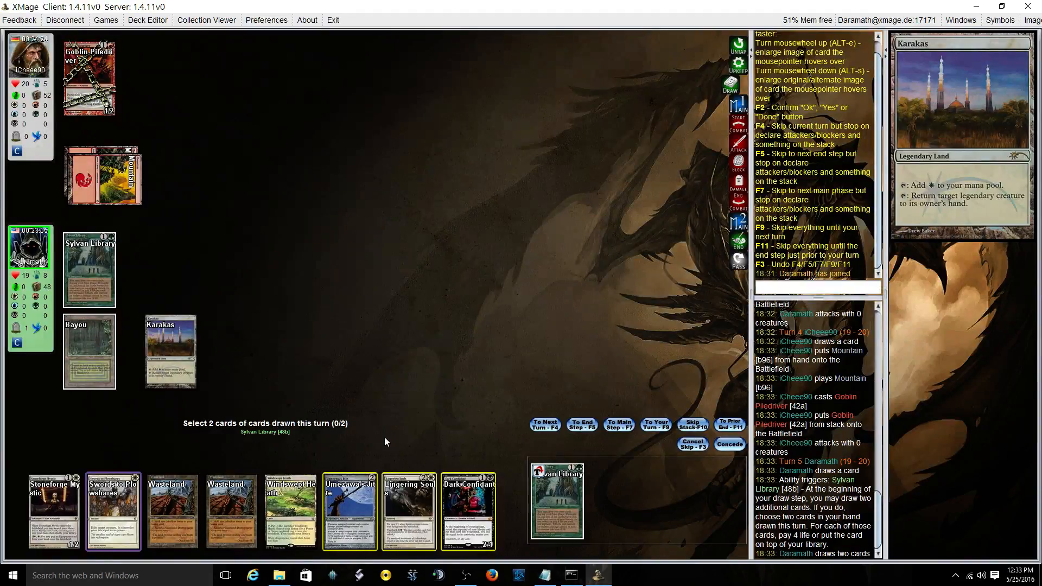
mouse_move(409, 510)
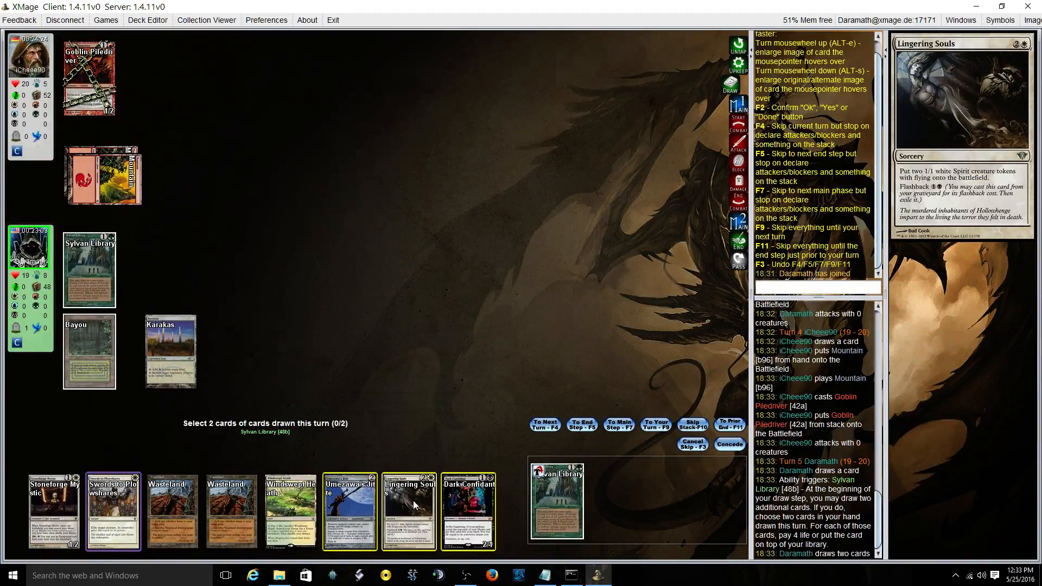
click(468, 511)
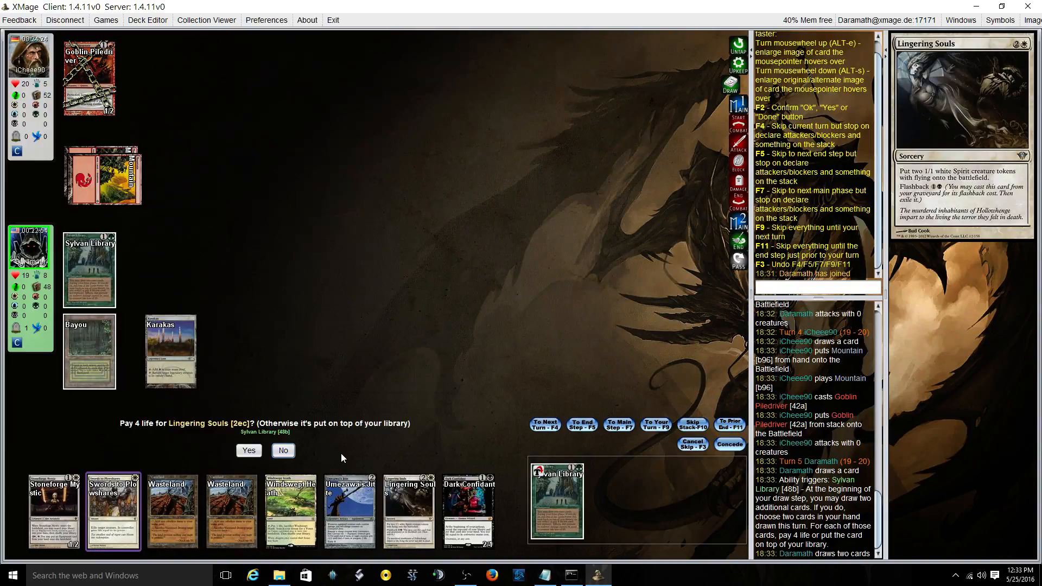
click(282, 451)
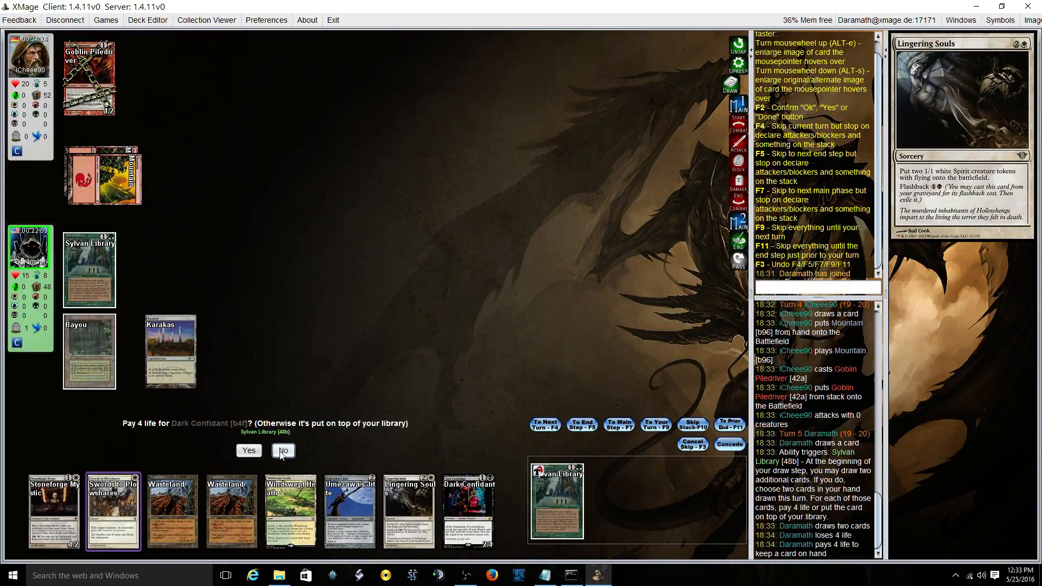
click(283, 449)
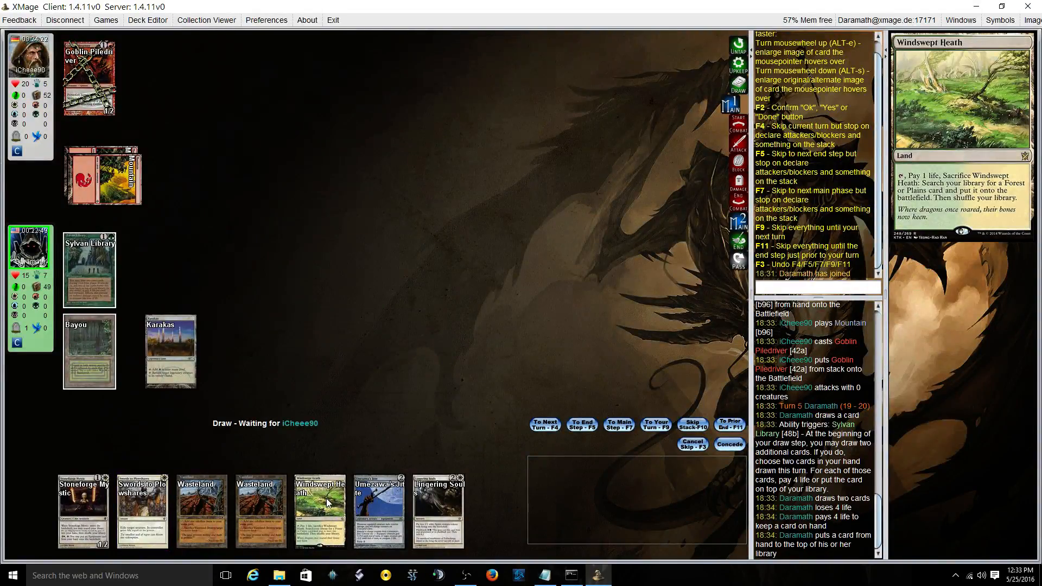
Step: Play Windswept Heath, cast Stoneforge Mystic and fetch Batterskull into hand
click(319, 511)
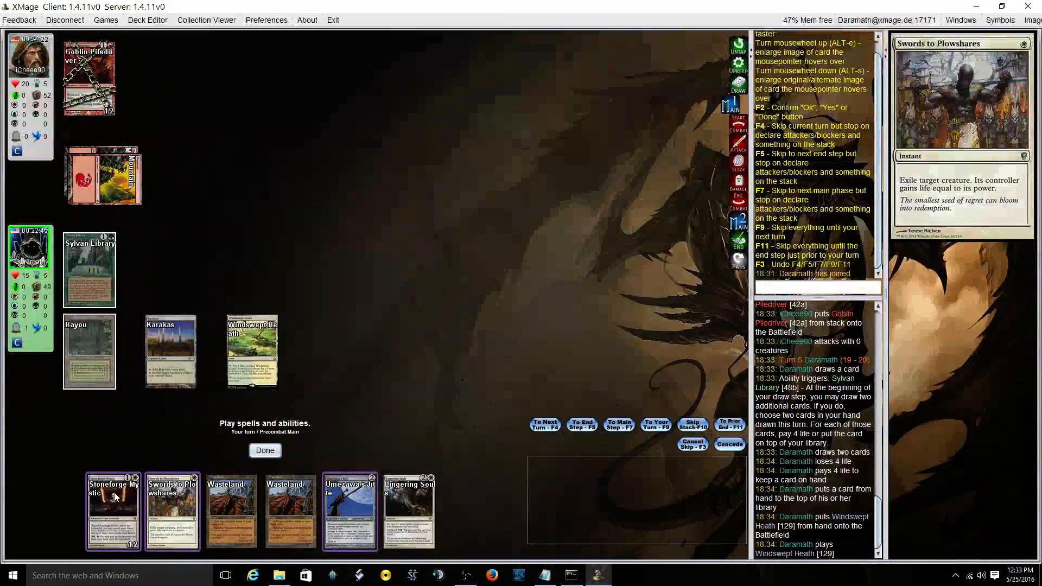
click(111, 511)
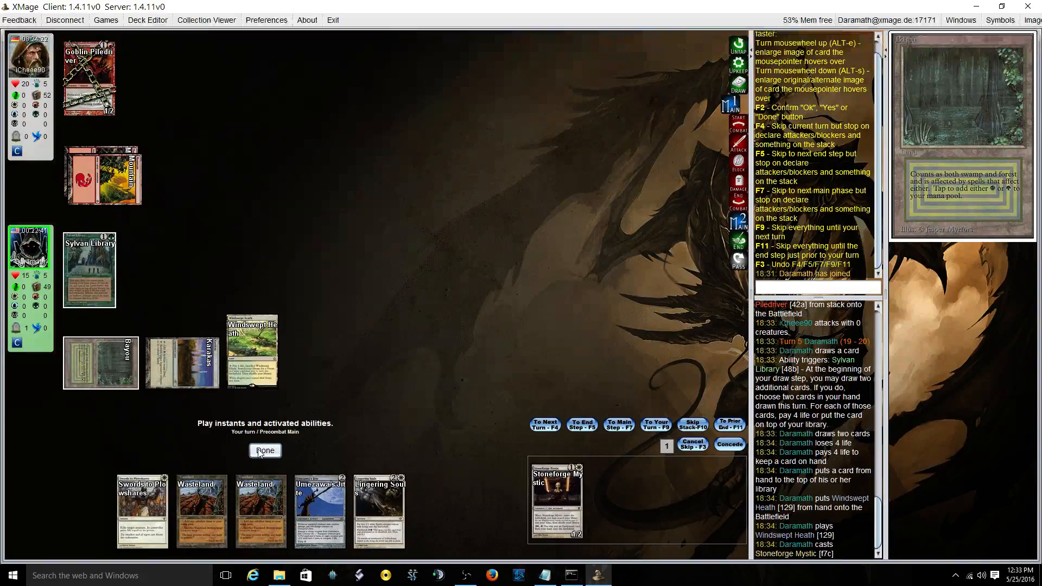
click(265, 451)
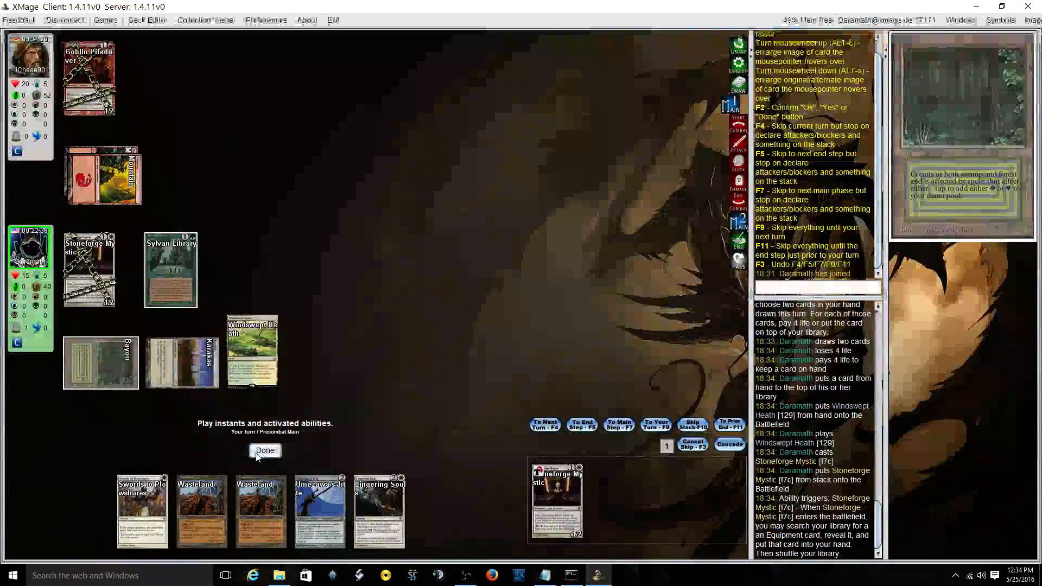
click(265, 449)
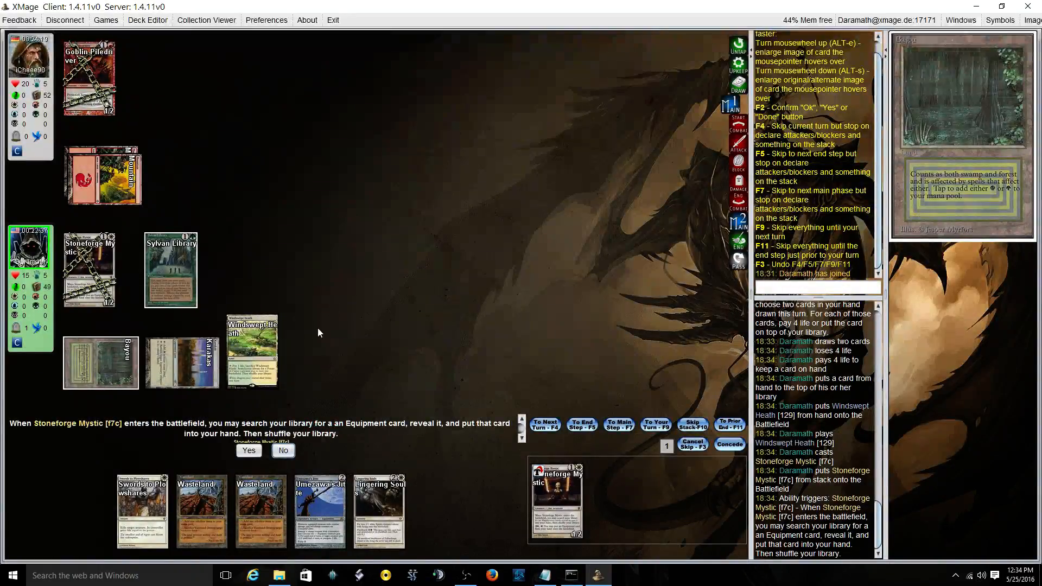
click(249, 449)
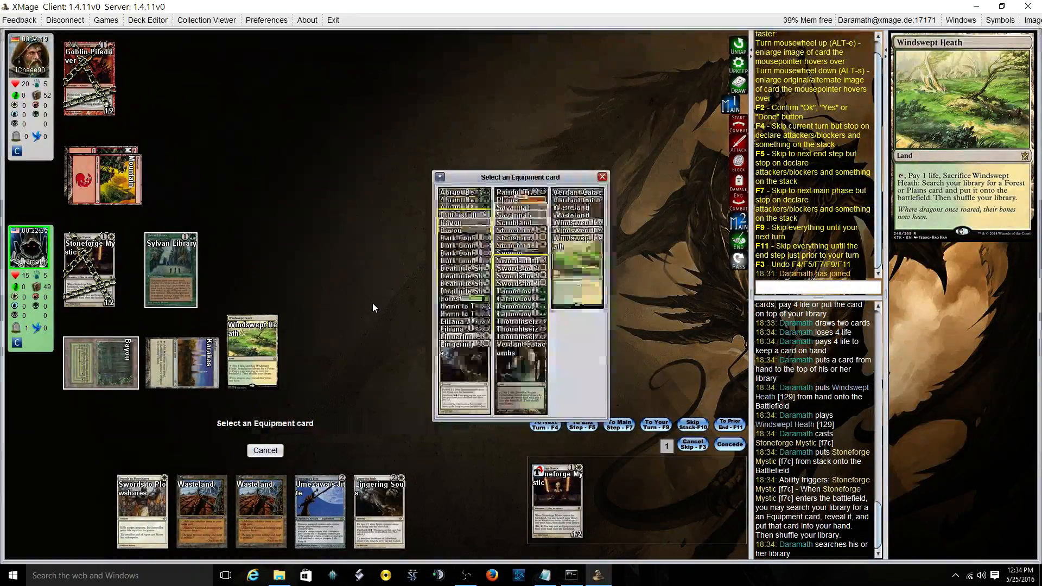
mouse_move(459, 215)
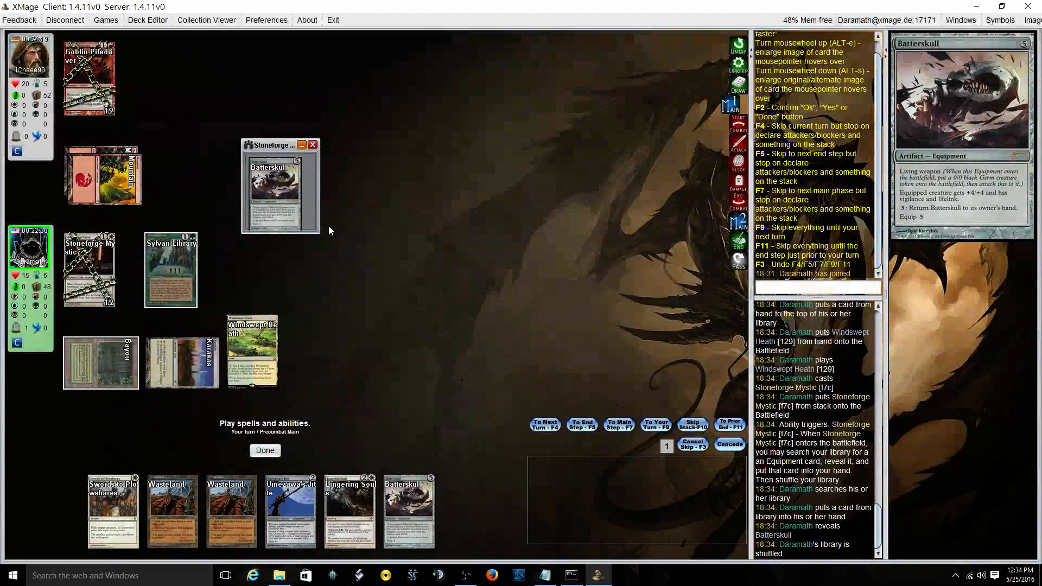
click(312, 144)
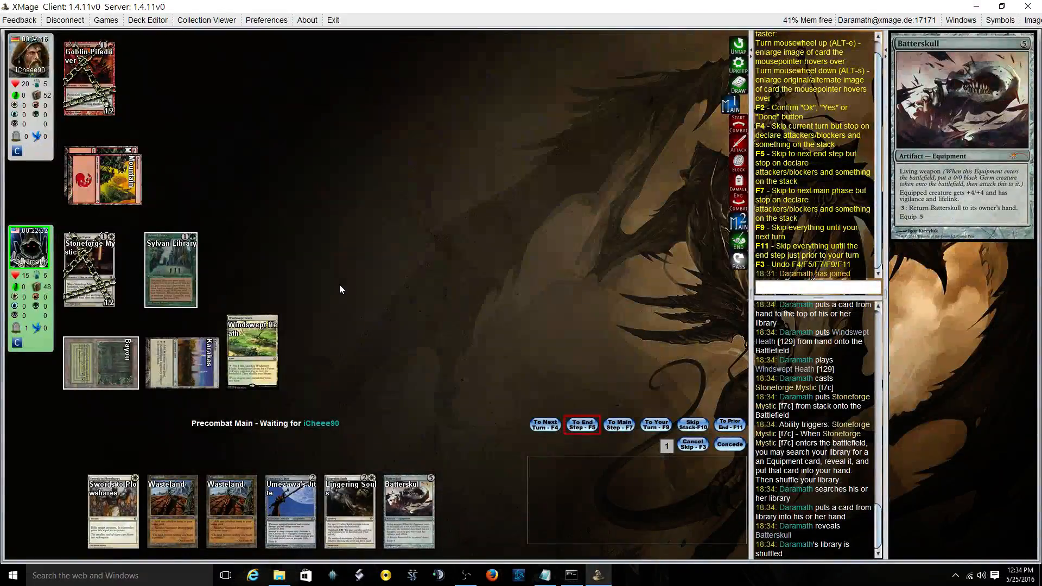
Step: Pass priority through the opponent's turn, declaring no blockers against Goblin Piledriver
click(581, 425)
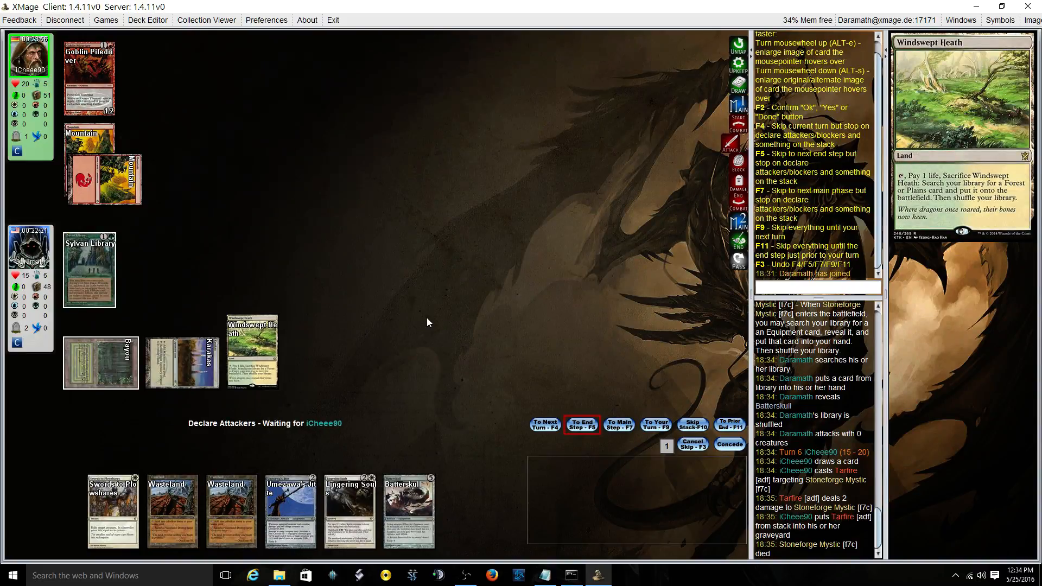
click(100, 90)
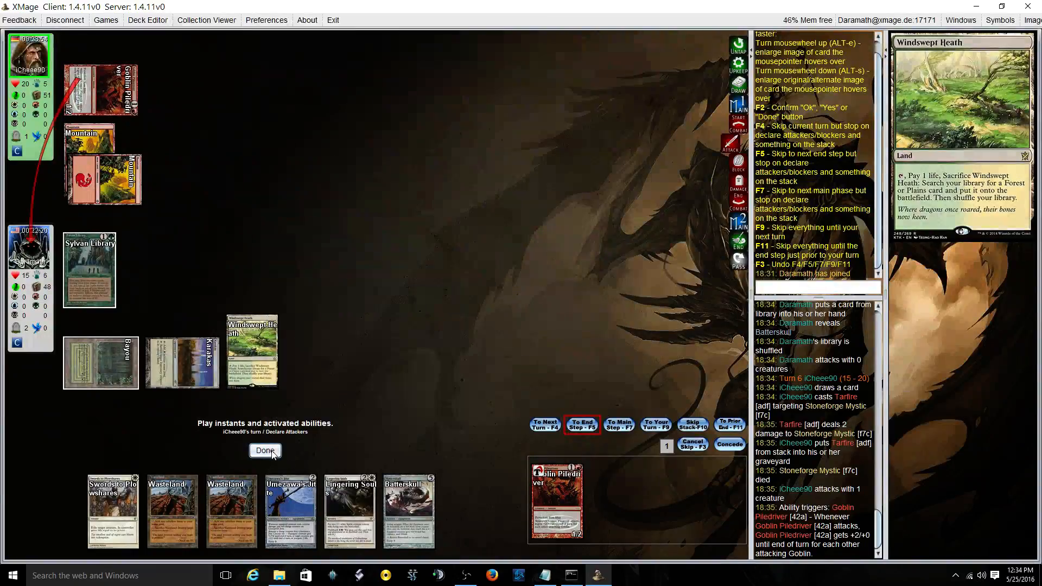
click(265, 451)
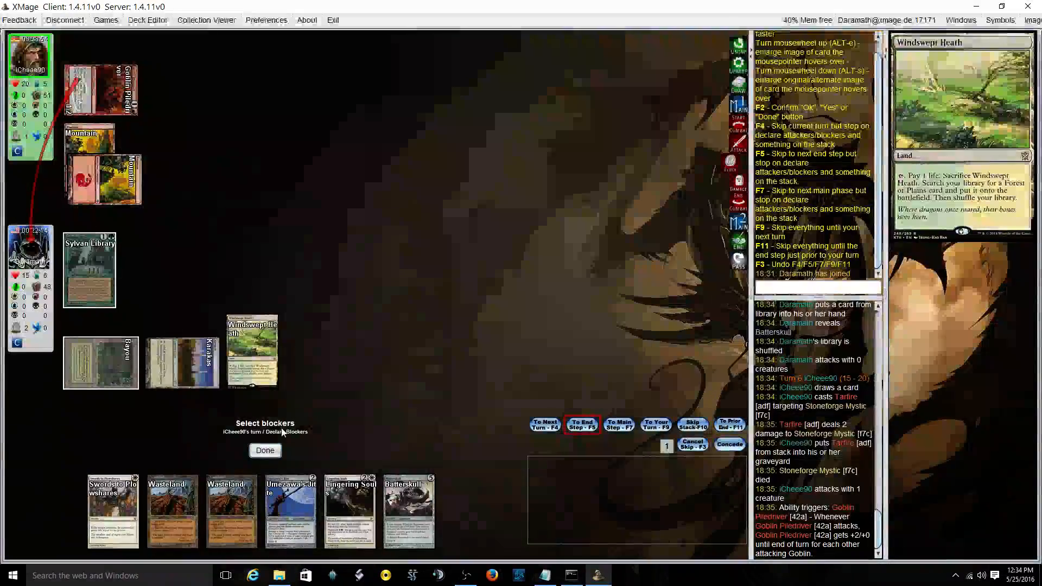
click(265, 450)
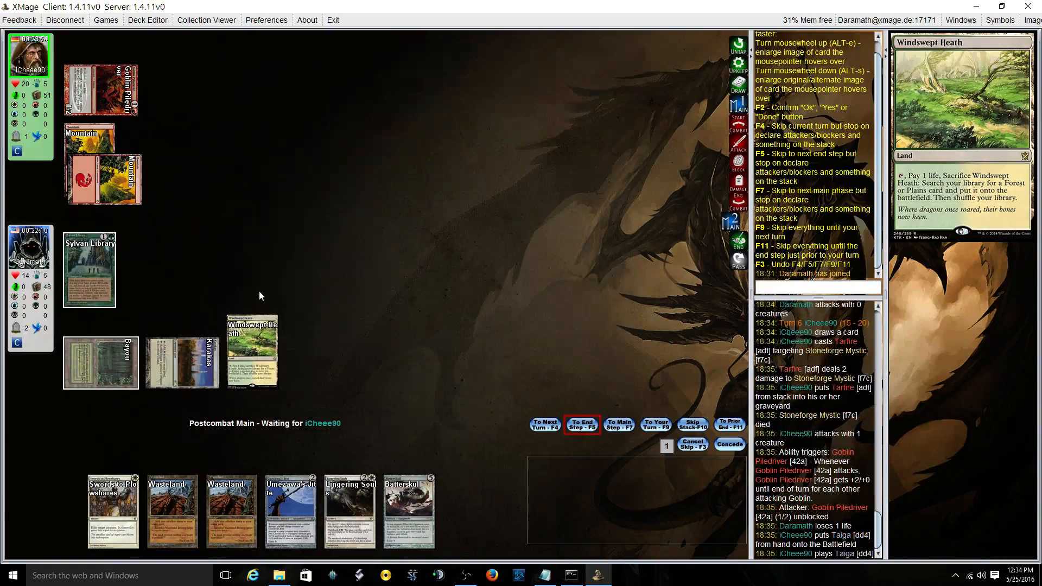
click(581, 425)
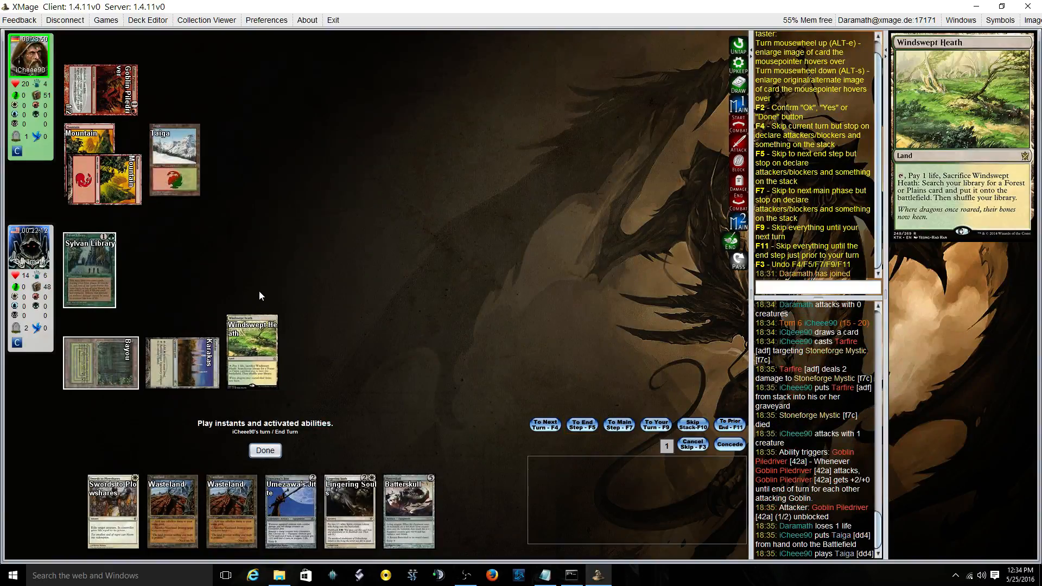
Step: Sacrifice Windswept Heath for a Savannah, then resolve Sylvan Library and pick a card to return
click(252, 350)
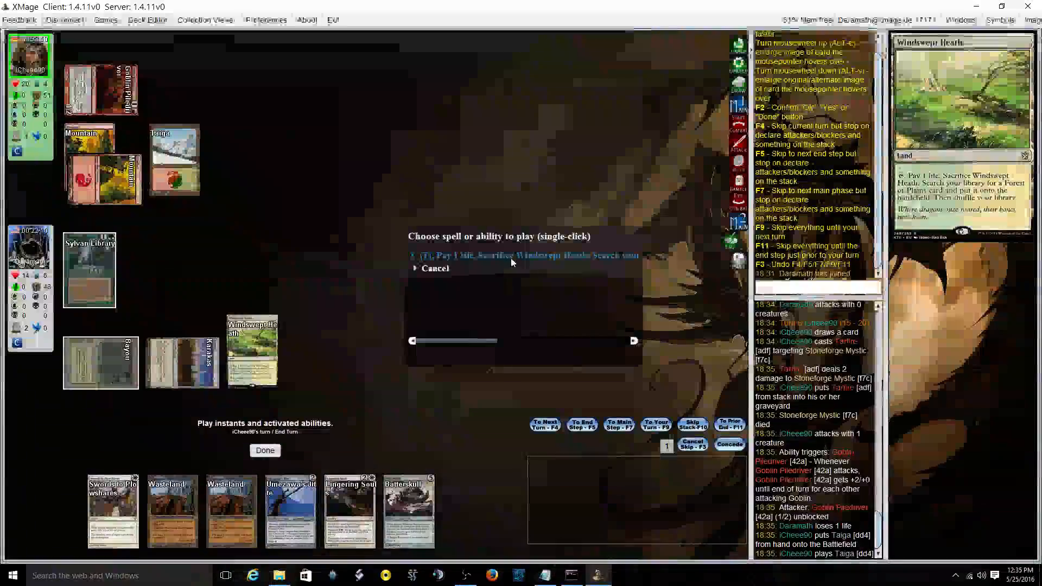
click(524, 255)
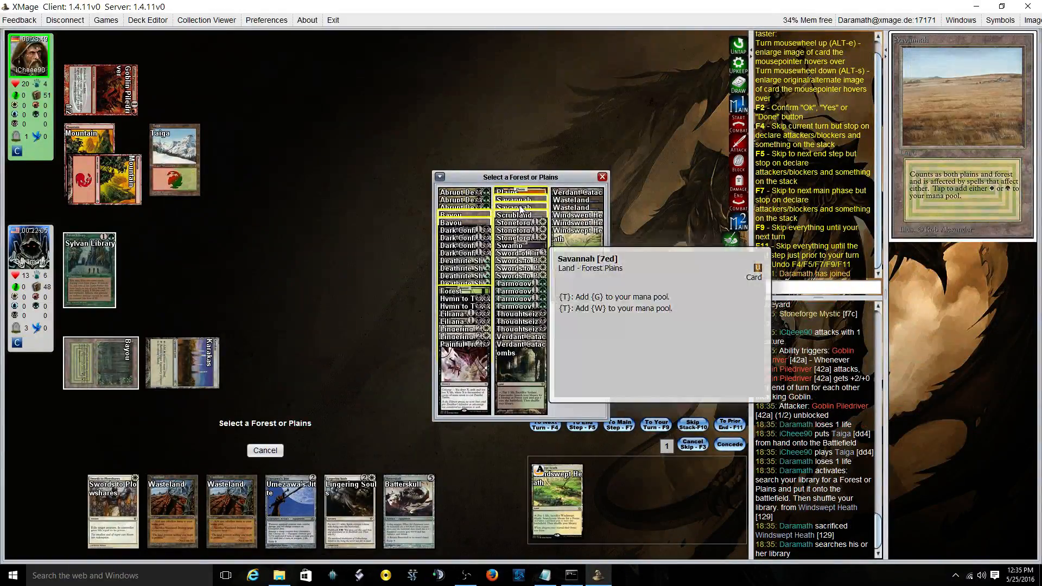
click(517, 199)
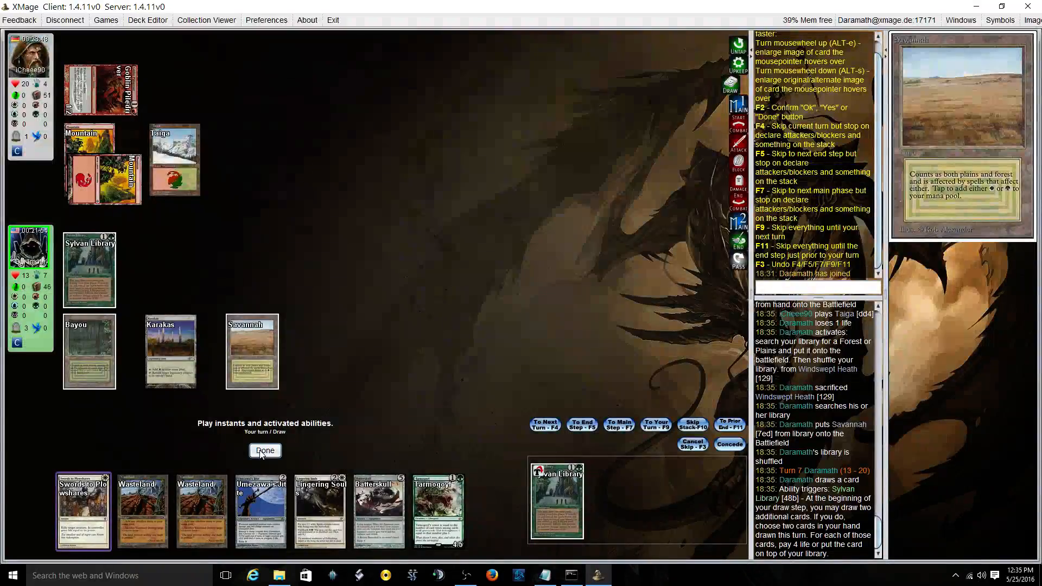
click(265, 450)
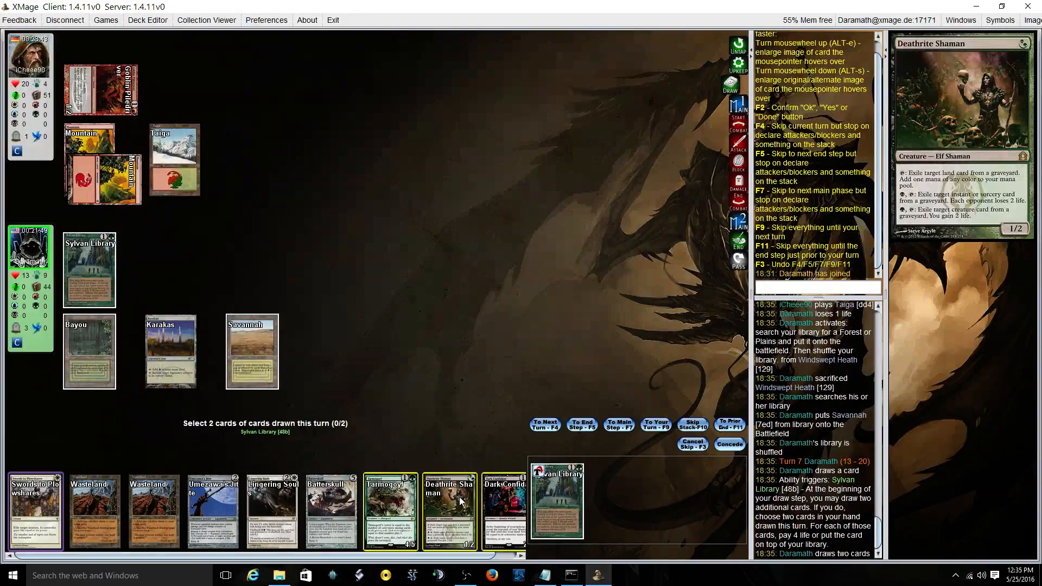
click(389, 511)
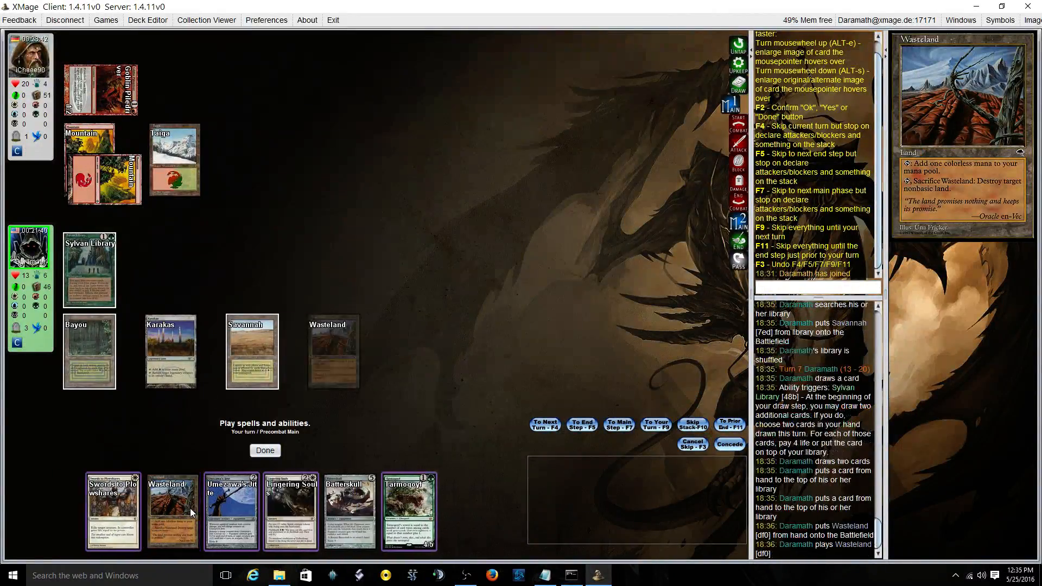
mouse_move(408, 511)
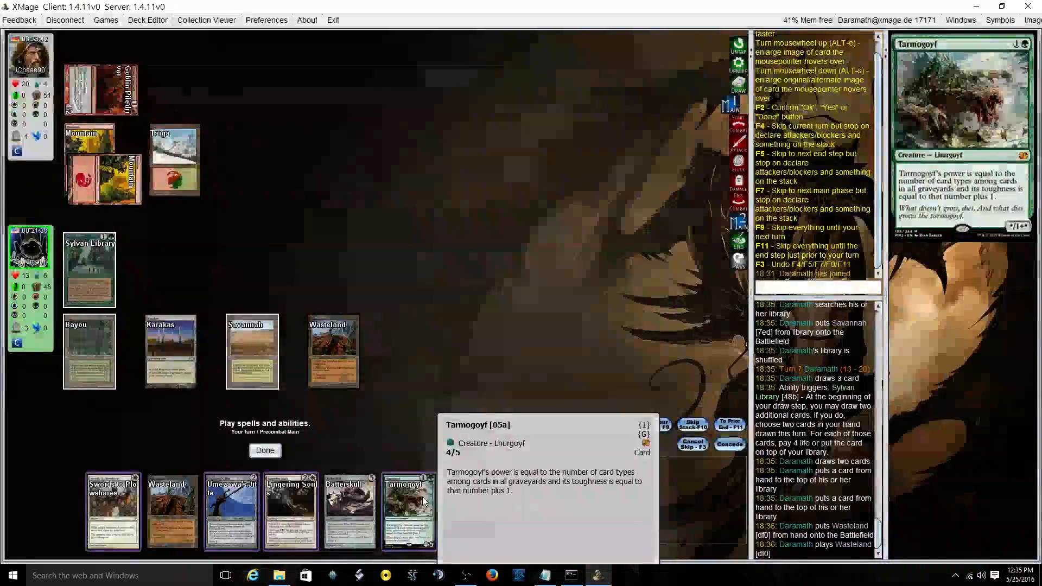
Step: Cast Tarmogoyf, end the turn and pass priority through the opponent's turn
click(408, 511)
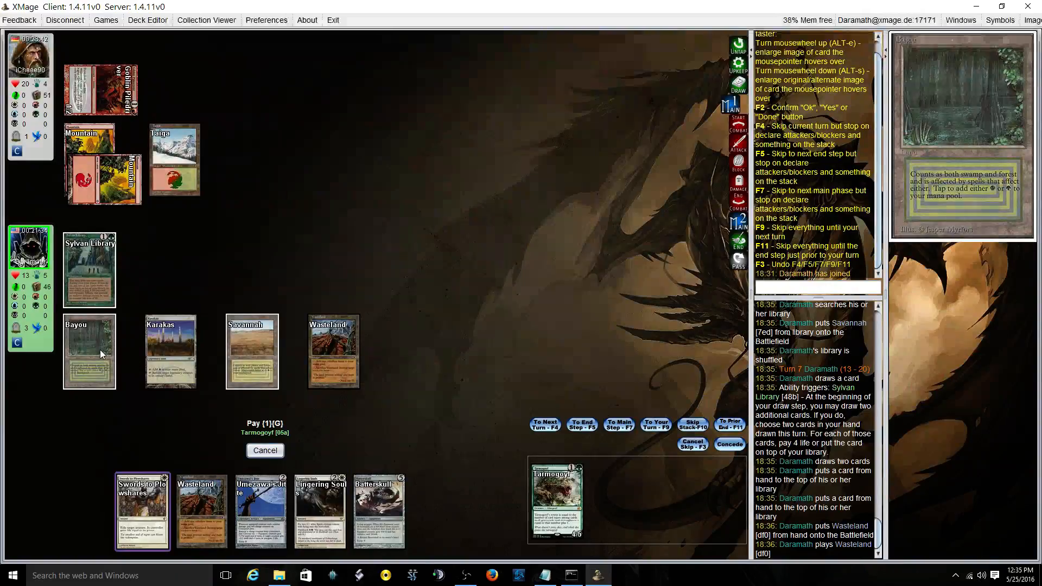
mouse_move(250, 350)
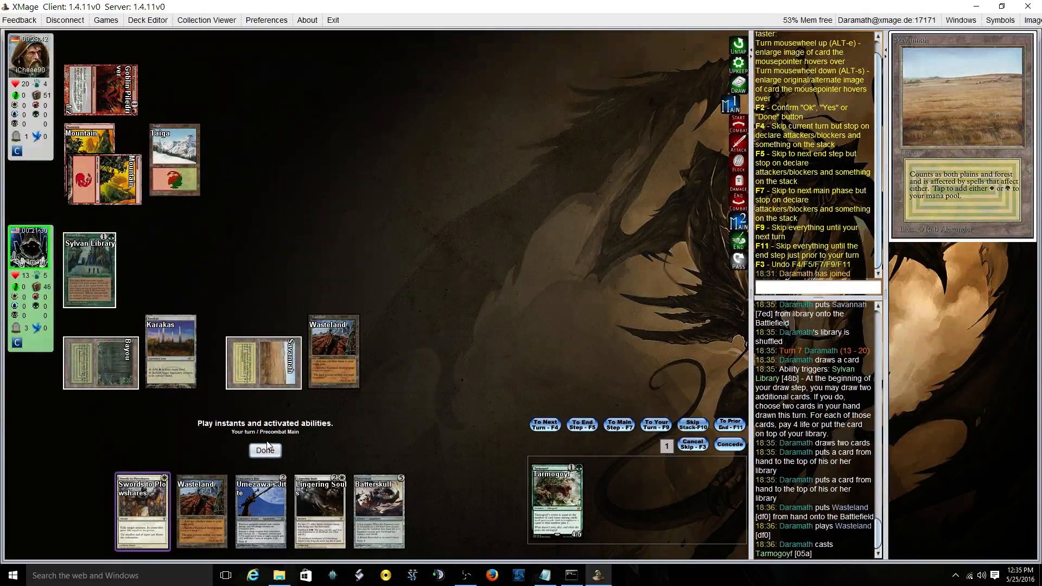
click(265, 449)
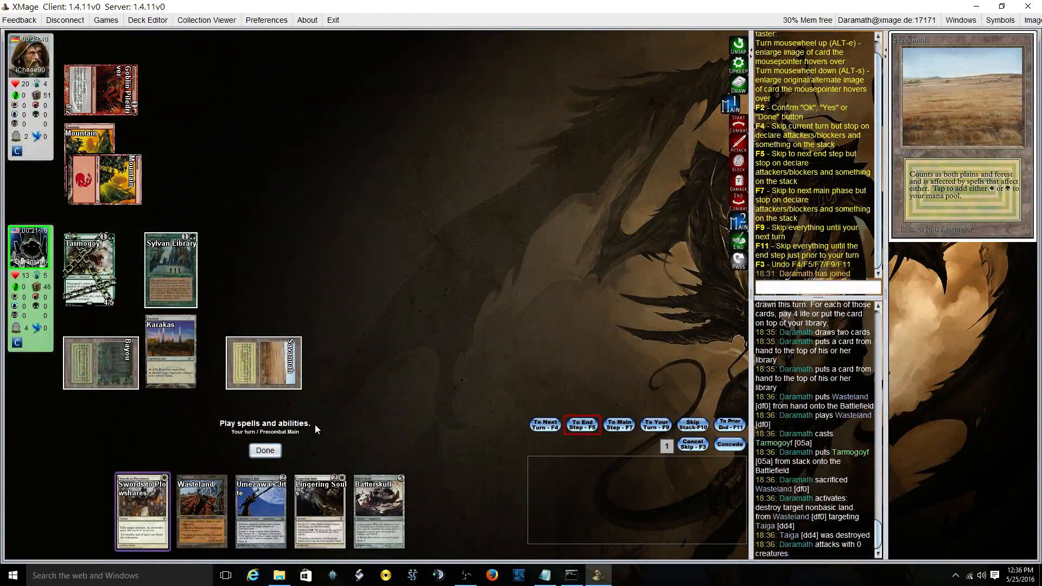
click(265, 450)
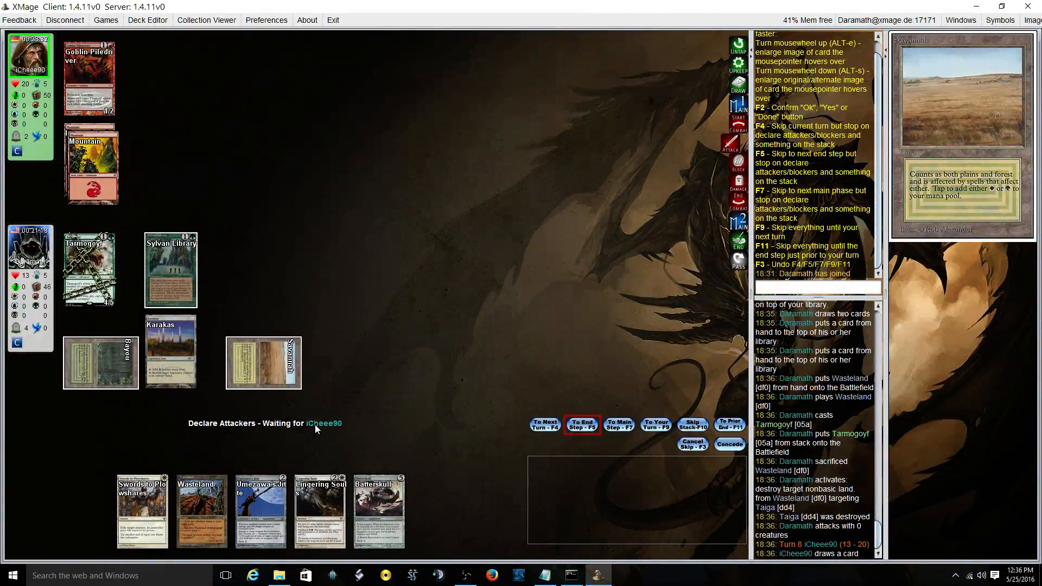
click(581, 424)
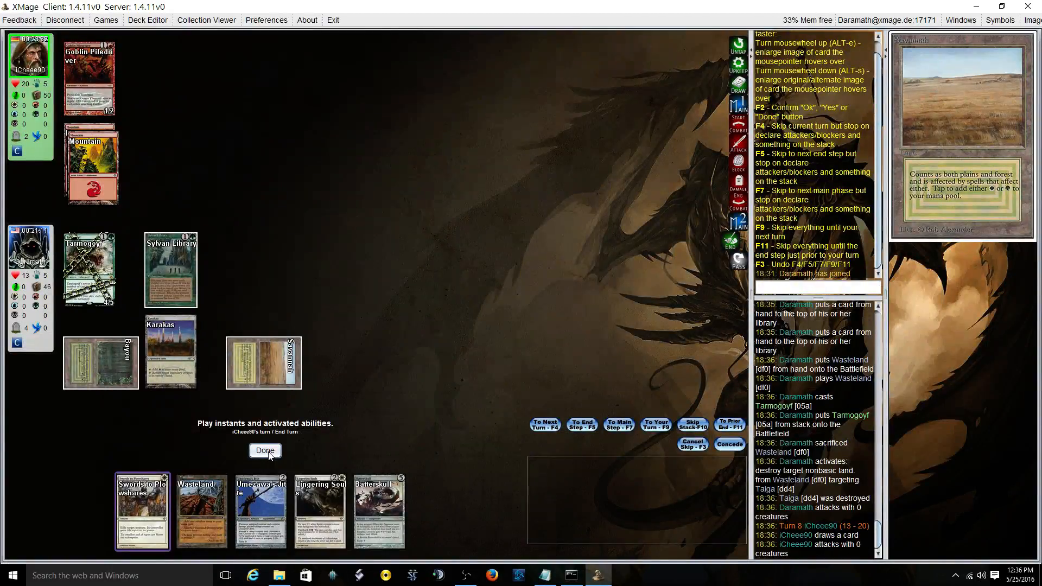
click(265, 450)
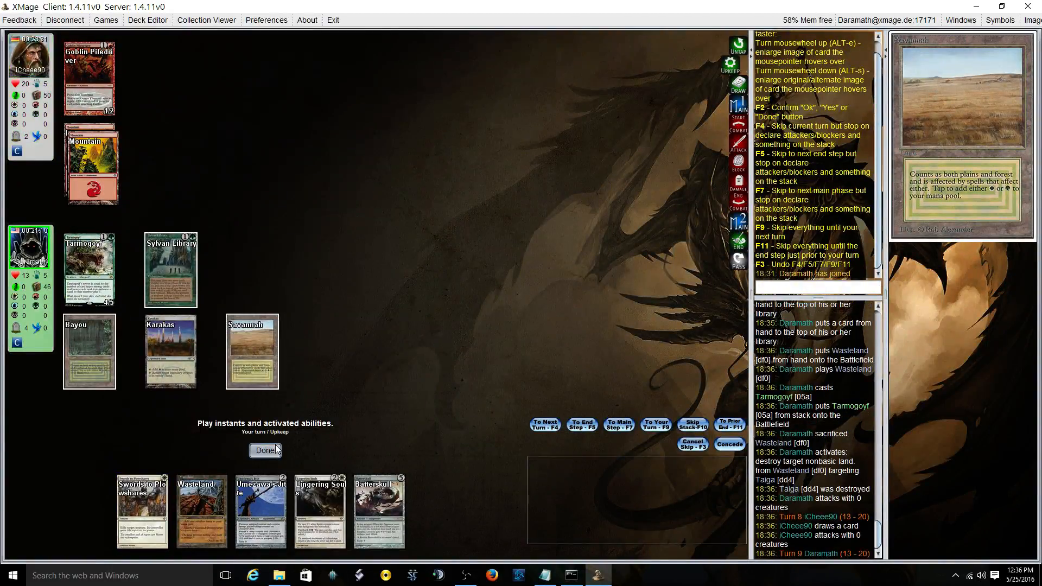
click(265, 449)
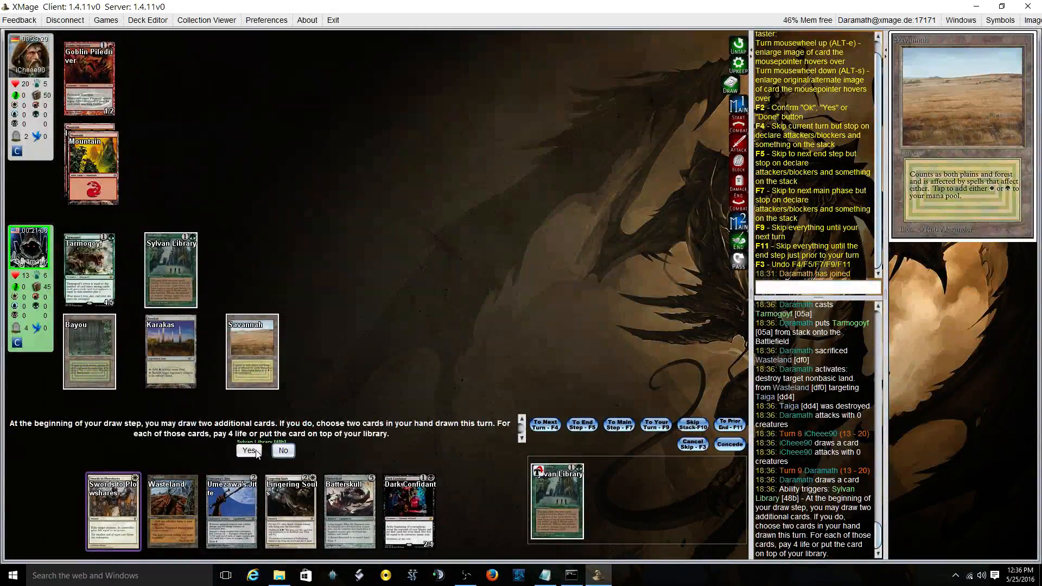
Step: Return Dark Confidant and a second card, resolve Umezawa's Jitte, attack with Tarmogoyf for 4
click(247, 451)
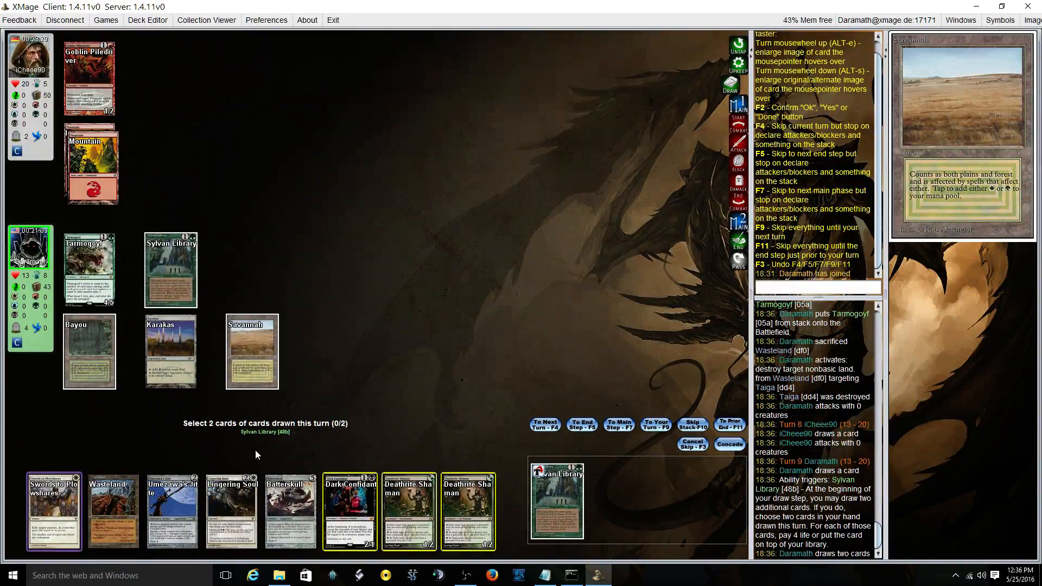
click(349, 512)
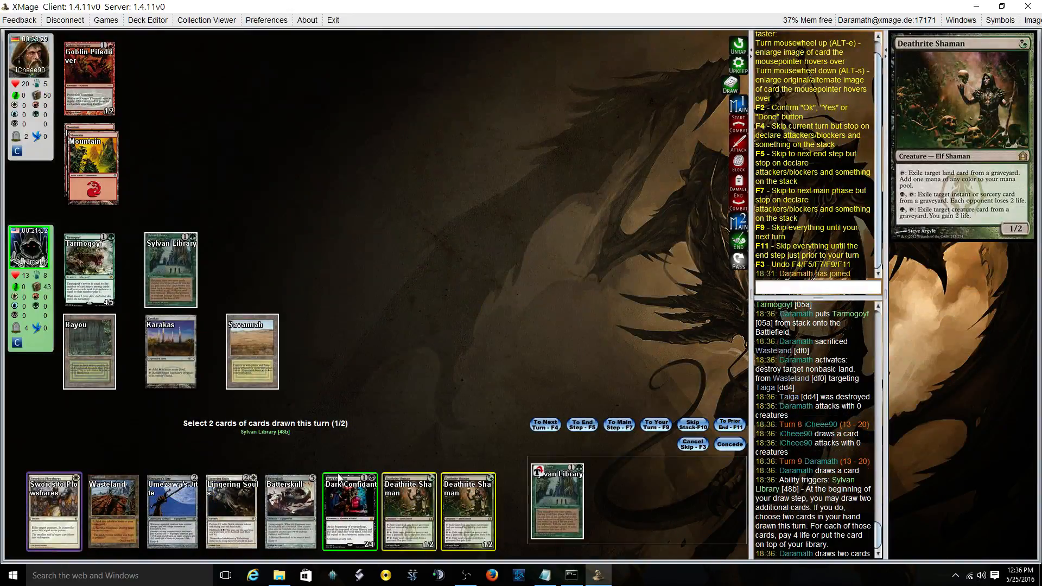
click(349, 511)
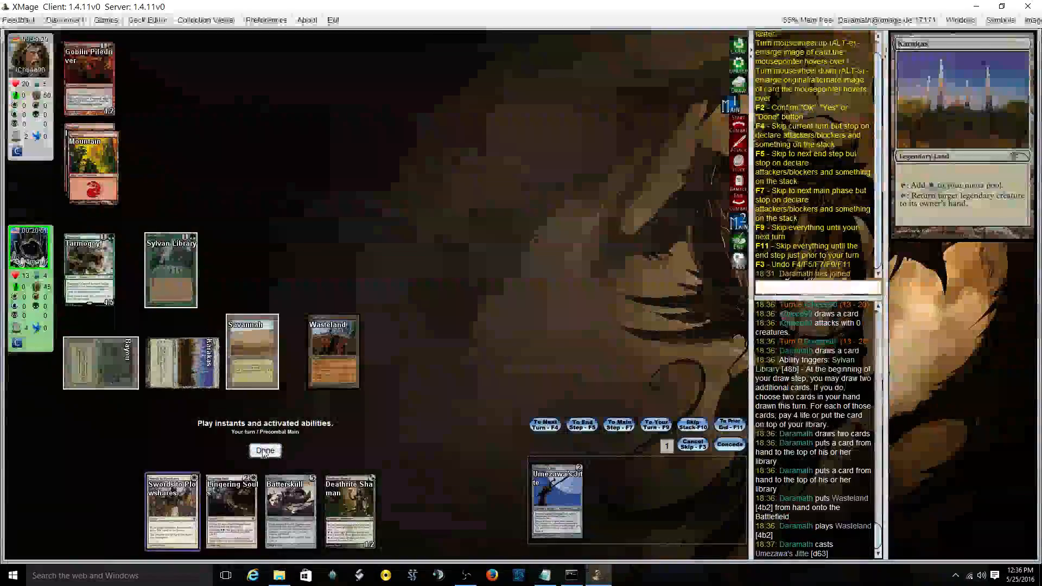
click(265, 451)
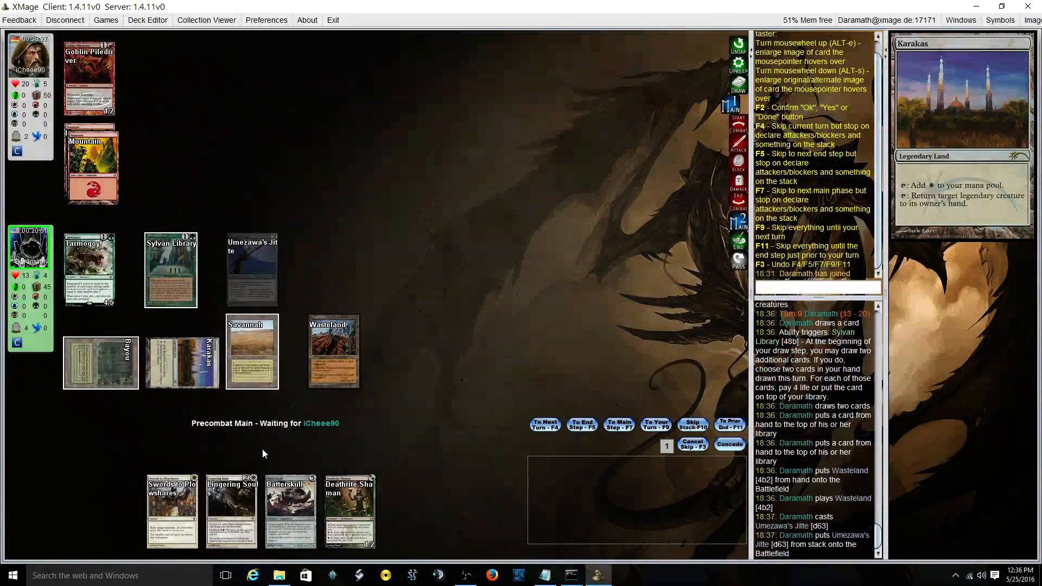
mouse_move(88, 265)
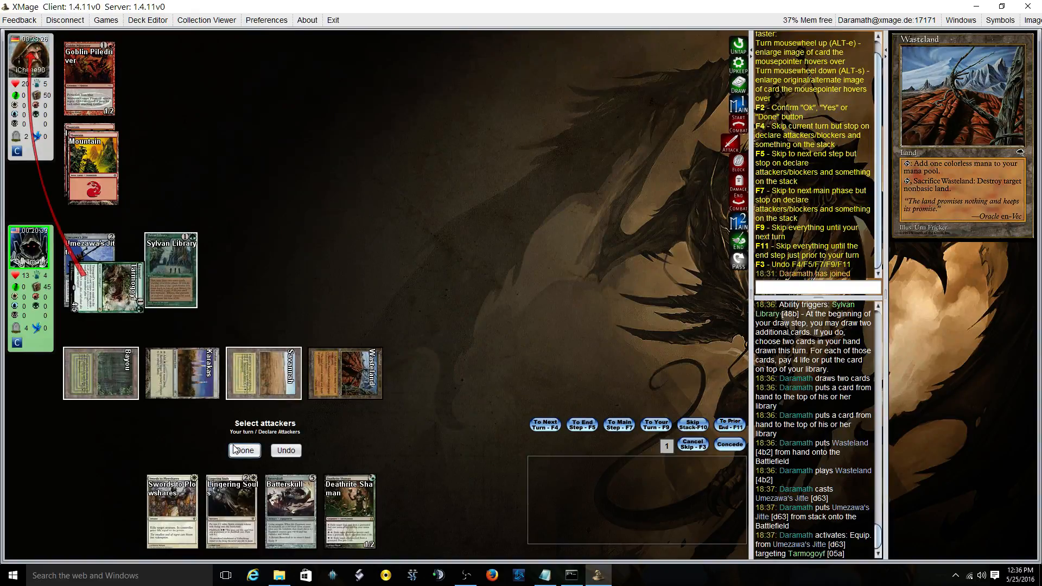
click(245, 450)
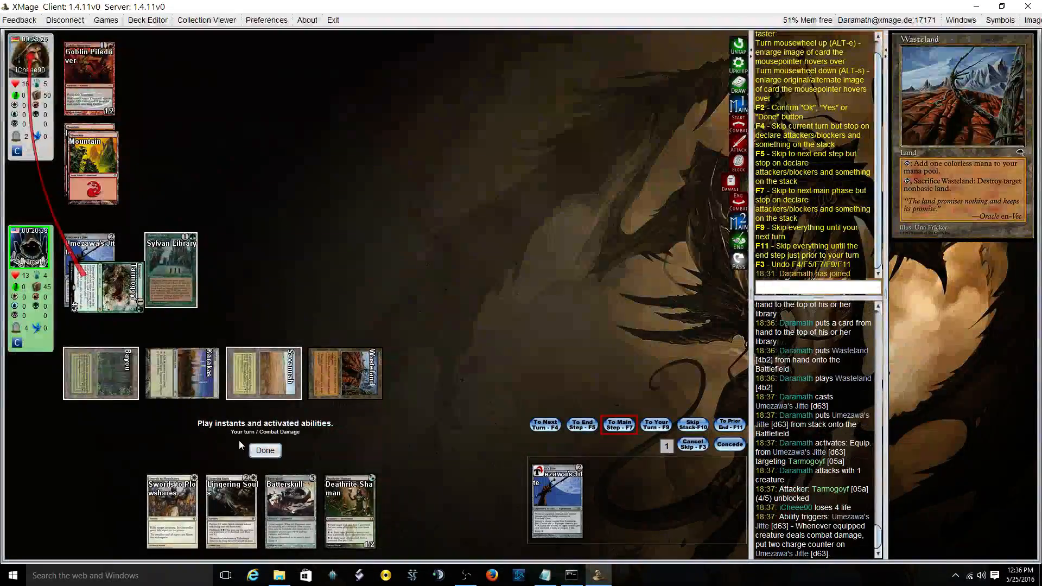
click(265, 449)
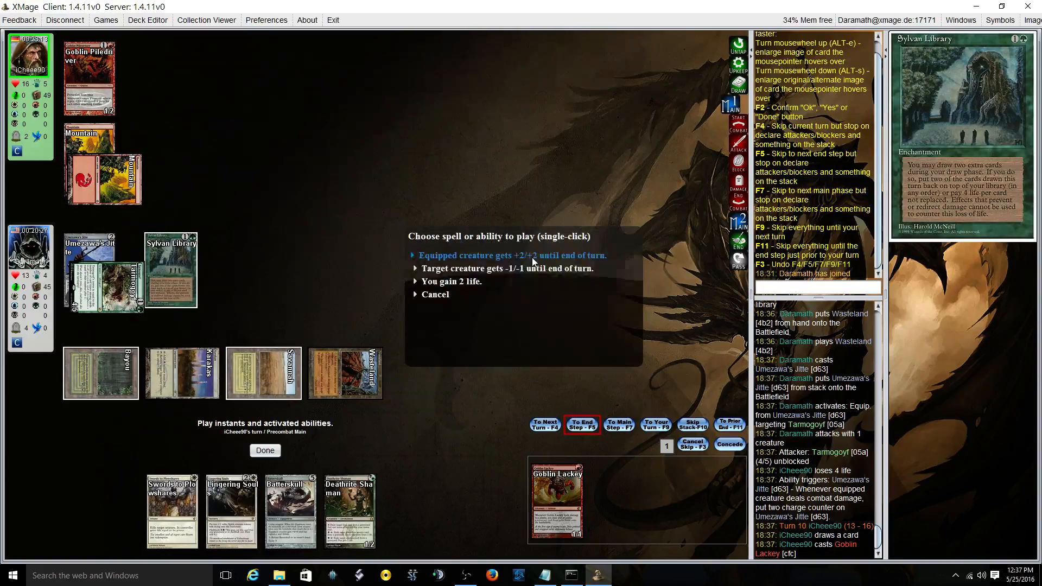
Step: Use Jitte's -1/-1 mode on Goblin Piledriver and pass priority during the opponent's turn
click(511, 255)
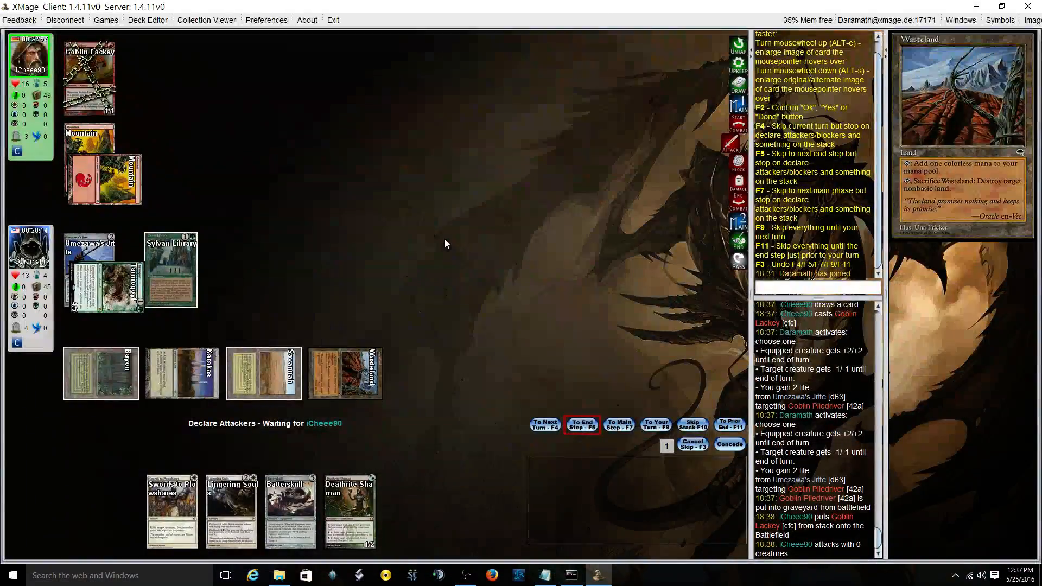
click(581, 425)
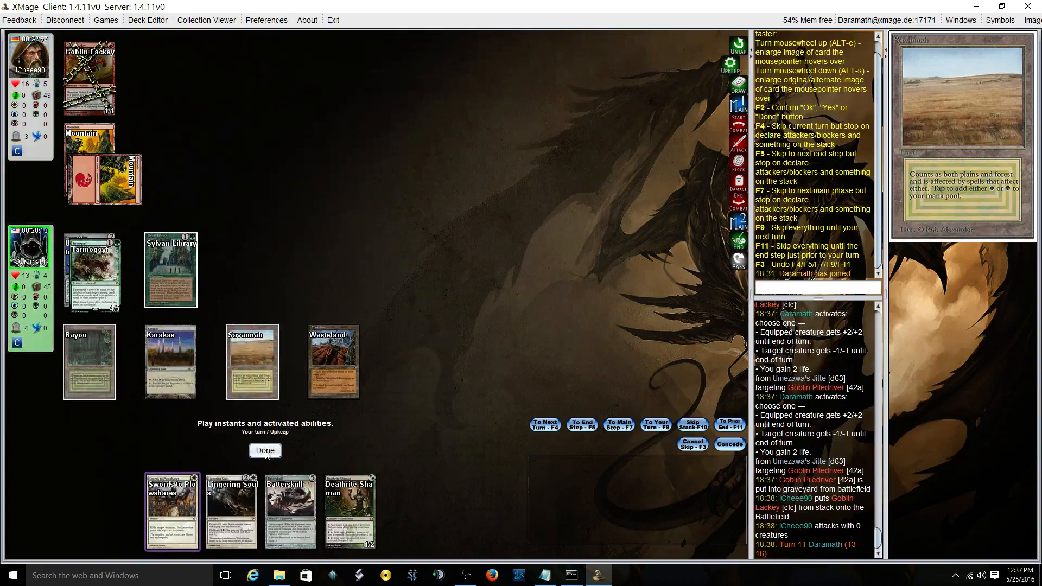
Step: Draw two extra off Sylvan Library and put Dark Confidant back instead of paying life
click(265, 450)
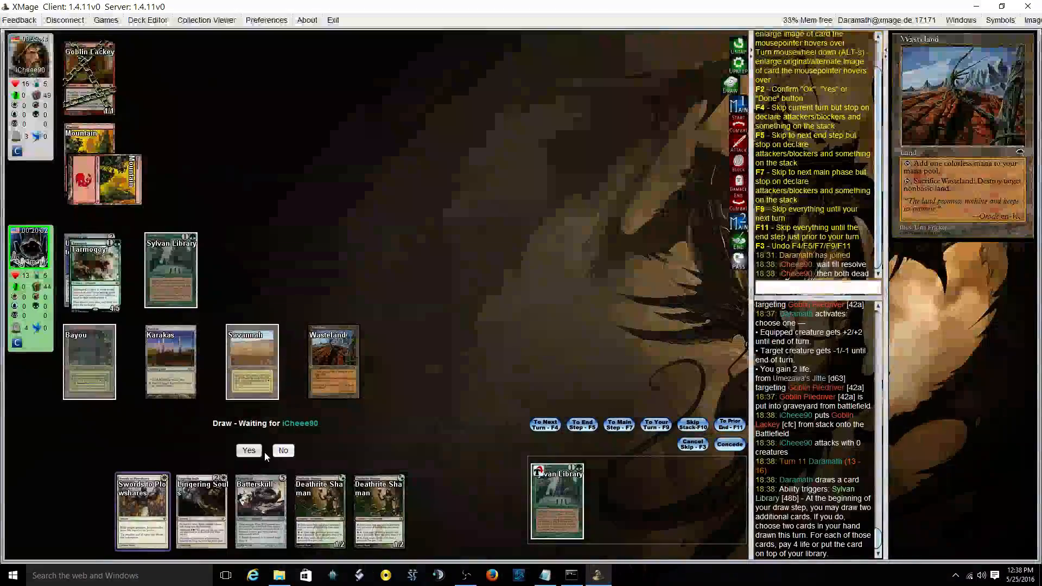
click(248, 450)
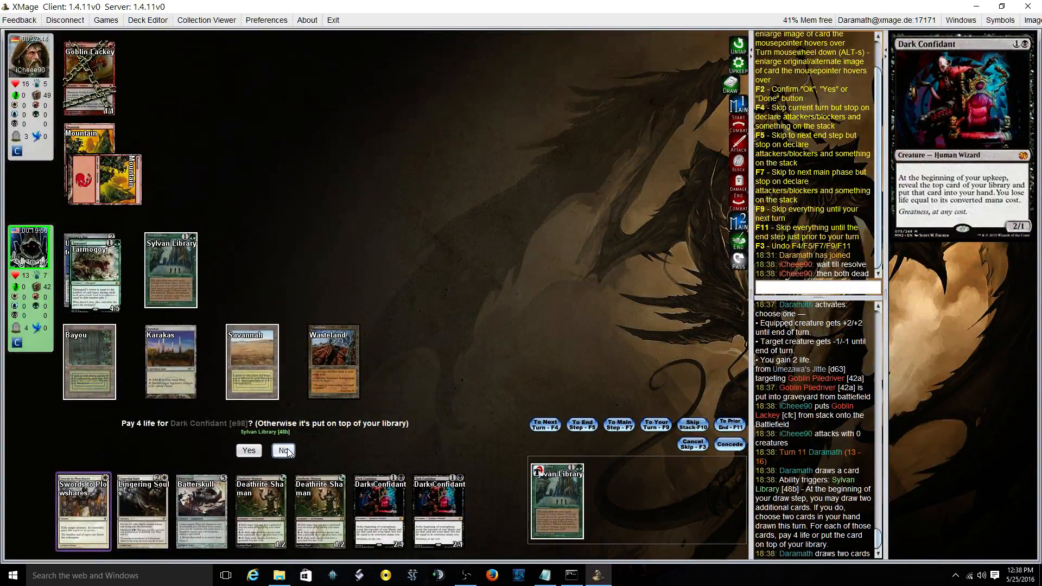
click(283, 450)
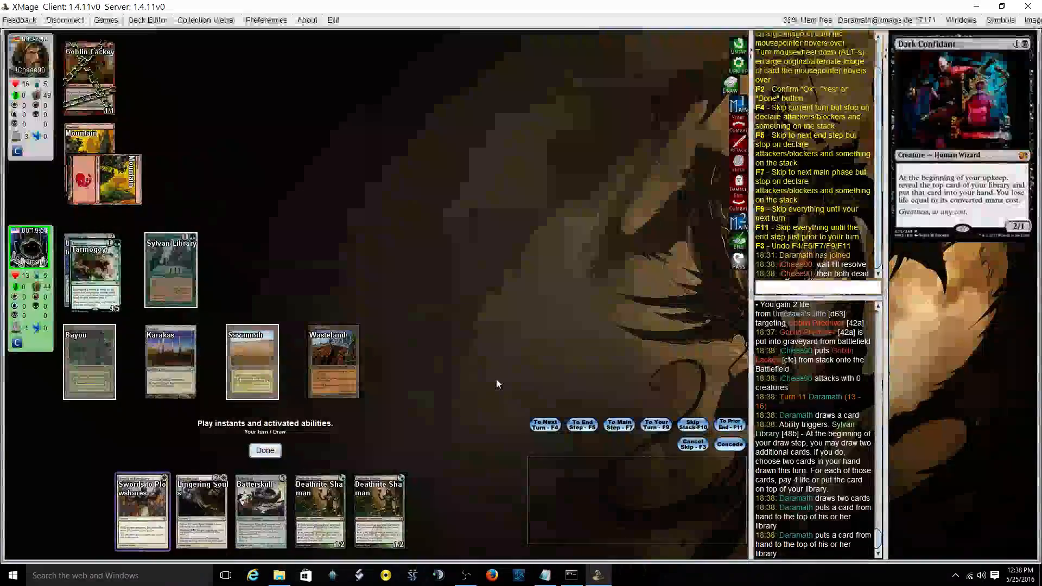
click(265, 450)
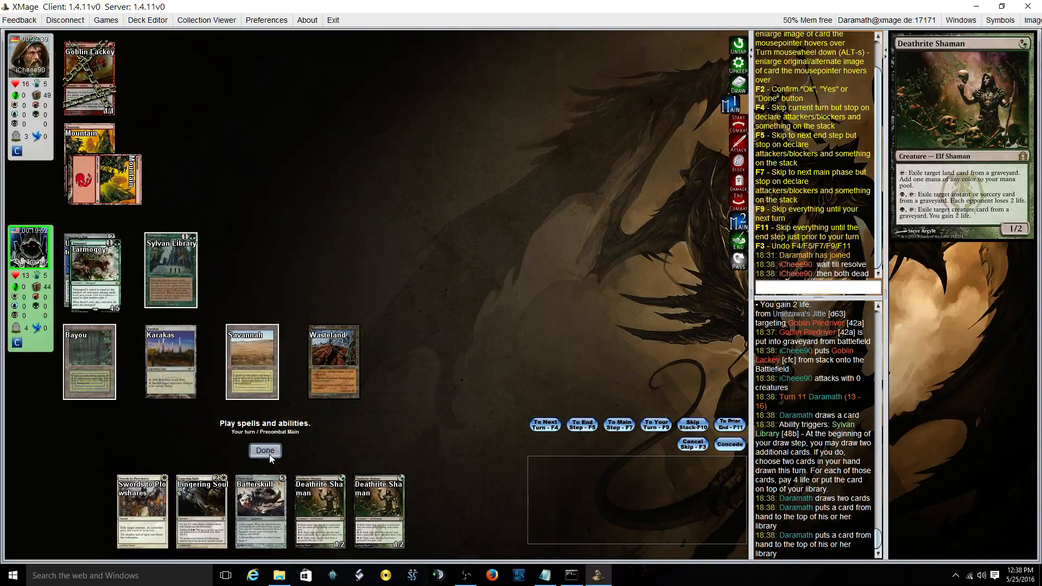
Step: Attack with the Jitte-equipped Tarmogoyf for 4 unblocked damage, winning the game
click(265, 451)
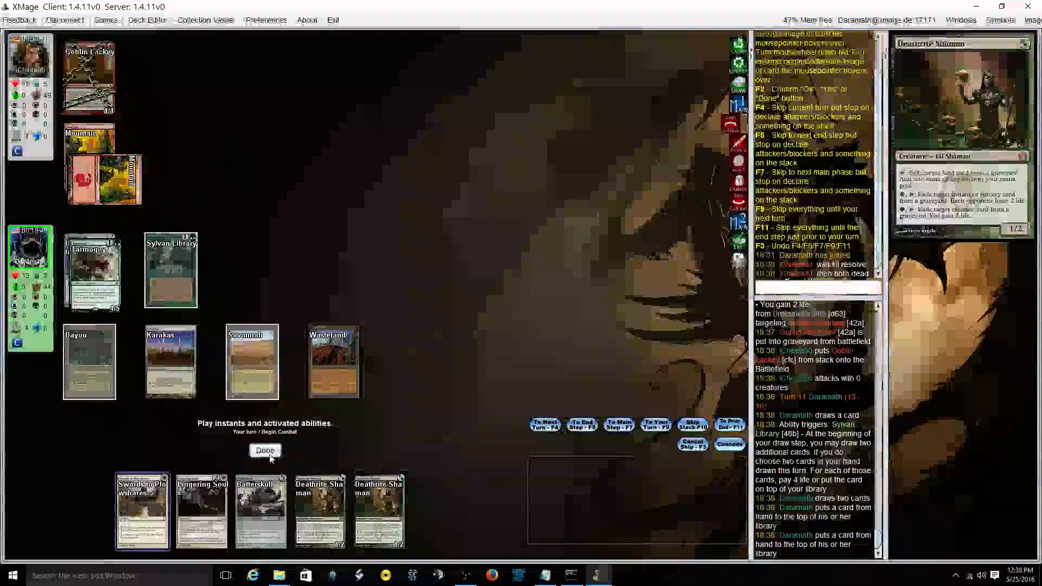
click(265, 450)
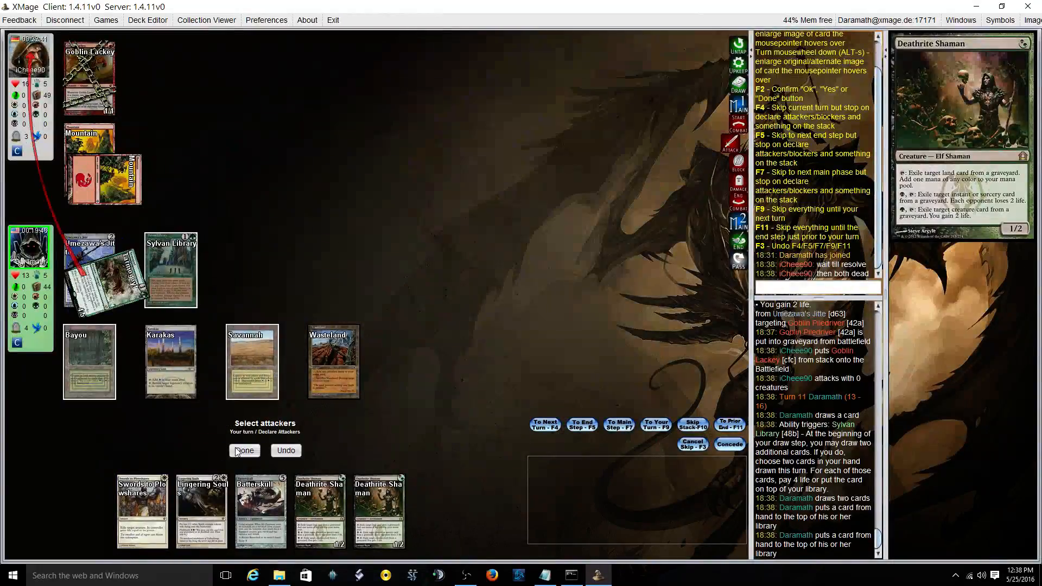
click(244, 450)
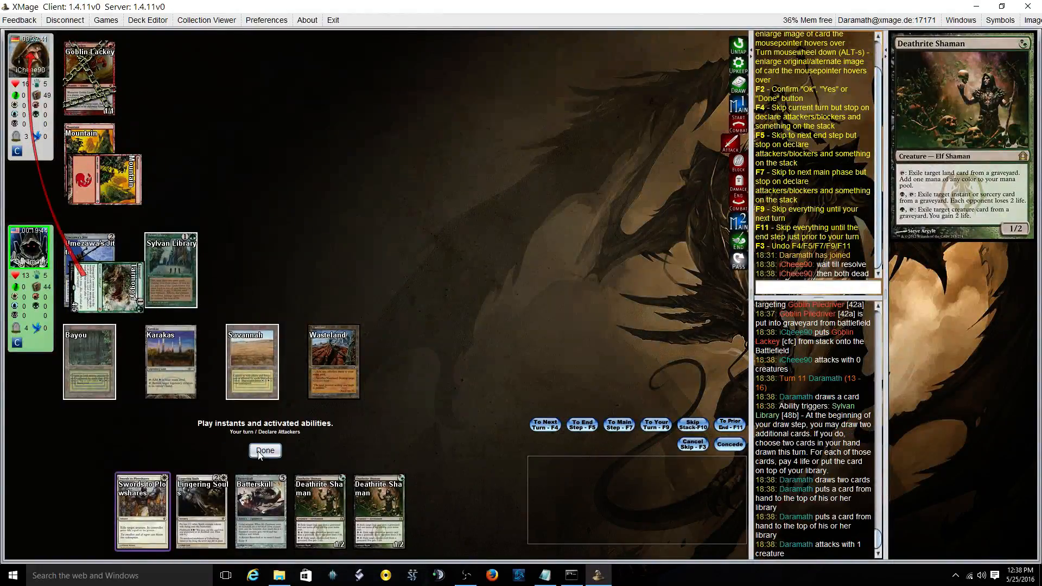
click(265, 451)
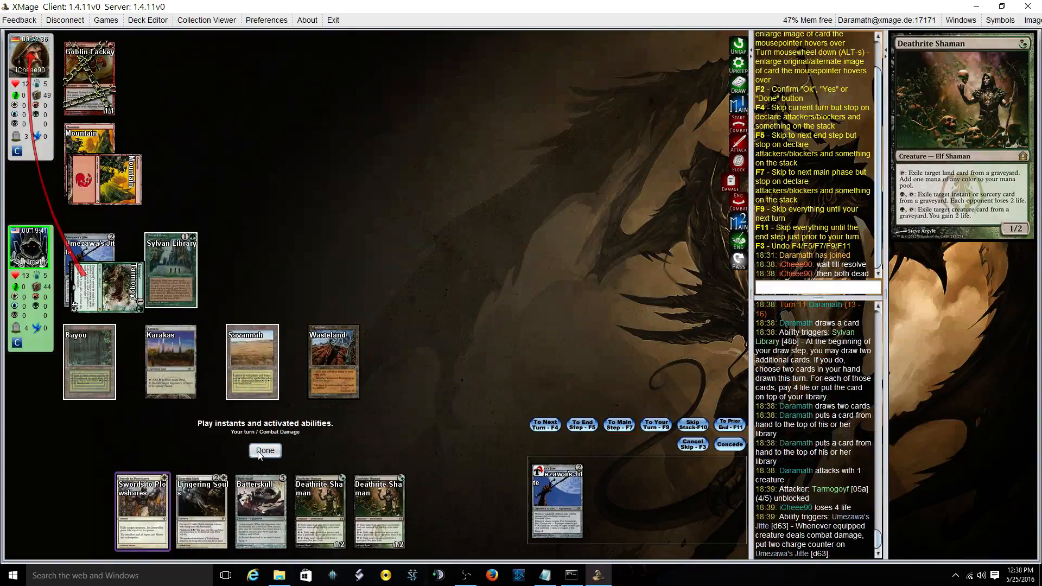
click(265, 451)
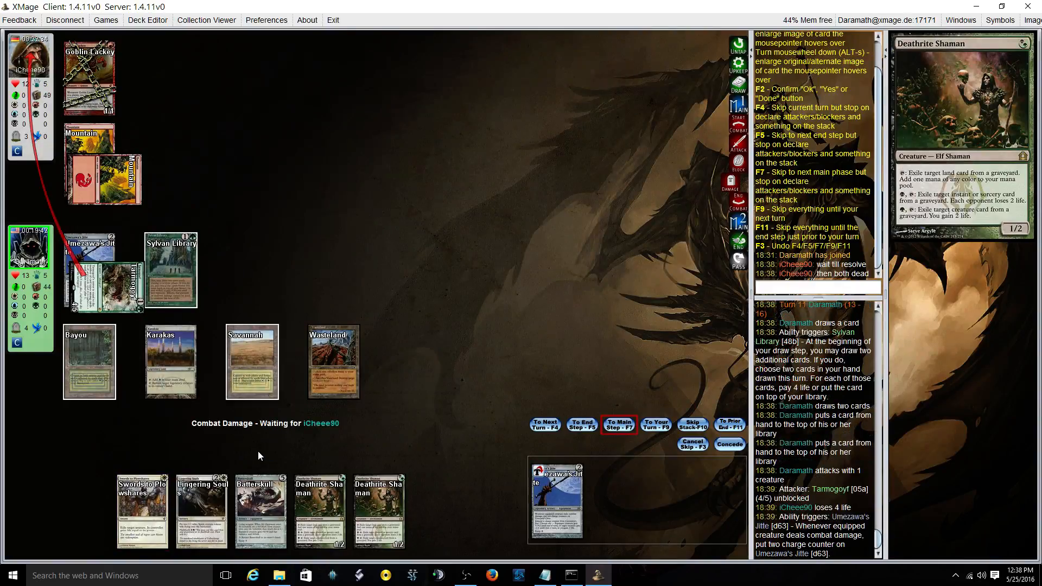
click(618, 425)
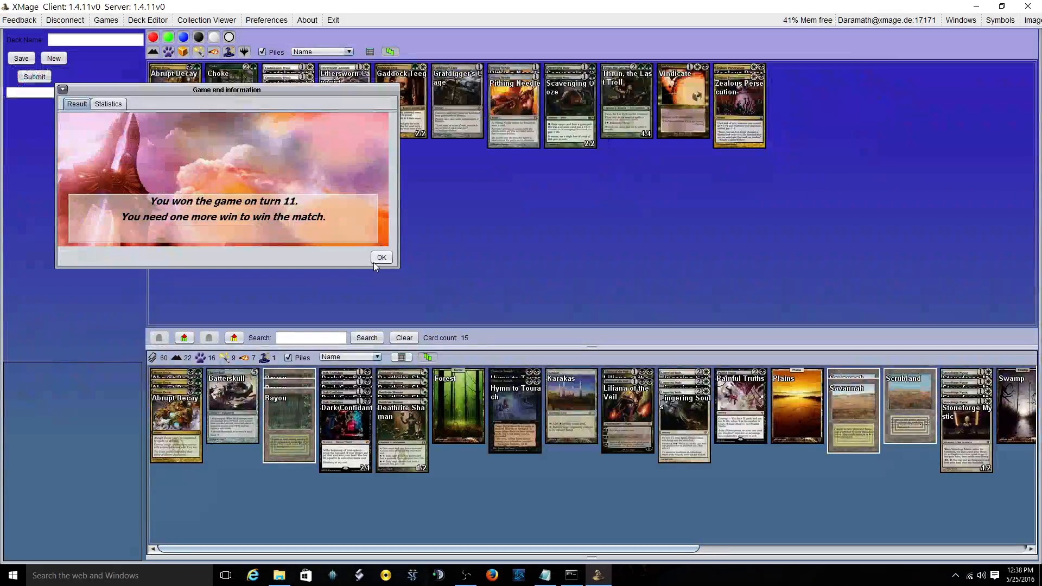
Step: Dismiss the game-won notice, bring Abrupt Decay into the main deck and move Dark Confidant to the sideboard
click(381, 258)
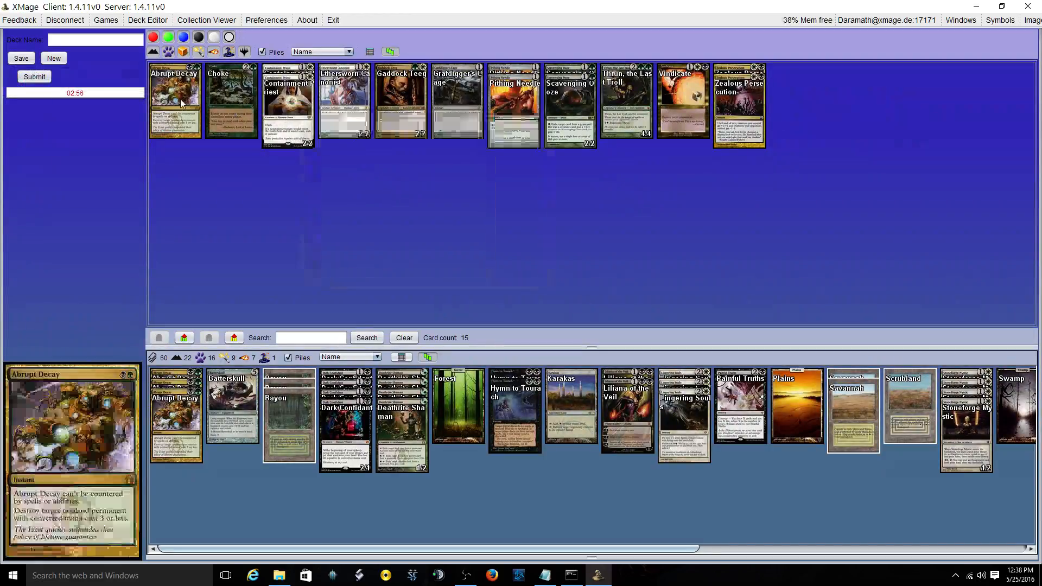
double_click(174, 100)
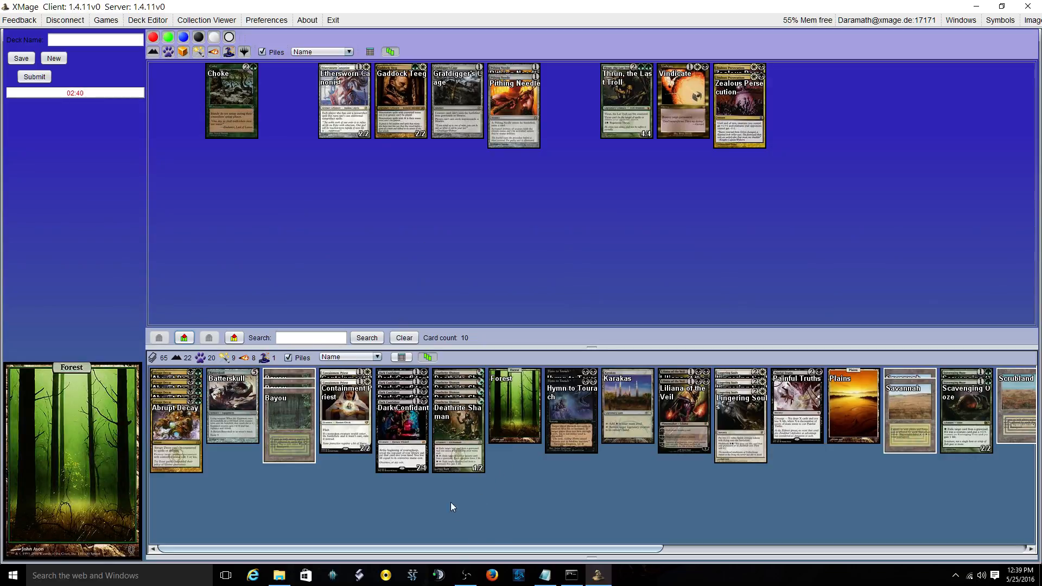
double_click(400, 416)
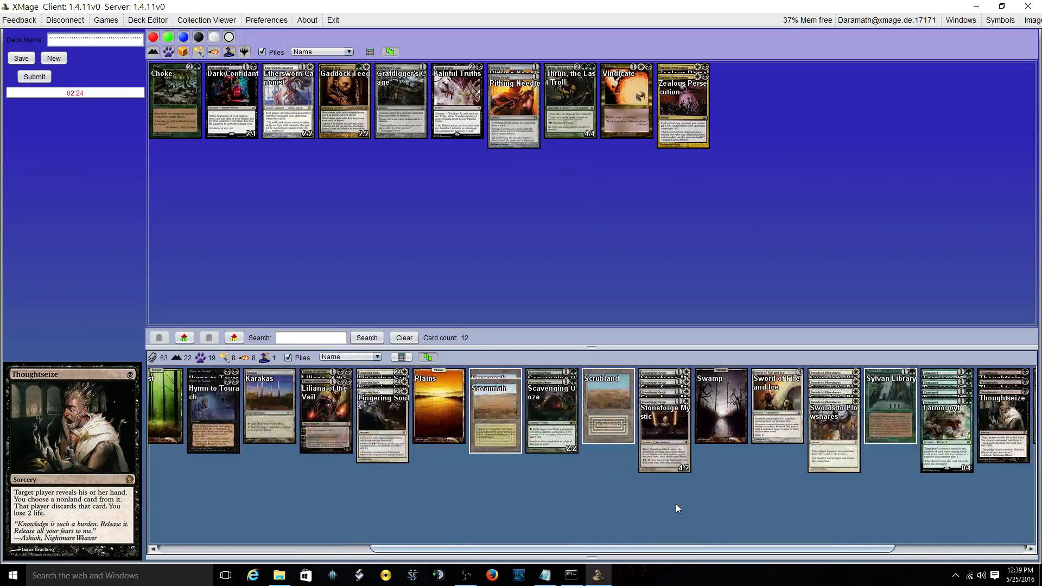
mouse_move(611, 474)
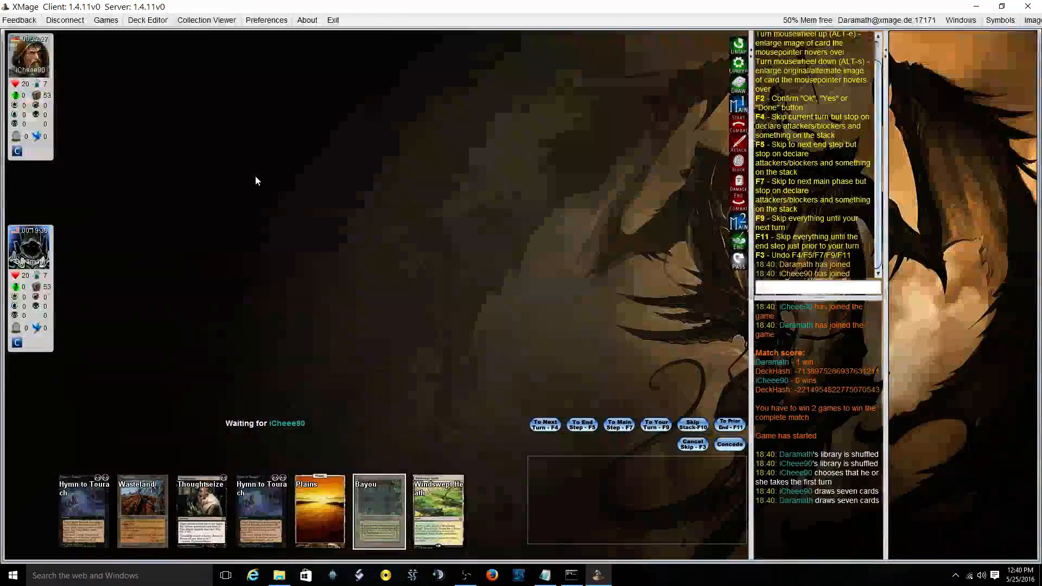
mouse_move(260, 511)
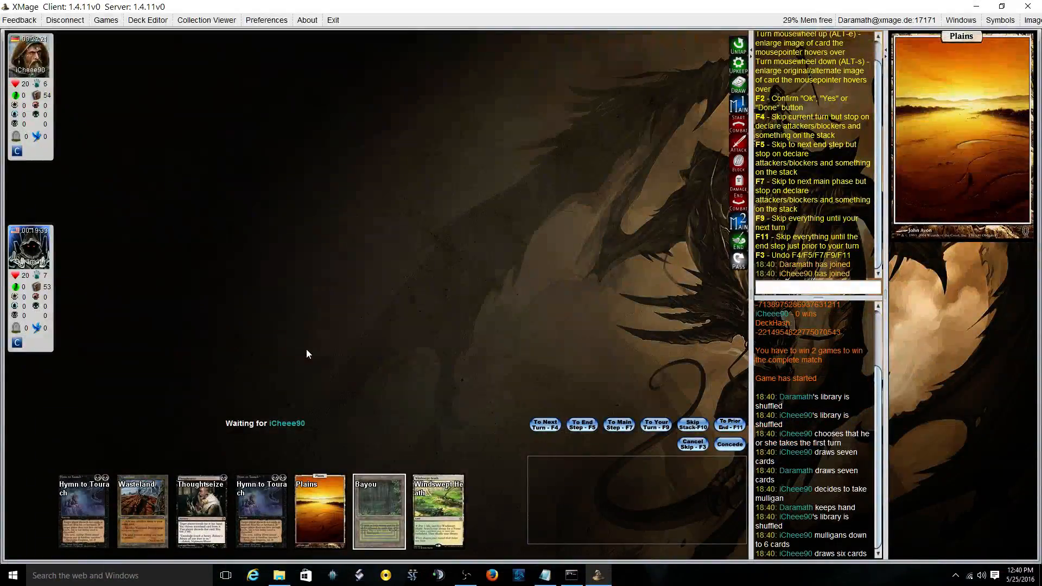
mouse_move(251, 525)
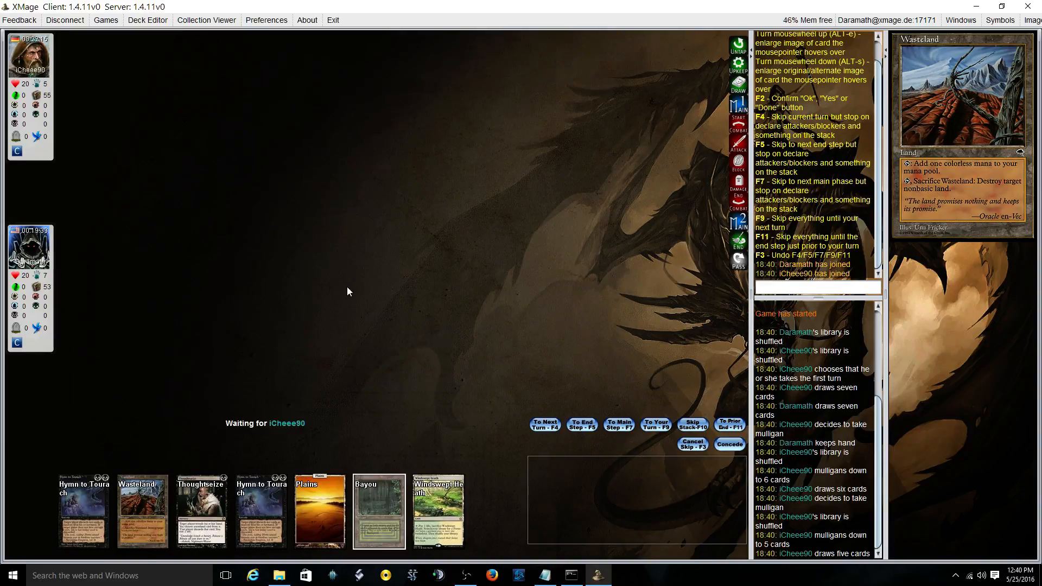
mouse_move(335, 294)
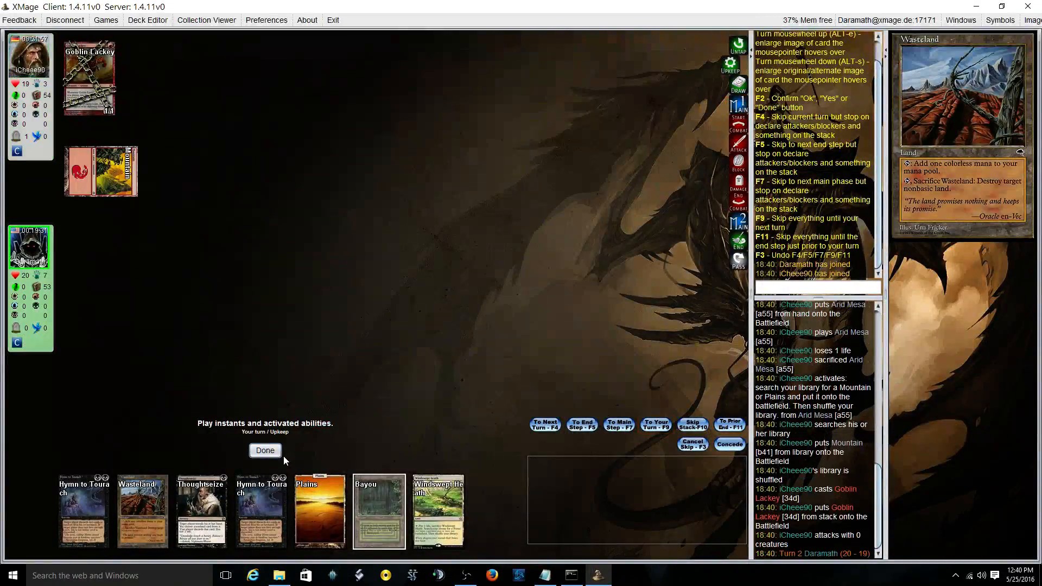
Step: Pass through upkeep to reach the main phase for Bayou and Thoughtseize
click(265, 450)
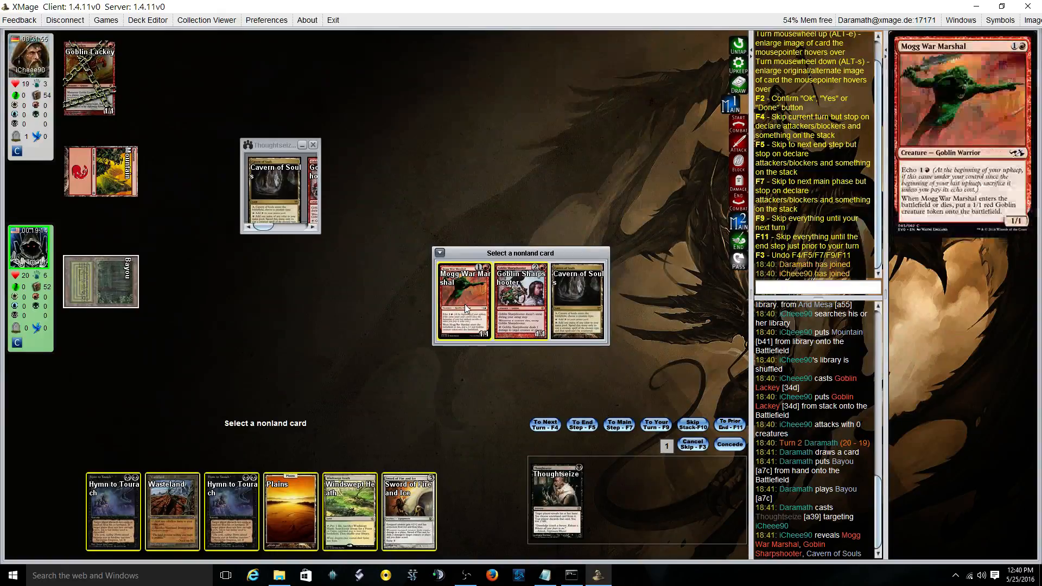
mouse_move(463, 303)
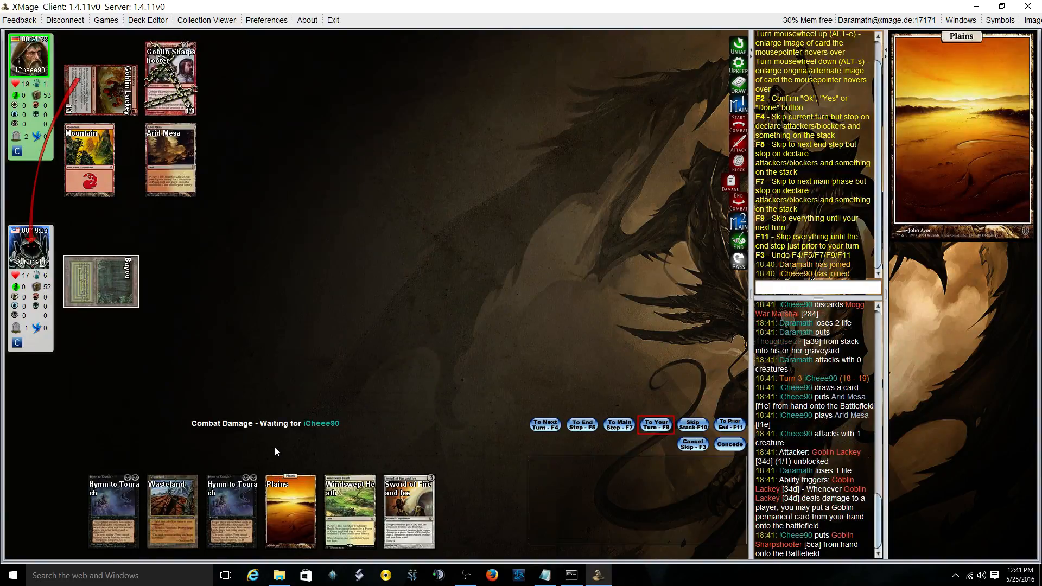
Step: Activate Windswept Heath, paying 1 life and sacrificing it to fetch a Forest, then pass priority
click(655, 424)
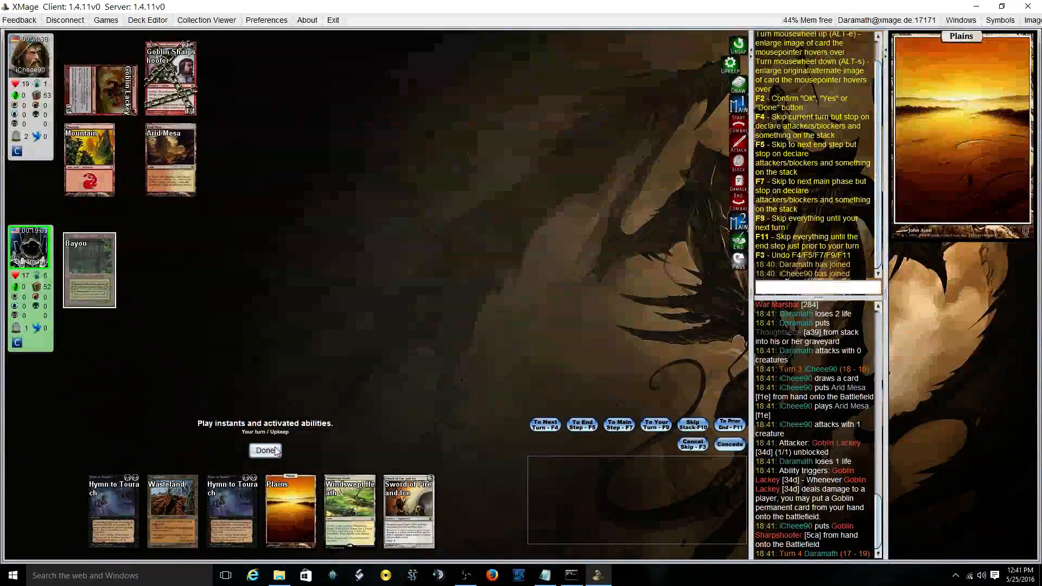
click(265, 451)
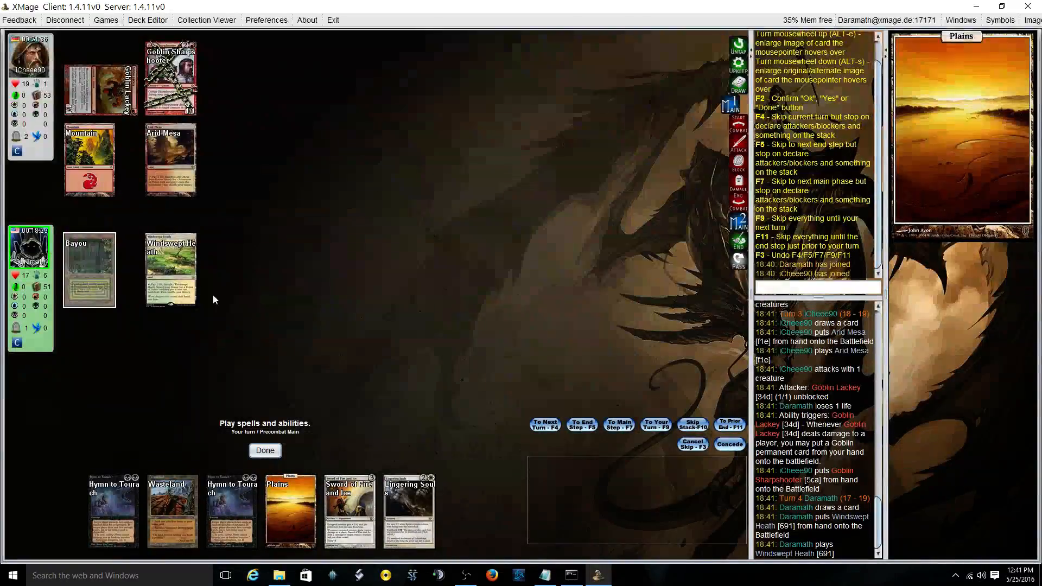
click(171, 269)
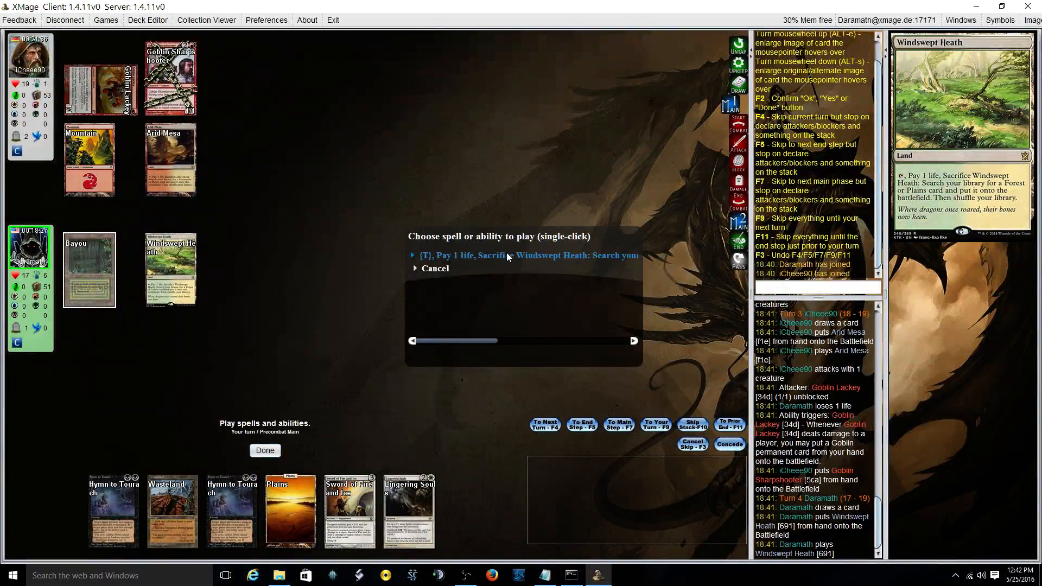
click(525, 255)
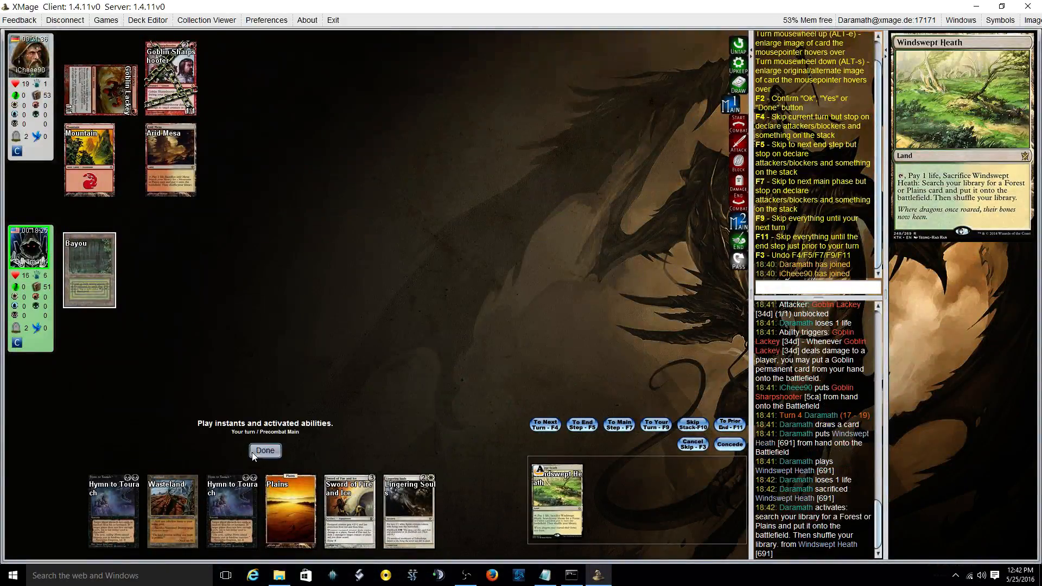
click(265, 450)
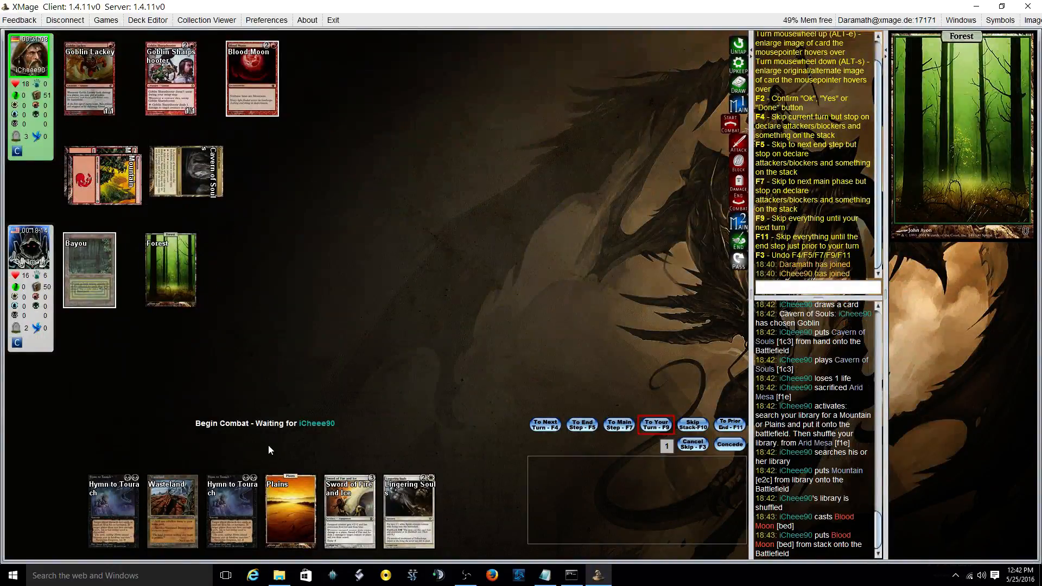
Step: Pass priority through the opponent's Goblin Matron and Ringleader plays and declare no blockers against Goblin Lackey
click(89, 78)
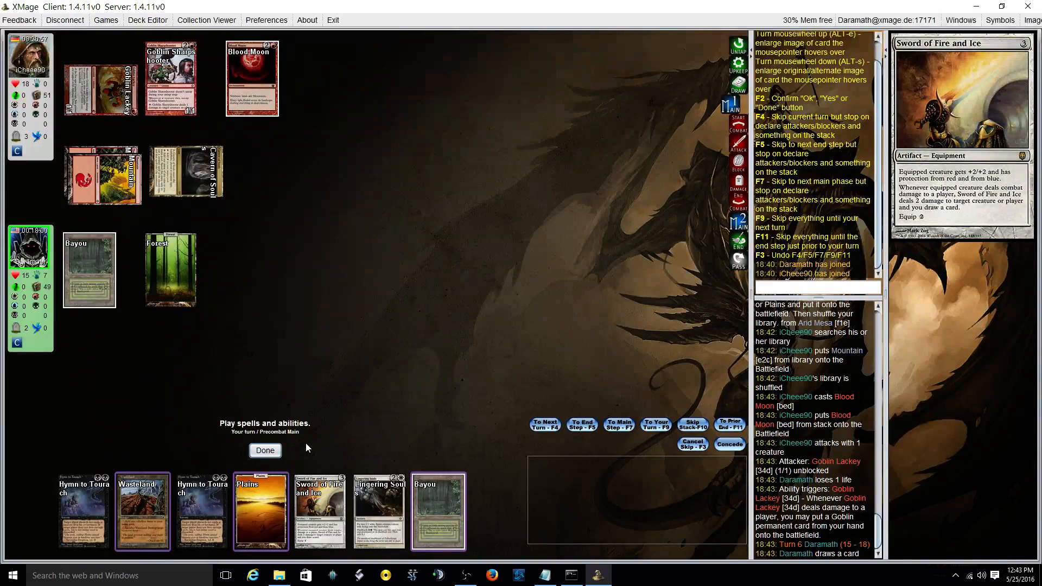
mouse_move(288, 390)
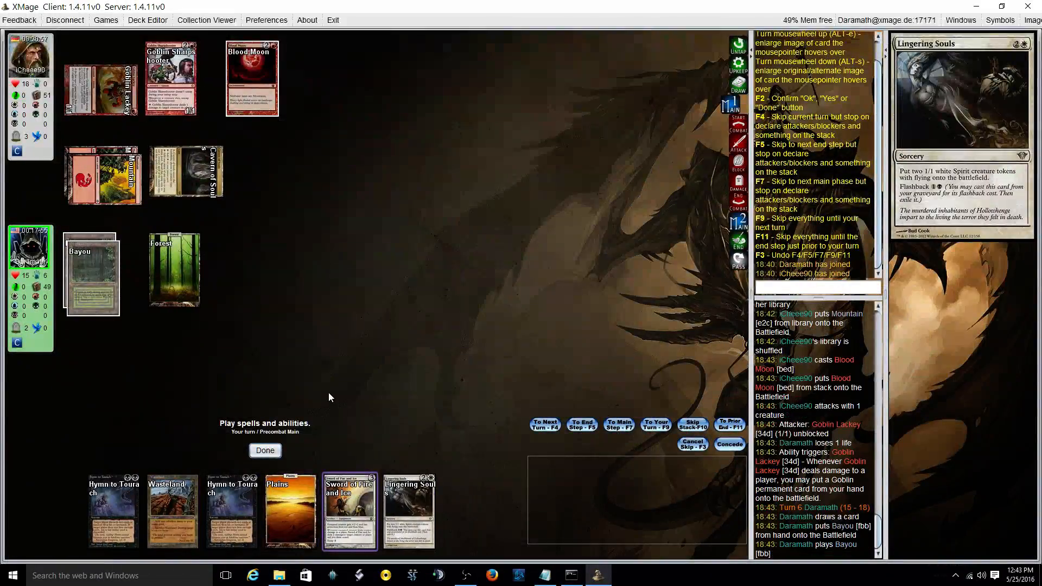
click(656, 425)
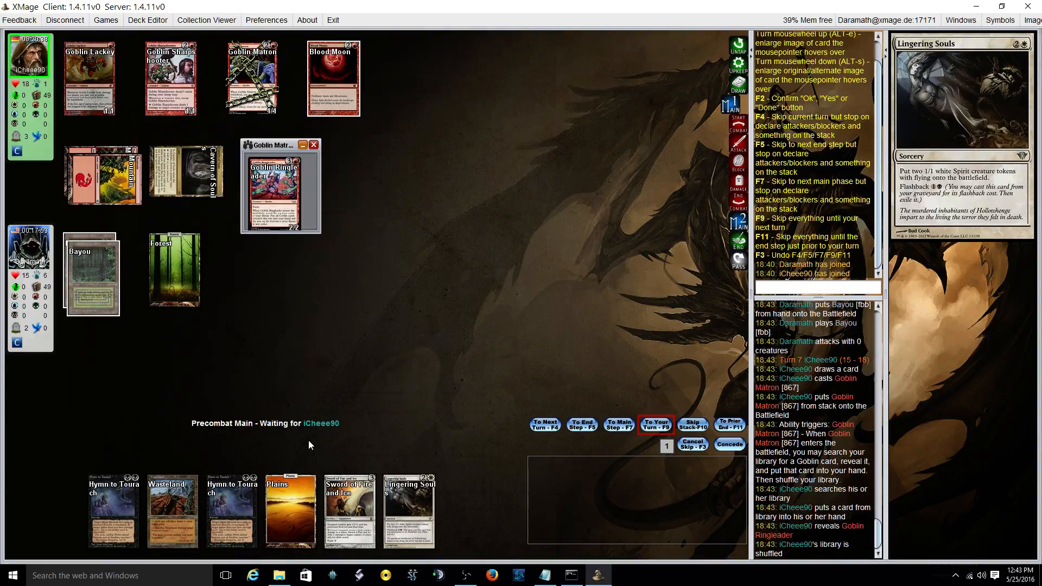
click(313, 144)
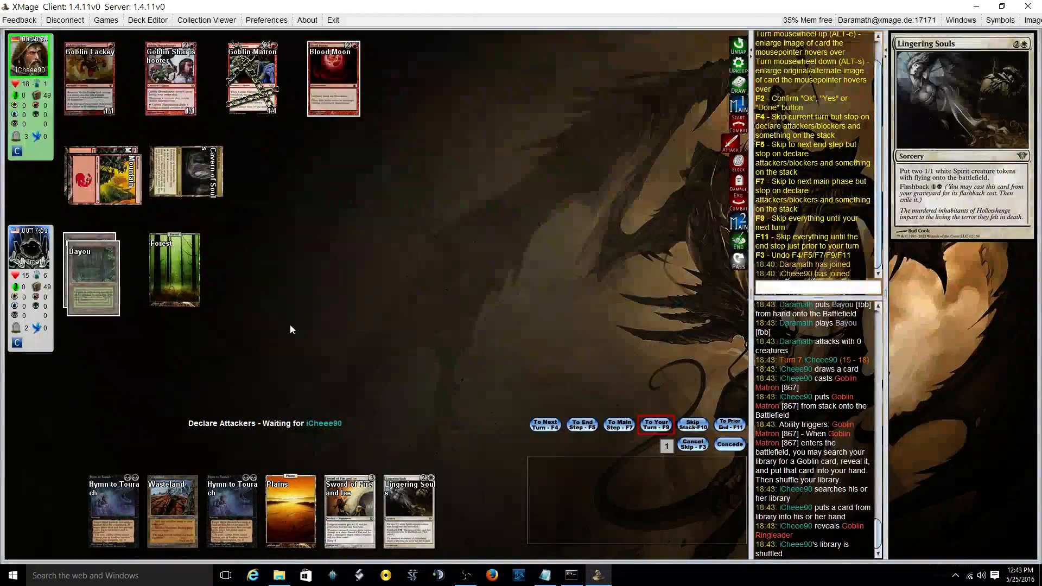
click(89, 78)
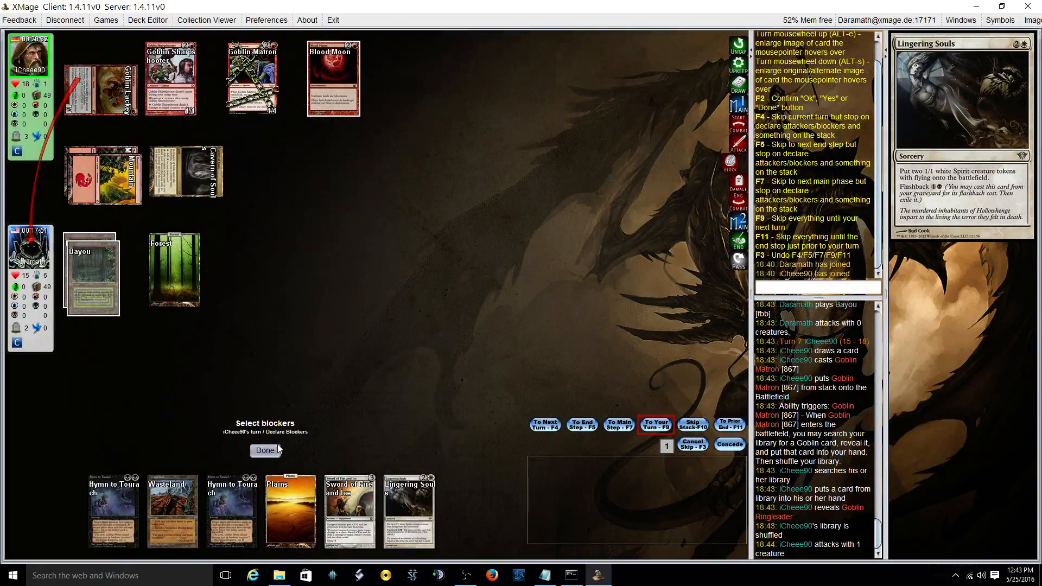
click(265, 450)
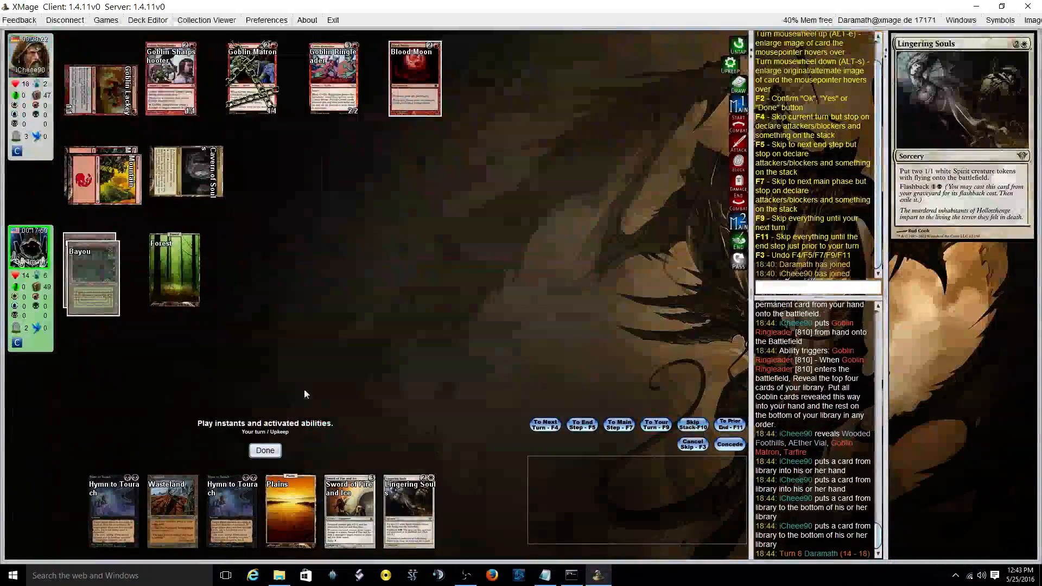
Step: Cast Tarmogoyf from hand and pass the turn to the opponent
click(265, 451)
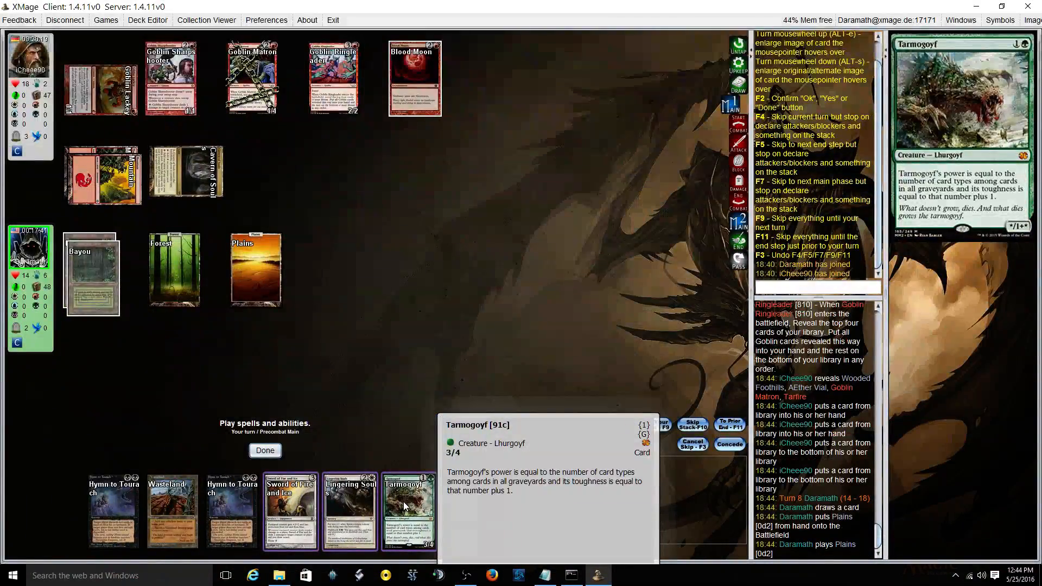
click(408, 510)
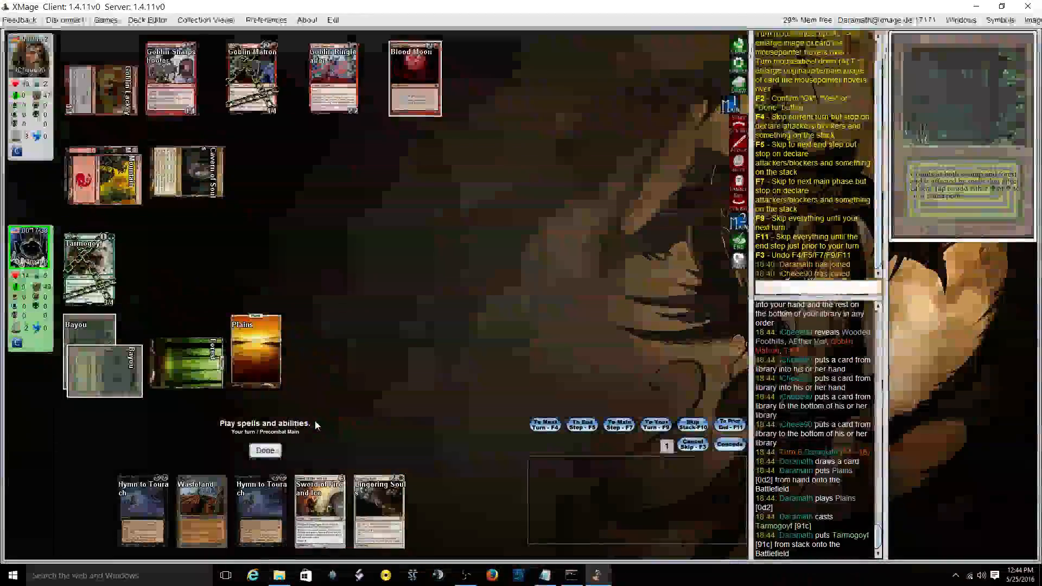
click(265, 449)
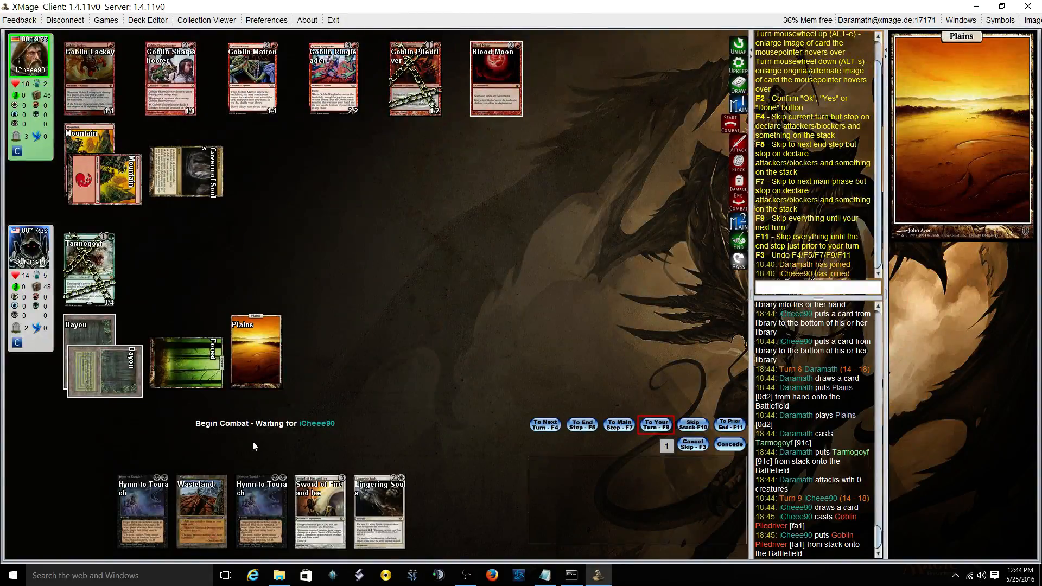
mouse_move(255, 350)
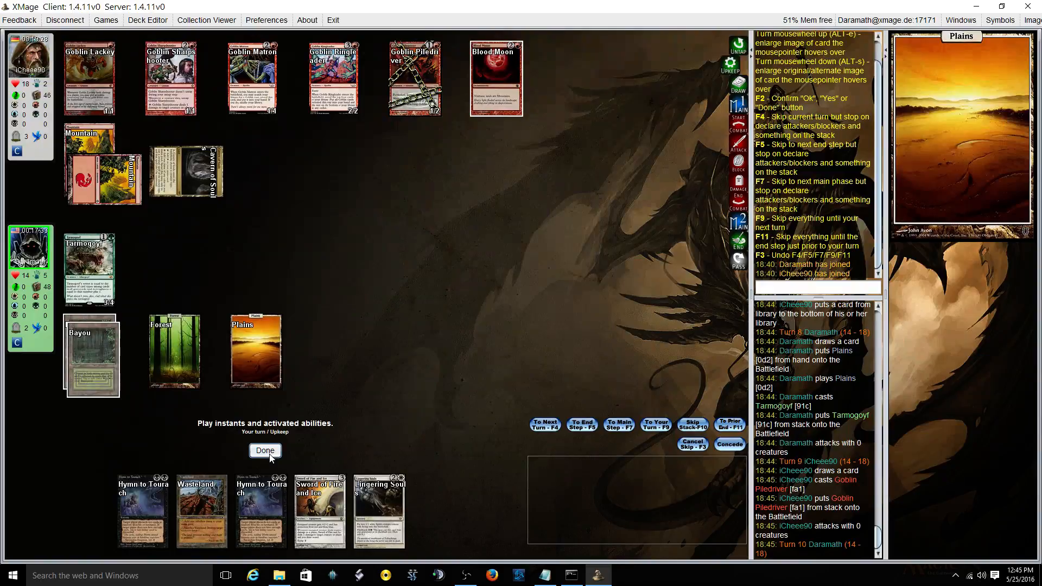
Step: Cast Sword of Fire and Ice, paying three mana, and let it resolve
click(265, 449)
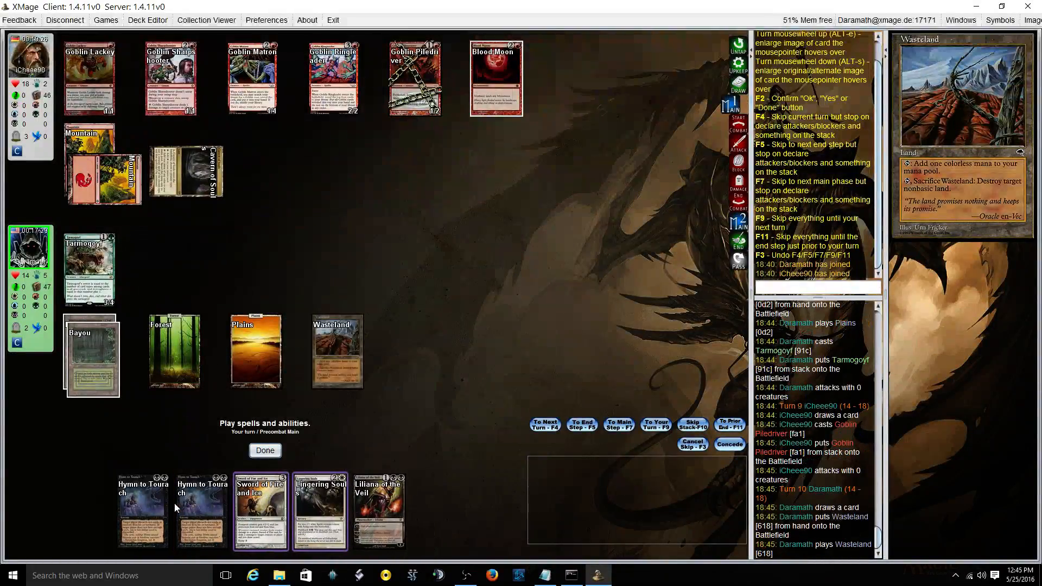
click(259, 510)
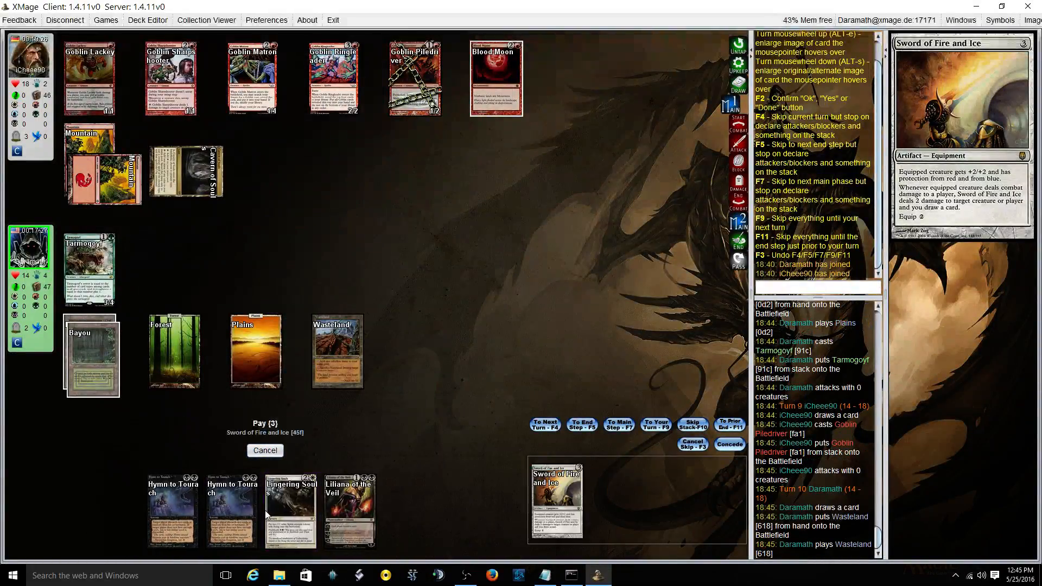
click(255, 351)
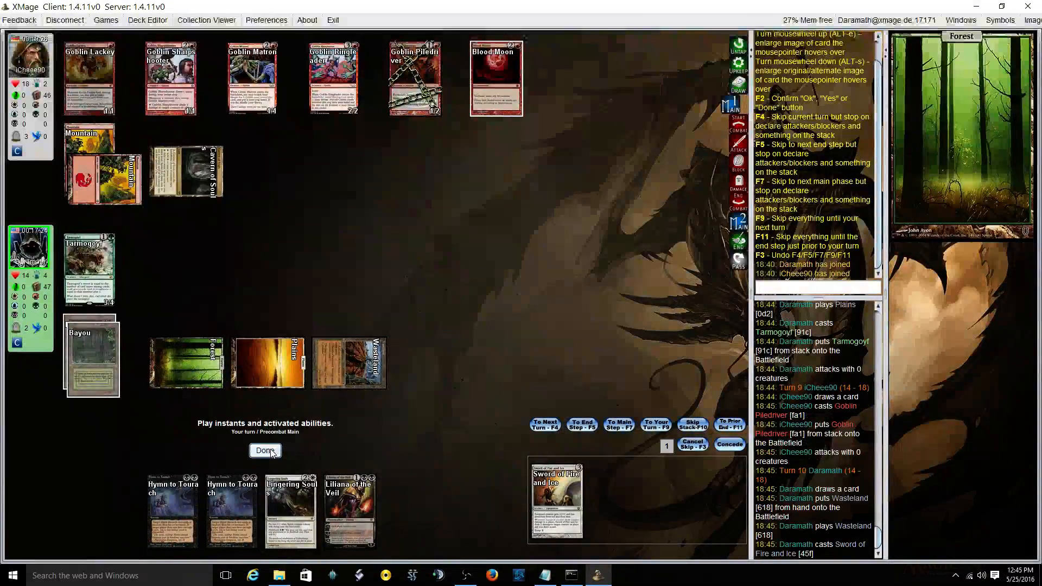
click(265, 451)
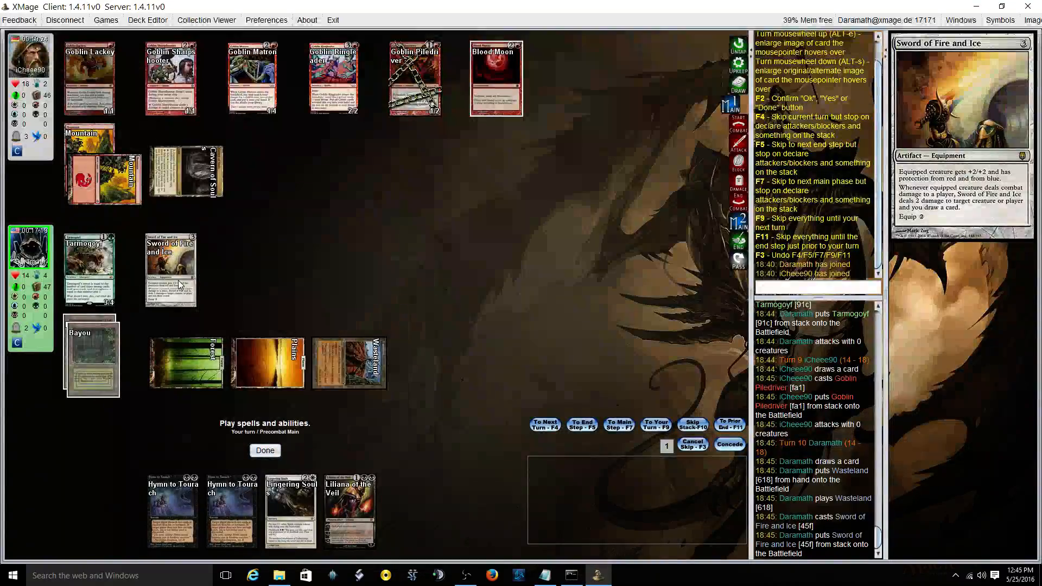
Step: Equip the Sword to Tarmogoyf and declare Tarmogoyf as an attacker
click(169, 269)
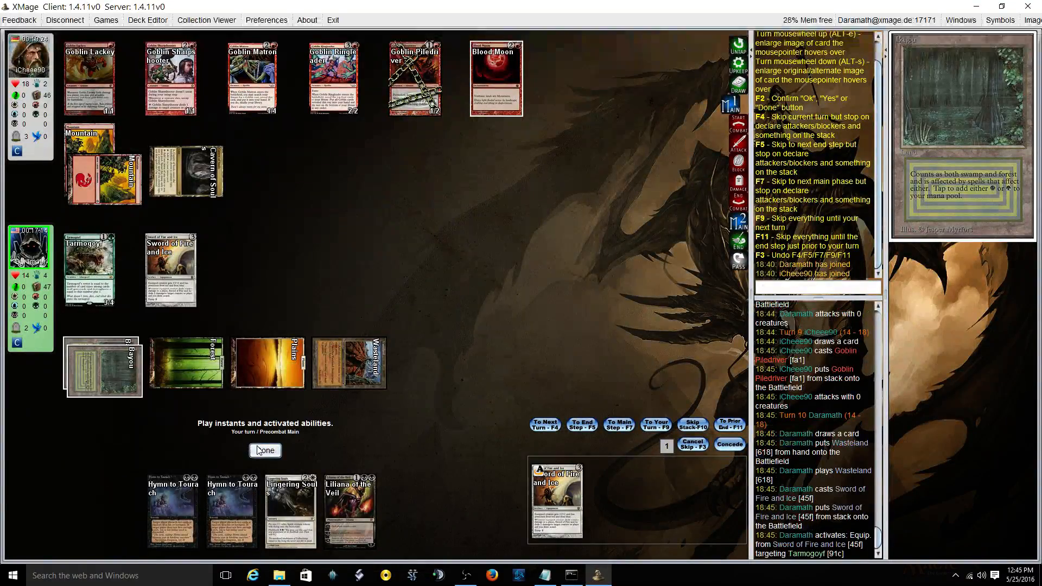
click(265, 450)
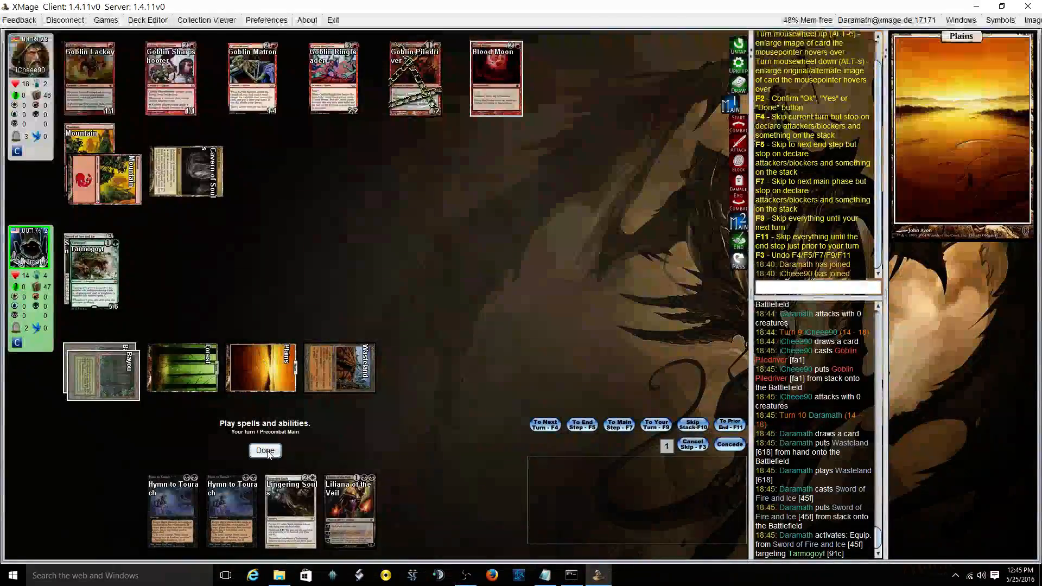
click(265, 451)
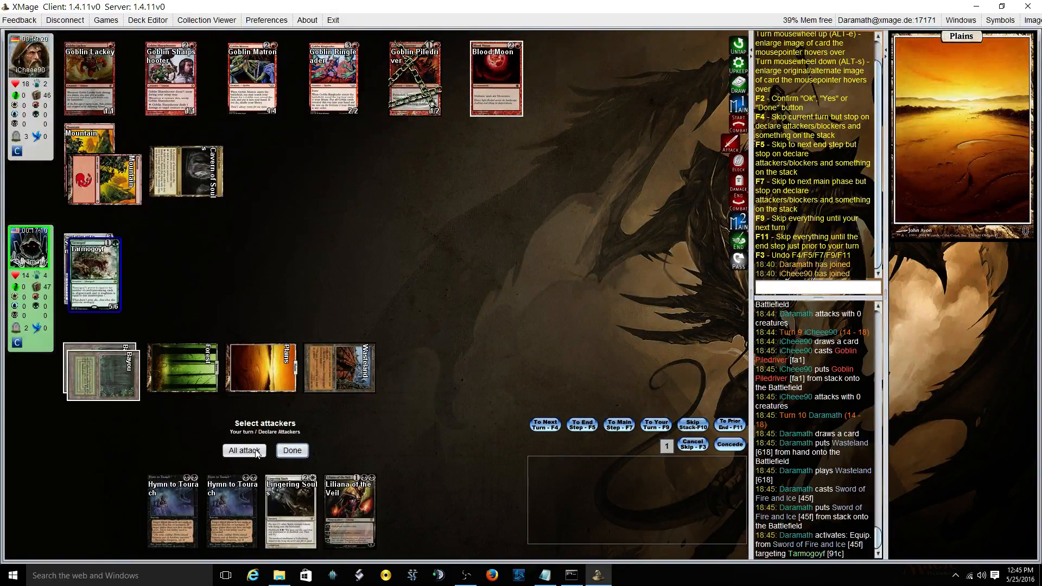
click(244, 451)
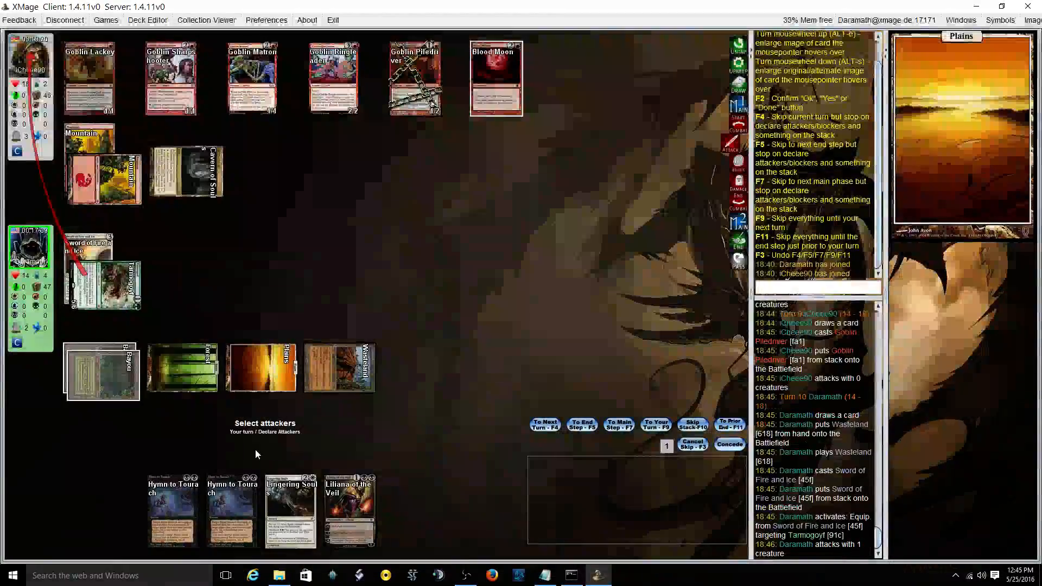
Step: Confirm Tarmogoyf's attack, let the Sword trigger kill Goblin Piledriver, and end the turn
click(656, 424)
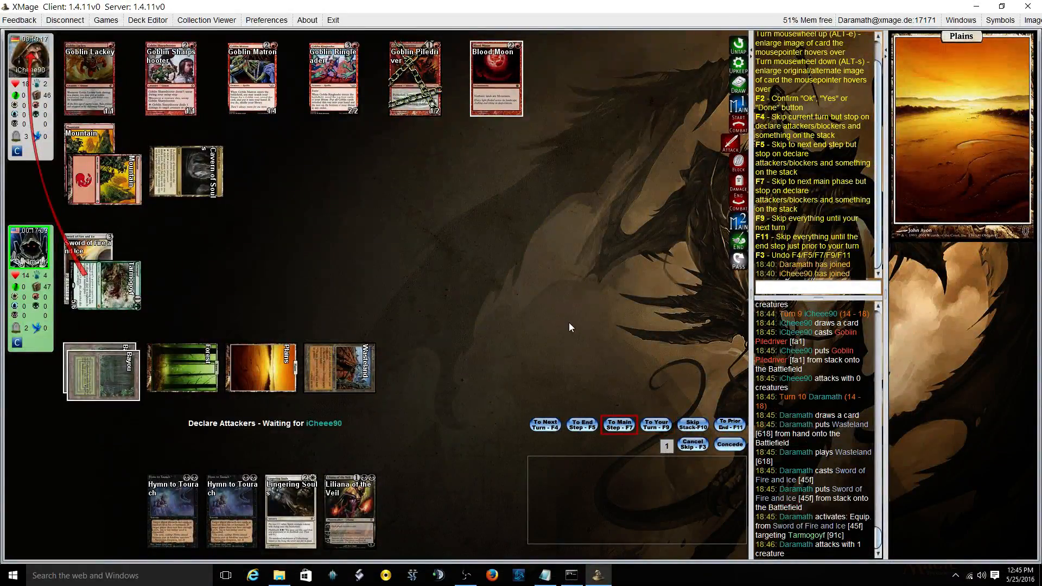
mouse_move(428, 274)
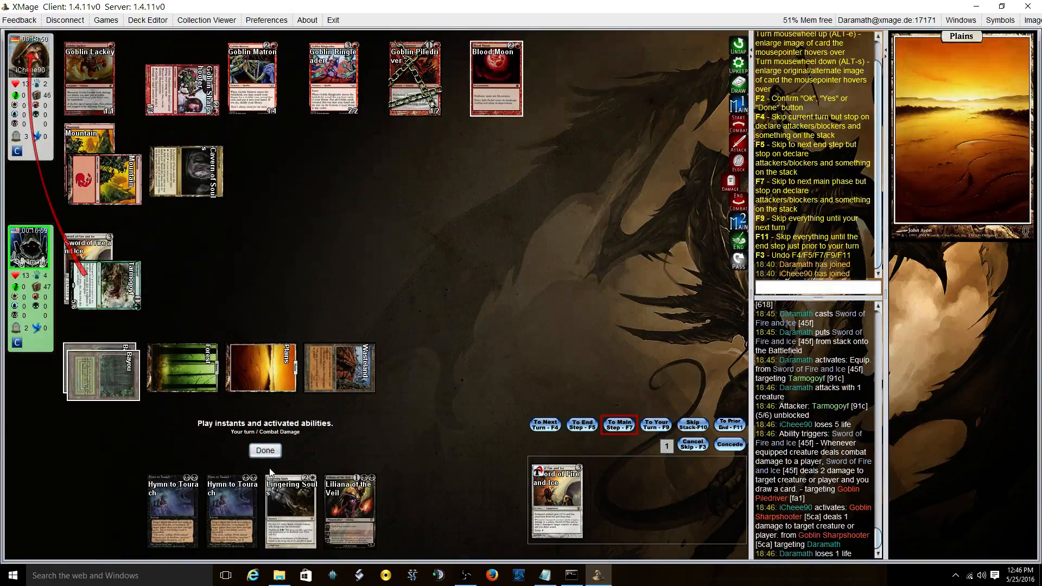
click(265, 449)
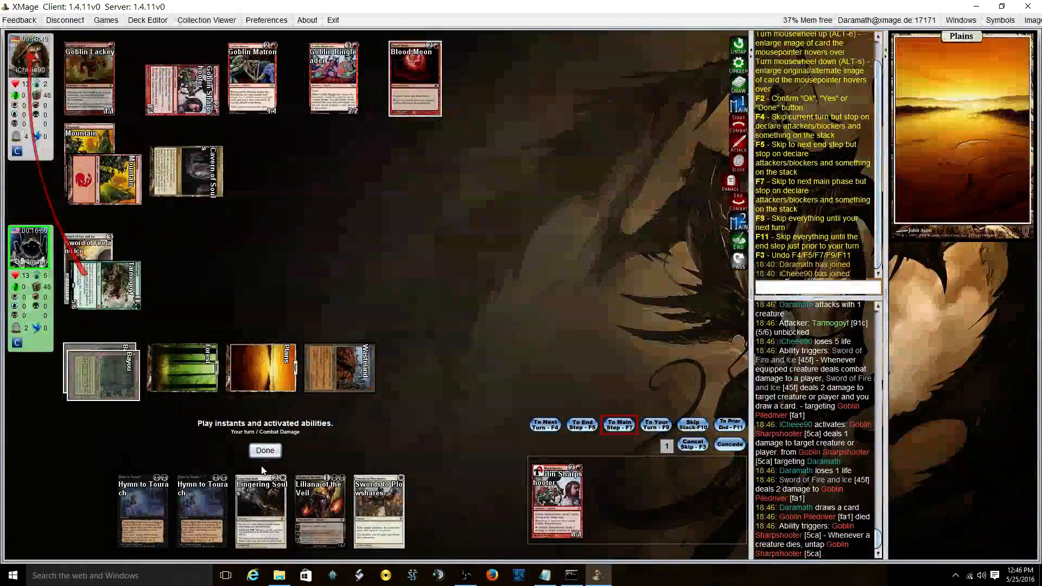
click(265, 450)
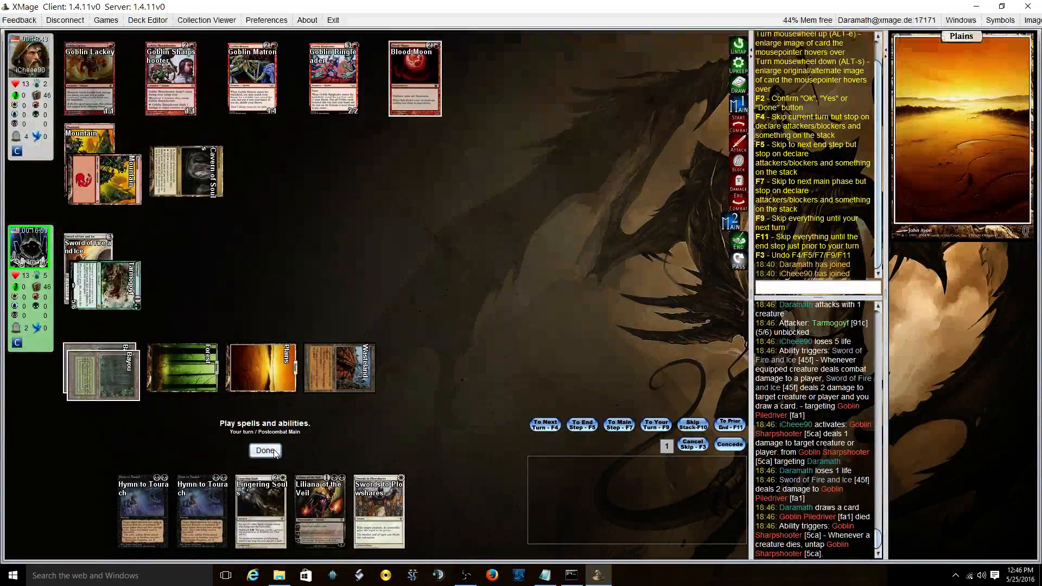
click(265, 450)
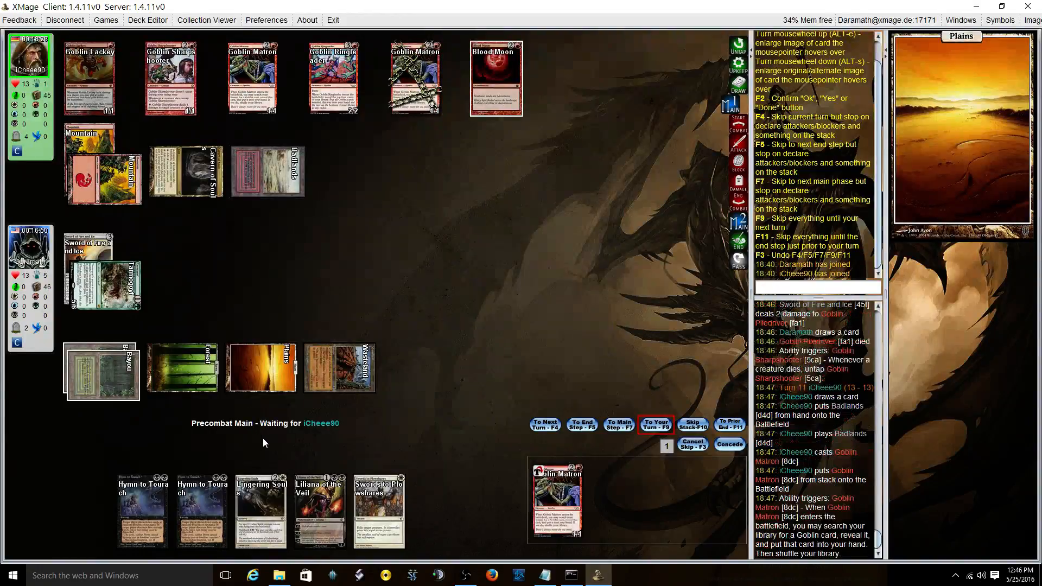
mouse_move(266, 464)
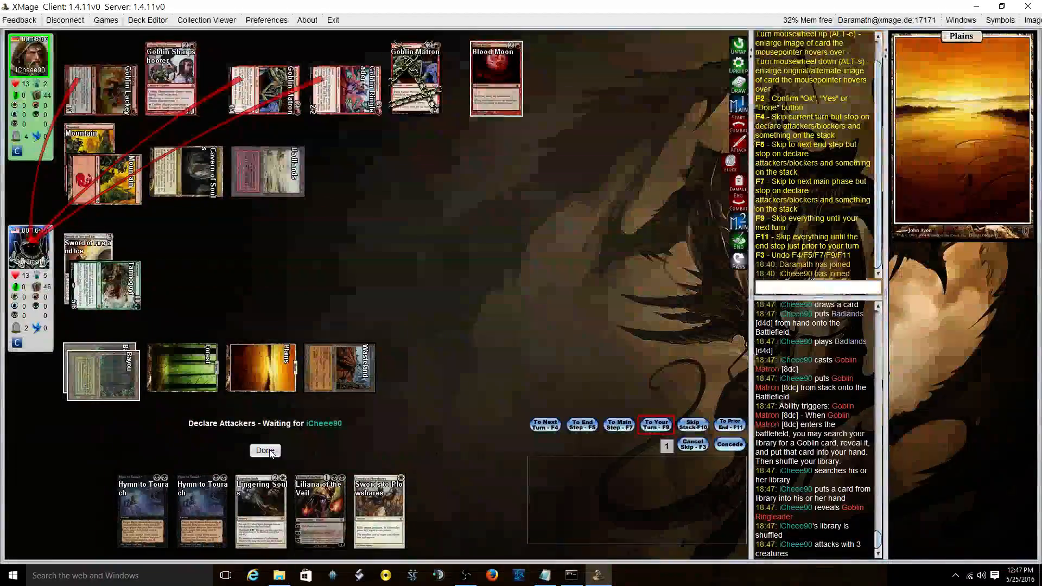
Step: Decline to block the three attacking goblins, dropping to 9 life
click(265, 451)
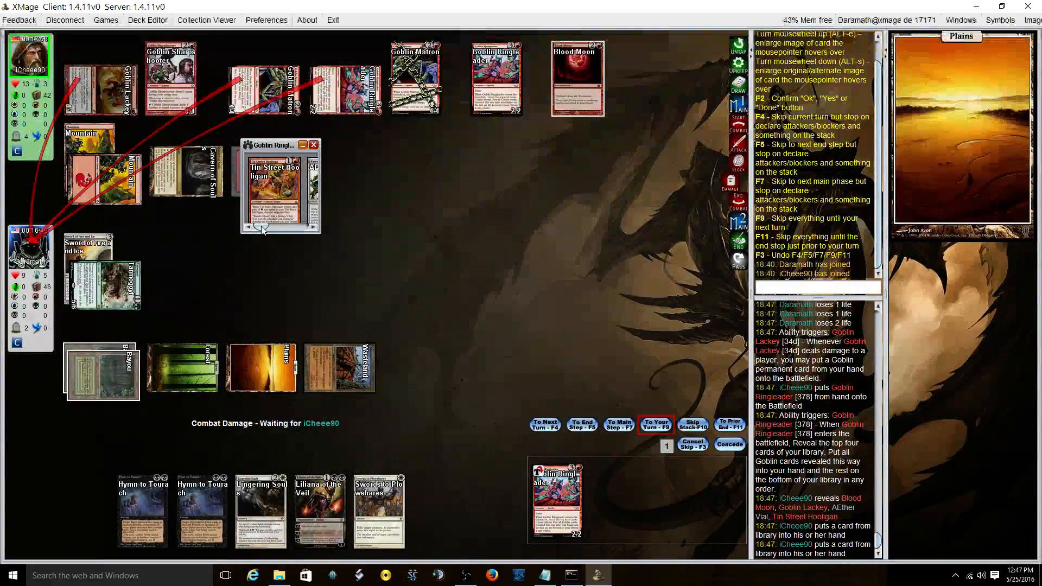
mouse_move(273, 186)
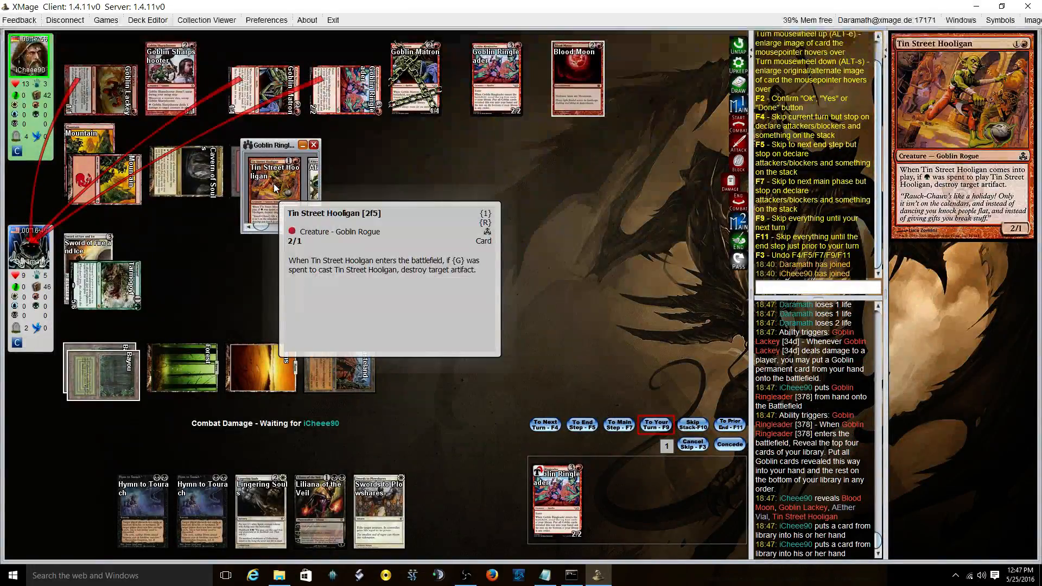
mouse_move(288, 258)
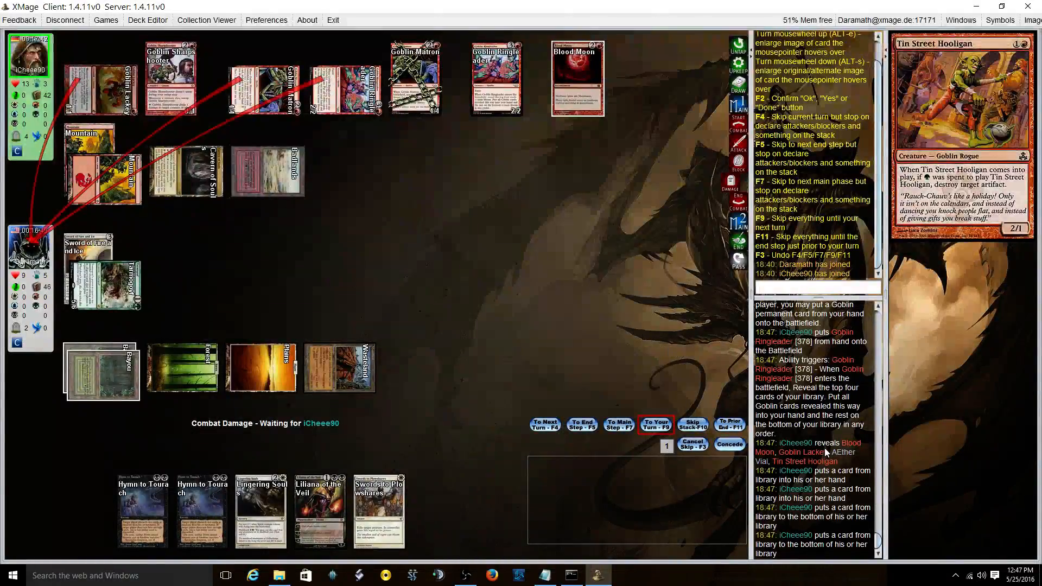
mouse_move(325, 206)
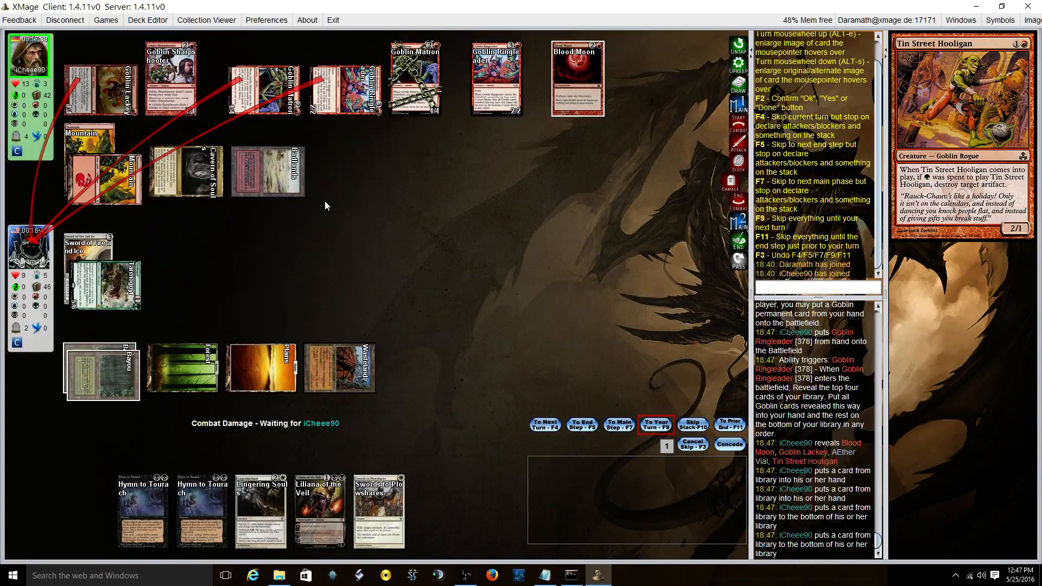
mouse_move(322, 233)
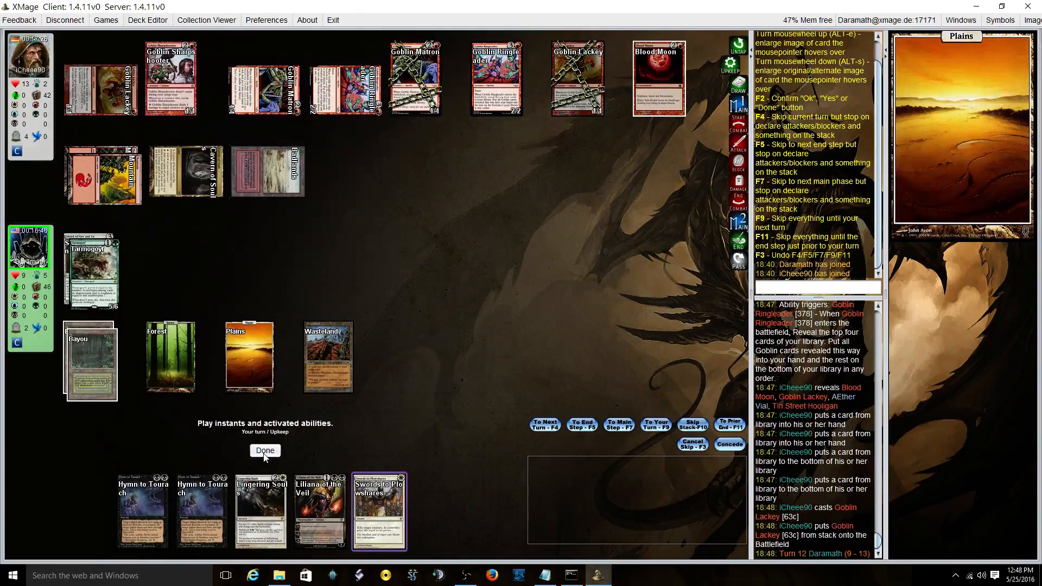
Step: Attack with Tarmogoyf for 5 and let the Sword trigger kill Goblin Sharpshooter
click(265, 450)
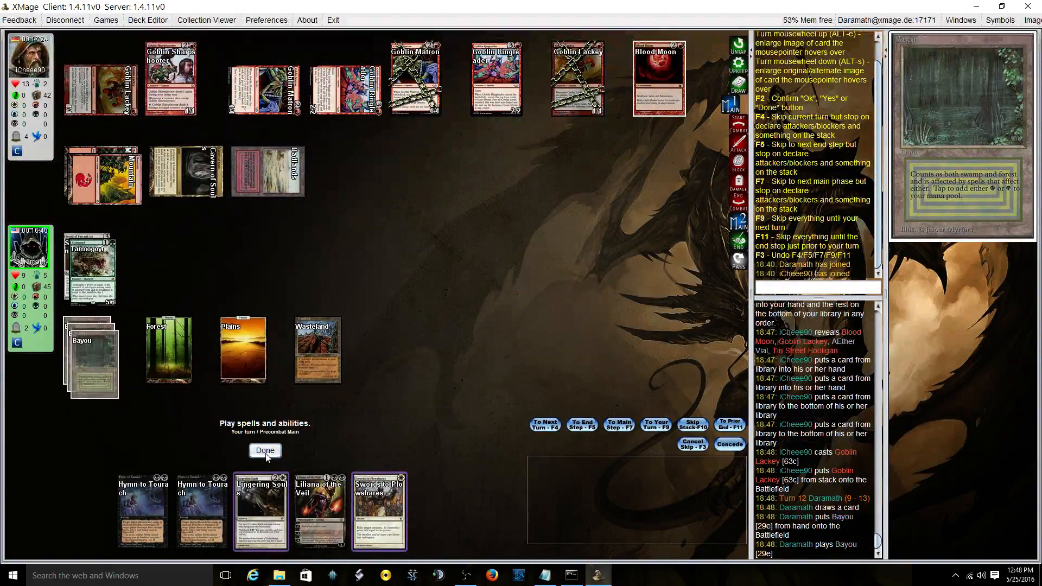
click(265, 450)
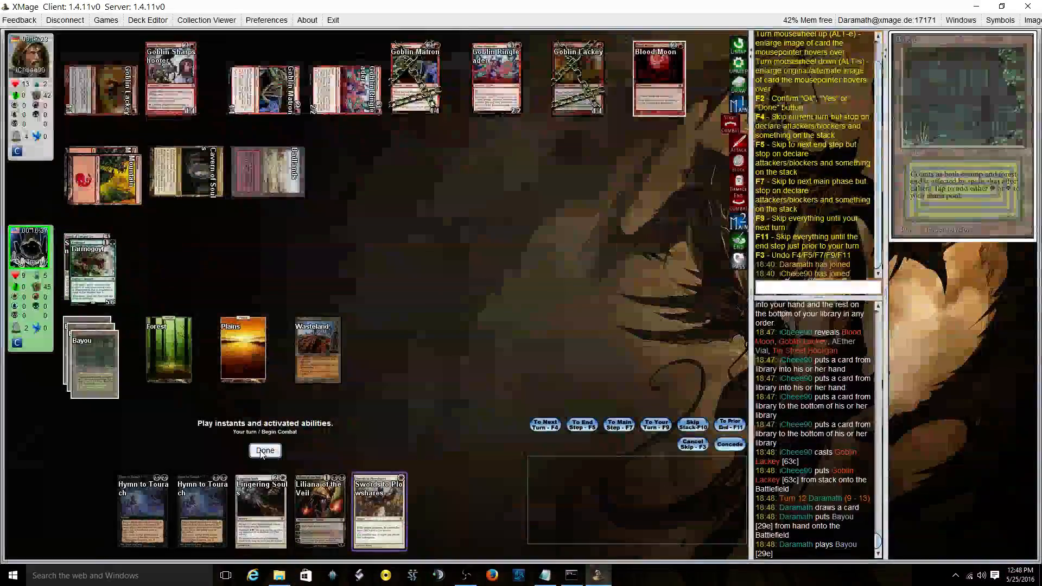
click(265, 450)
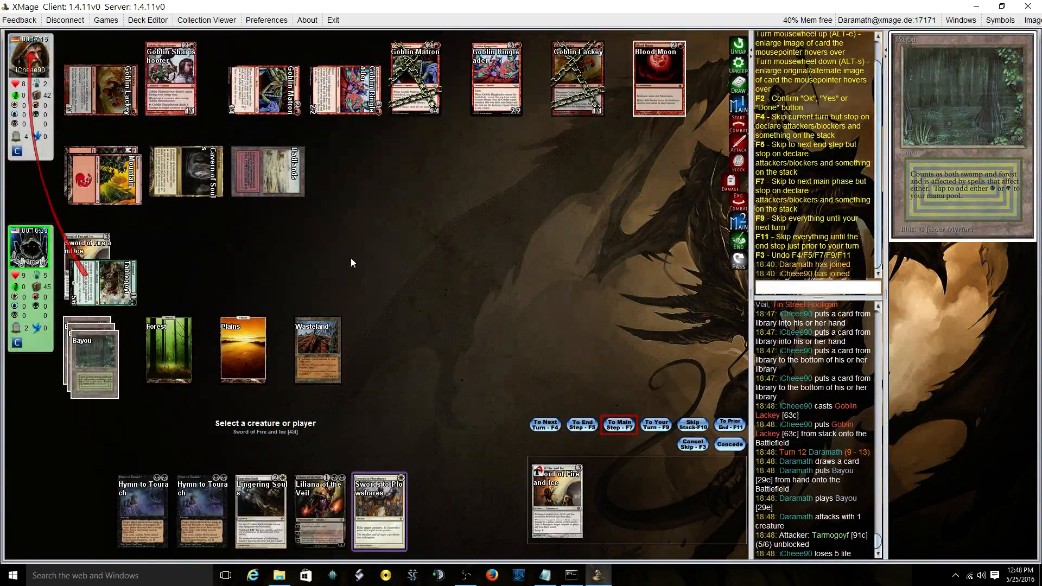
mouse_move(170, 94)
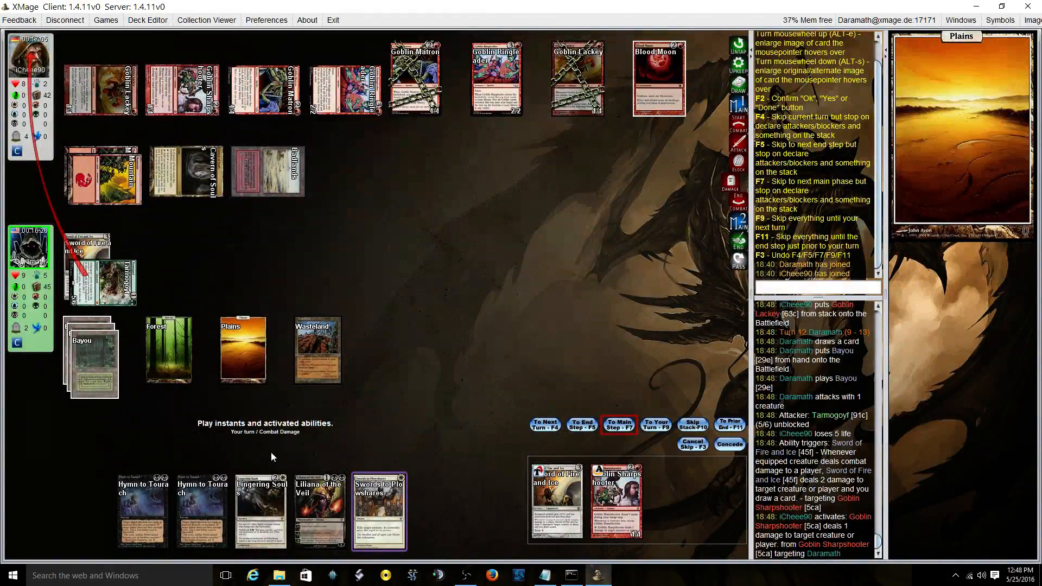
click(618, 426)
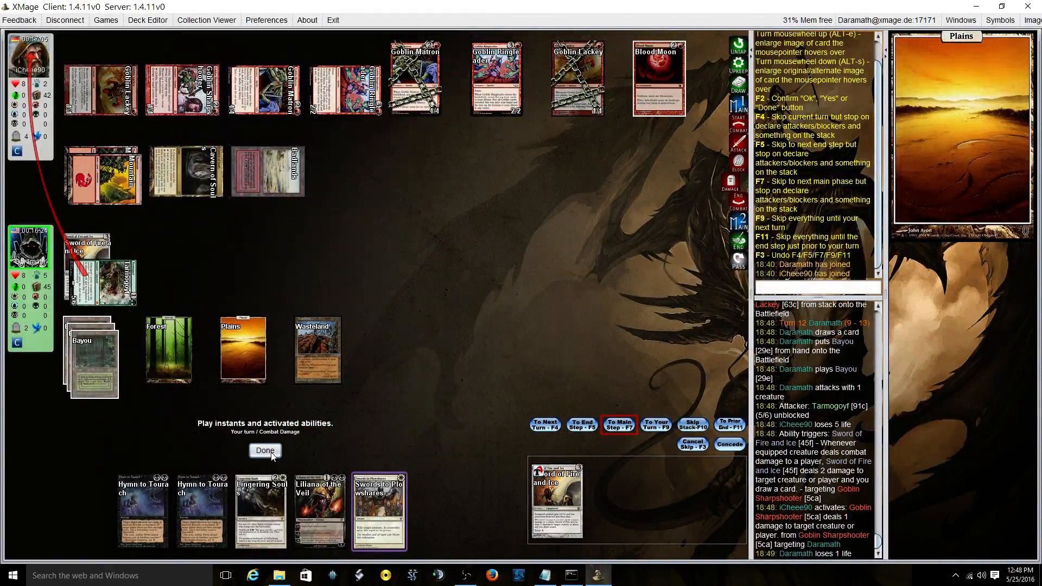
click(265, 451)
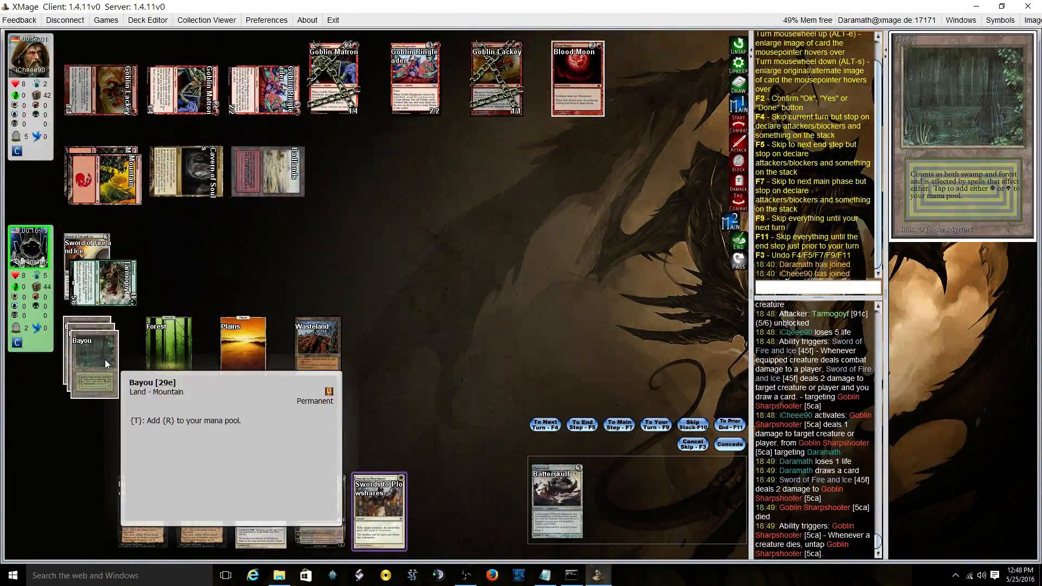
Step: Tap Bayou to pay for Batterskull, let it resolve with its Germ token, and end the turn
click(91, 359)
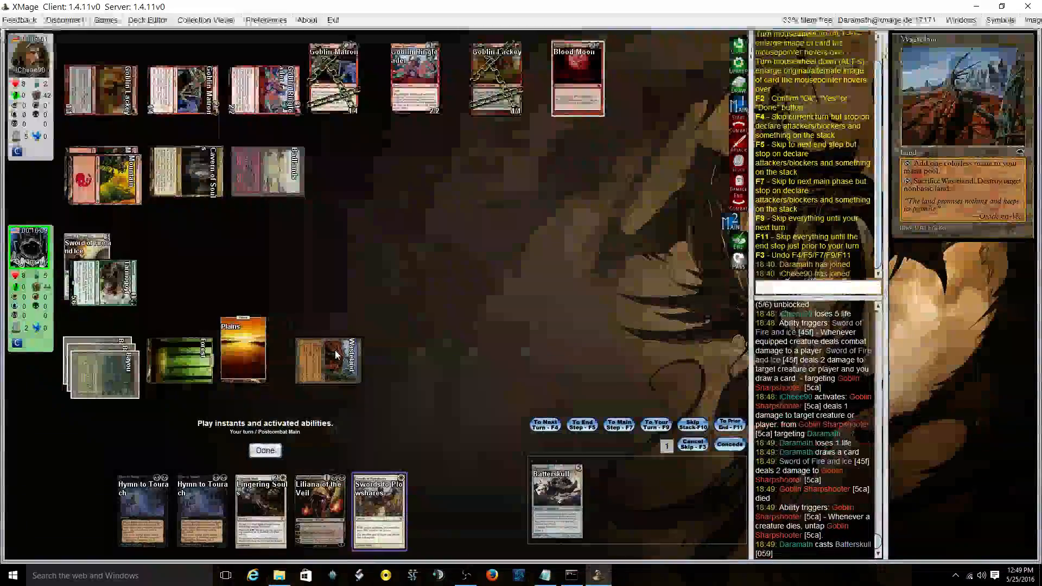
click(265, 451)
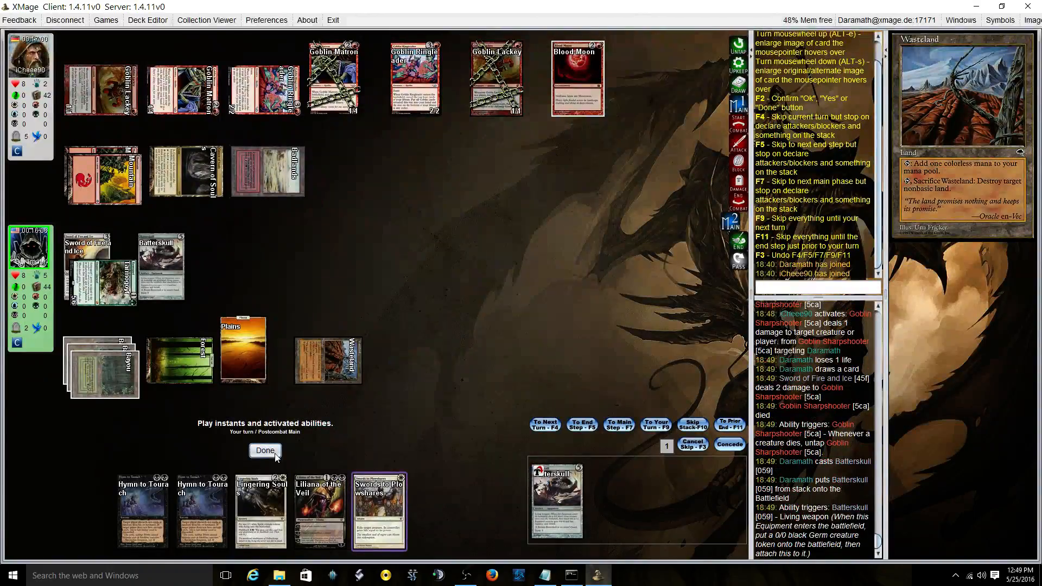
click(265, 450)
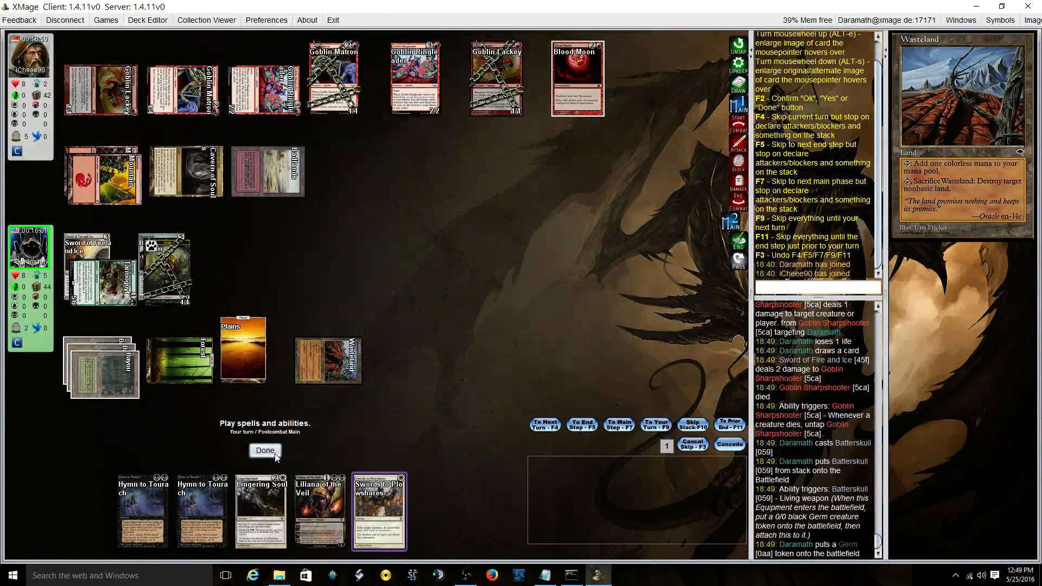
mouse_move(298, 450)
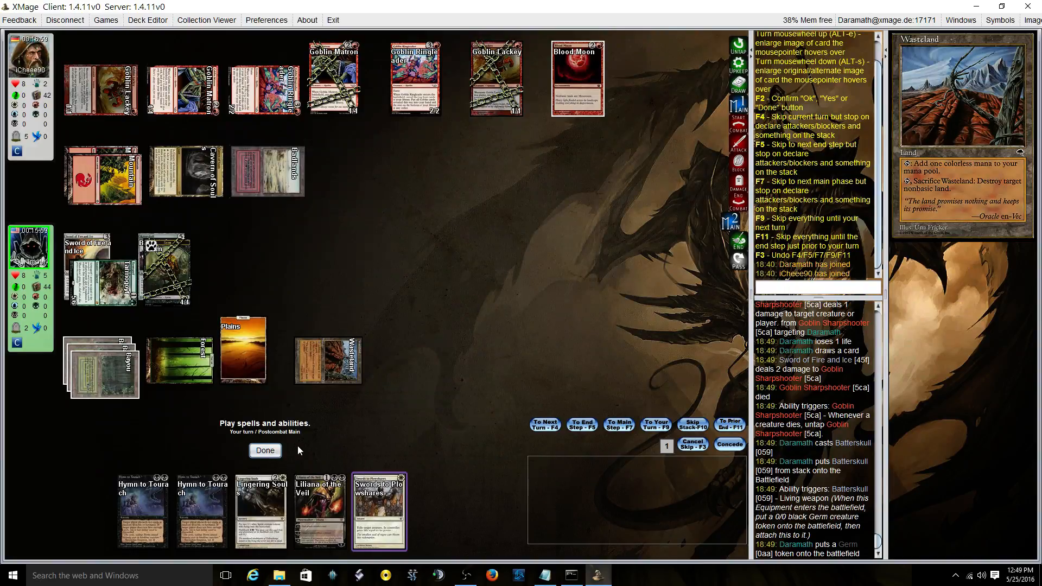
click(265, 450)
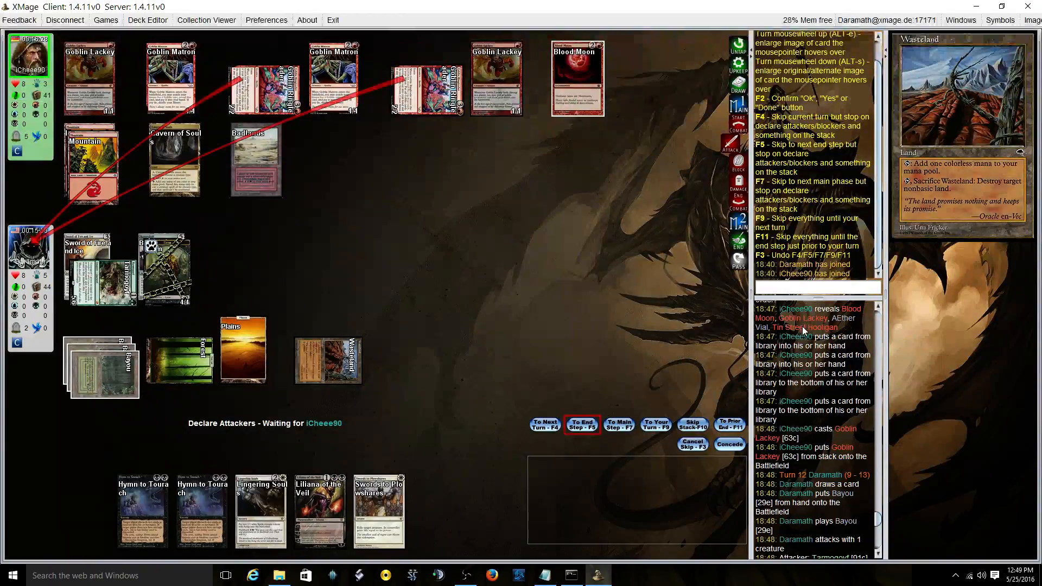
mouse_move(300, 325)
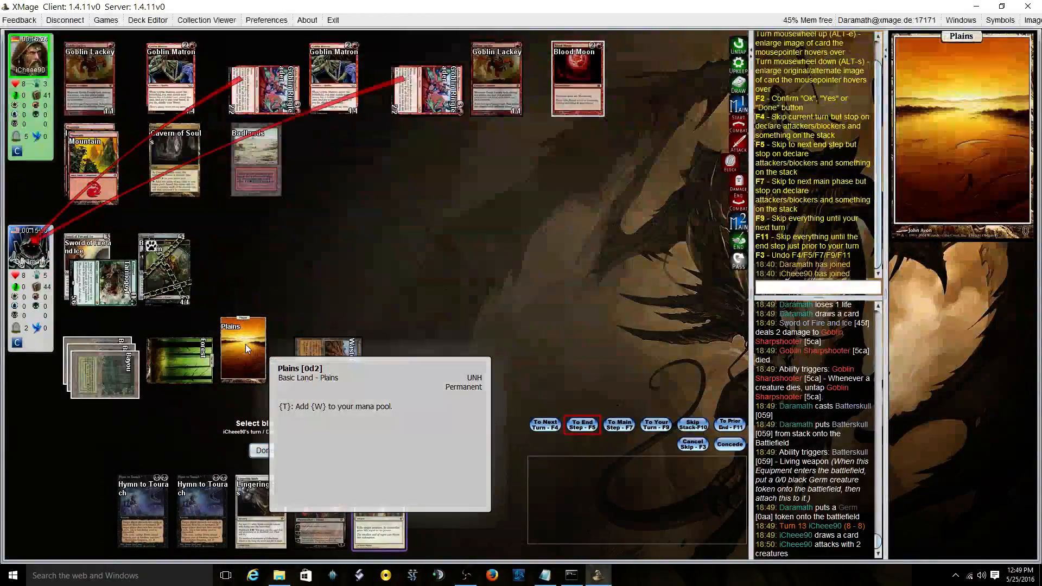
mouse_move(379, 511)
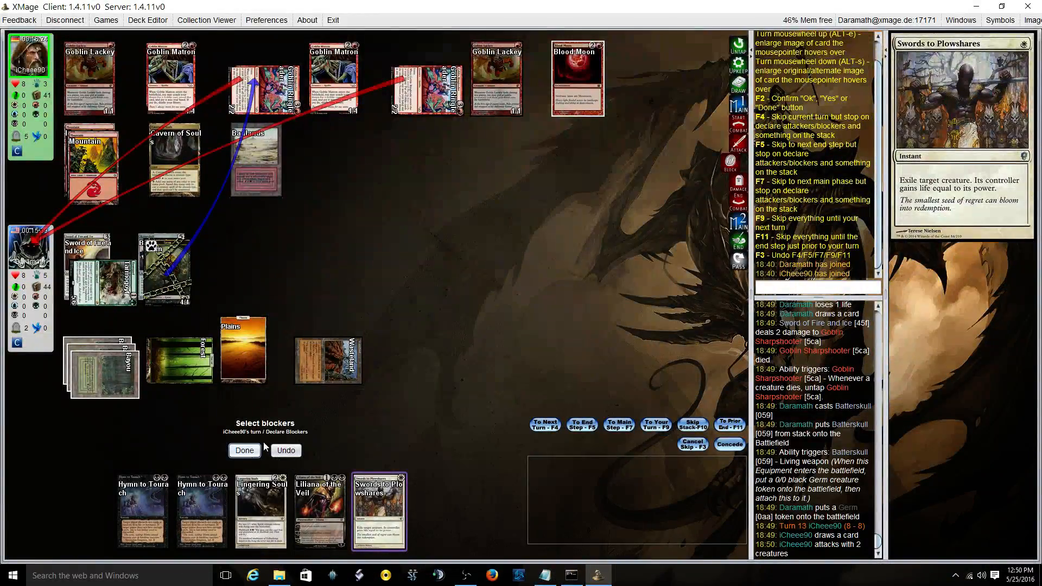
Step: Block a Goblin Ringleader with the Germ token and resolve combat damage
click(244, 450)
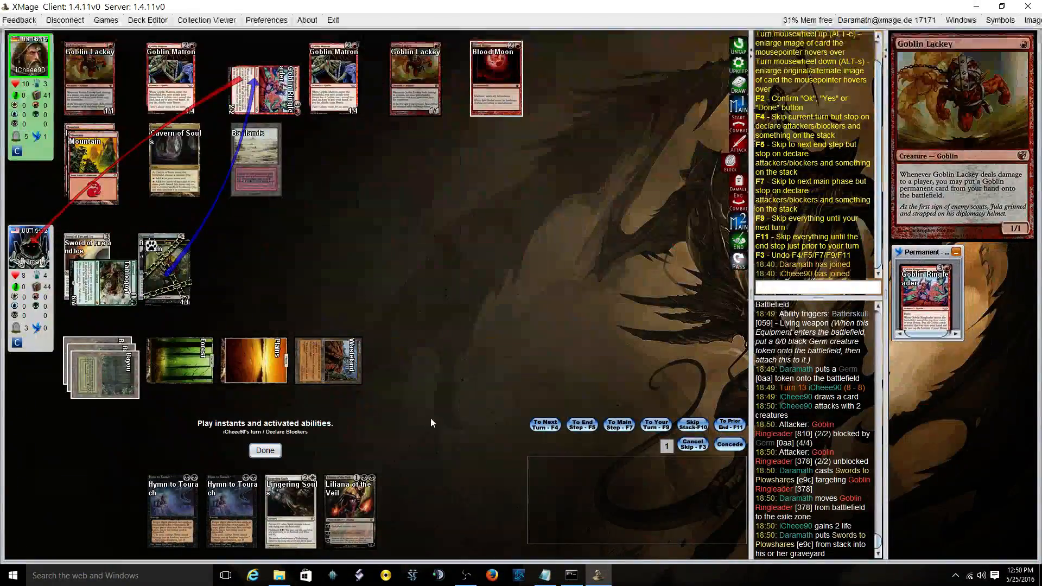
click(265, 450)
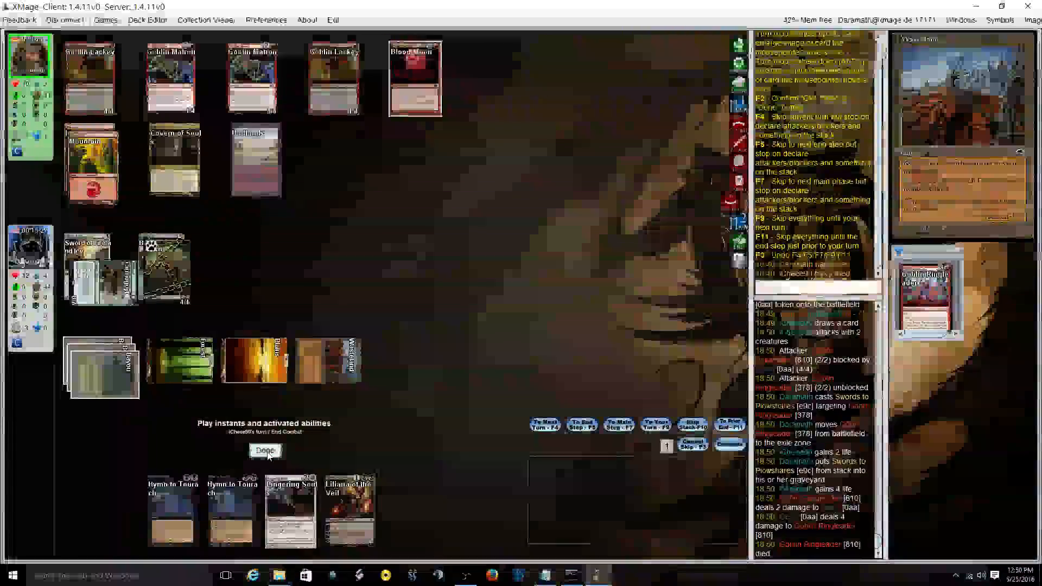
click(265, 451)
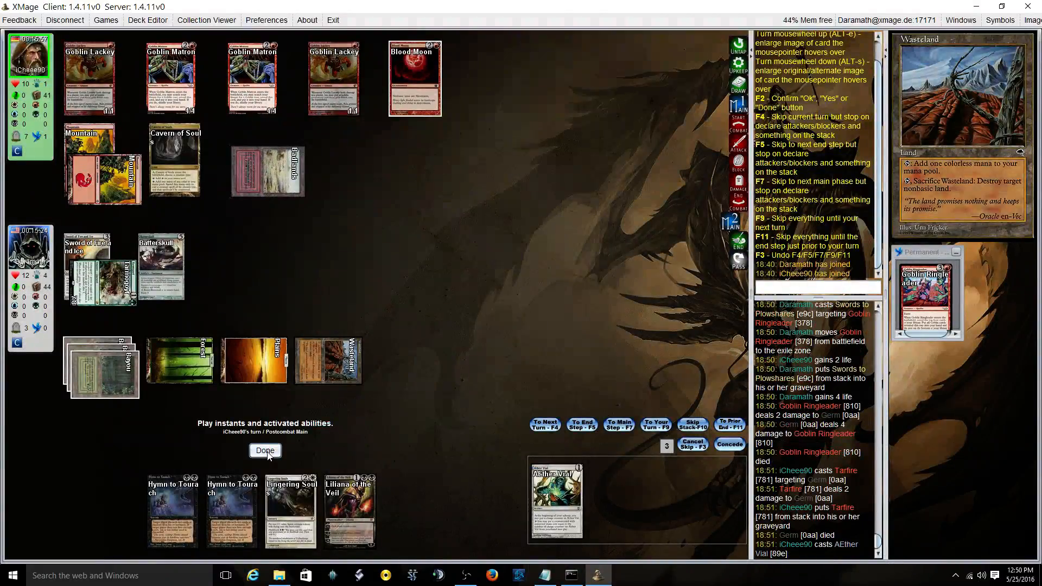
Step: Let the opponent's Aether Vial and Tin Street Hooligan resolve
click(265, 451)
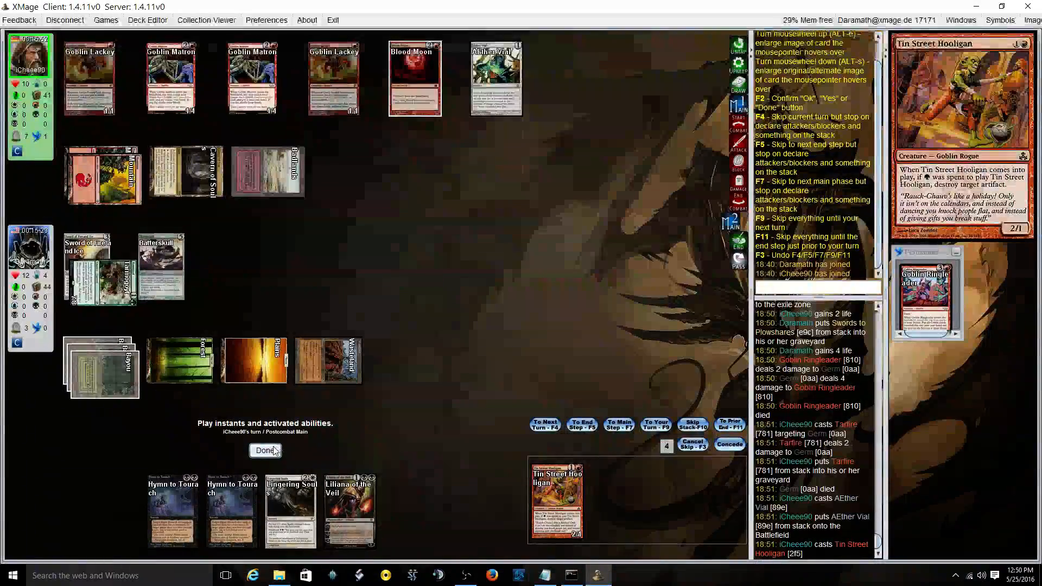
click(265, 451)
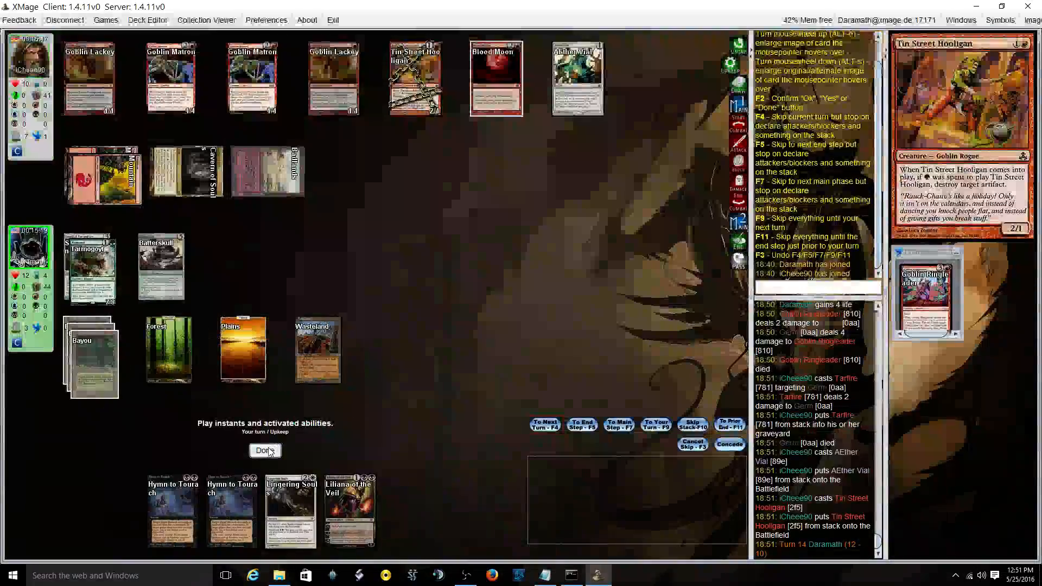
Step: Pass upkeep and draw, then equip Batterskull onto Tarmogoyf
click(265, 450)
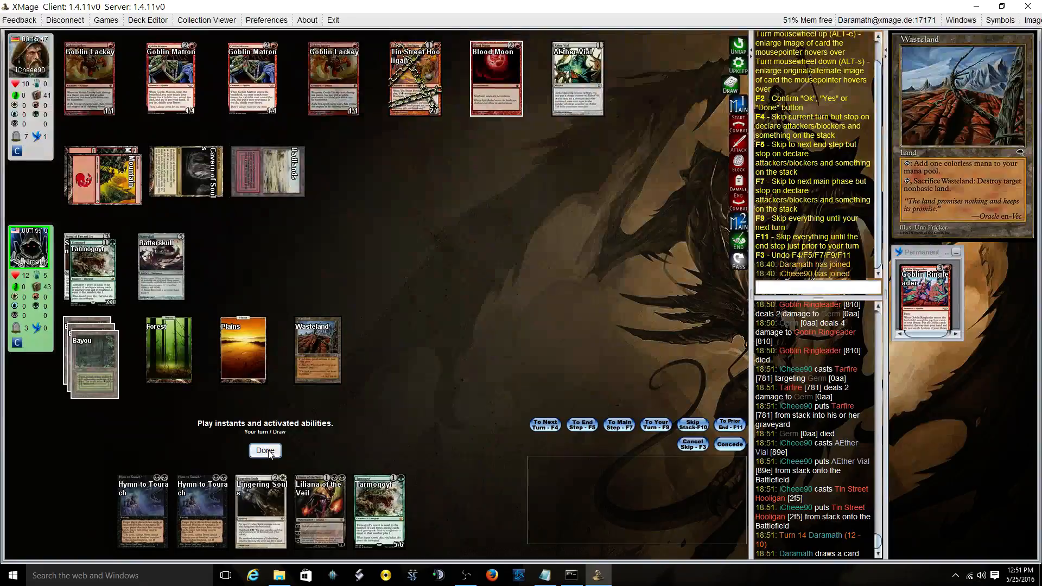
click(265, 451)
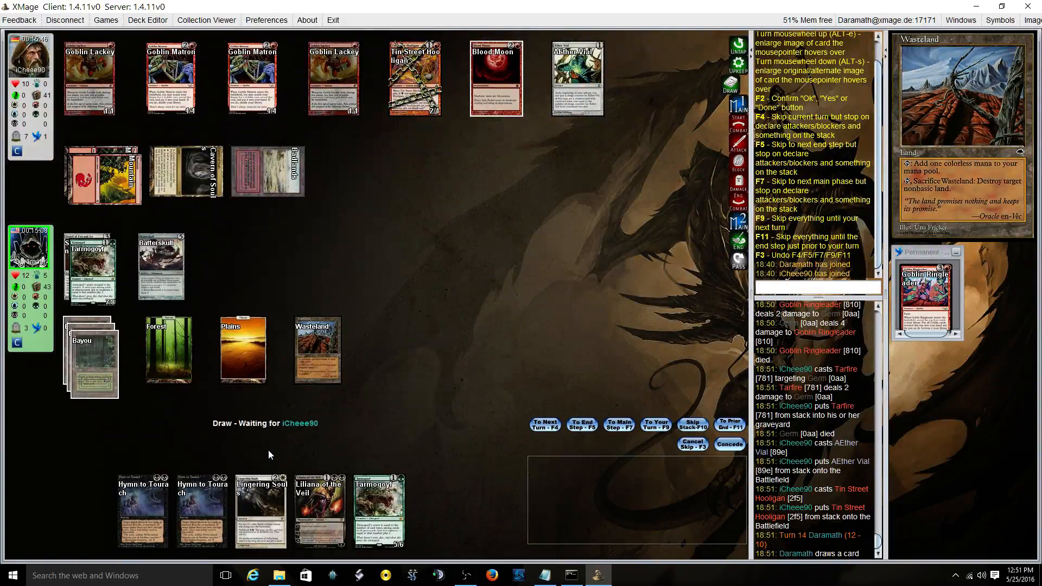
mouse_move(169, 350)
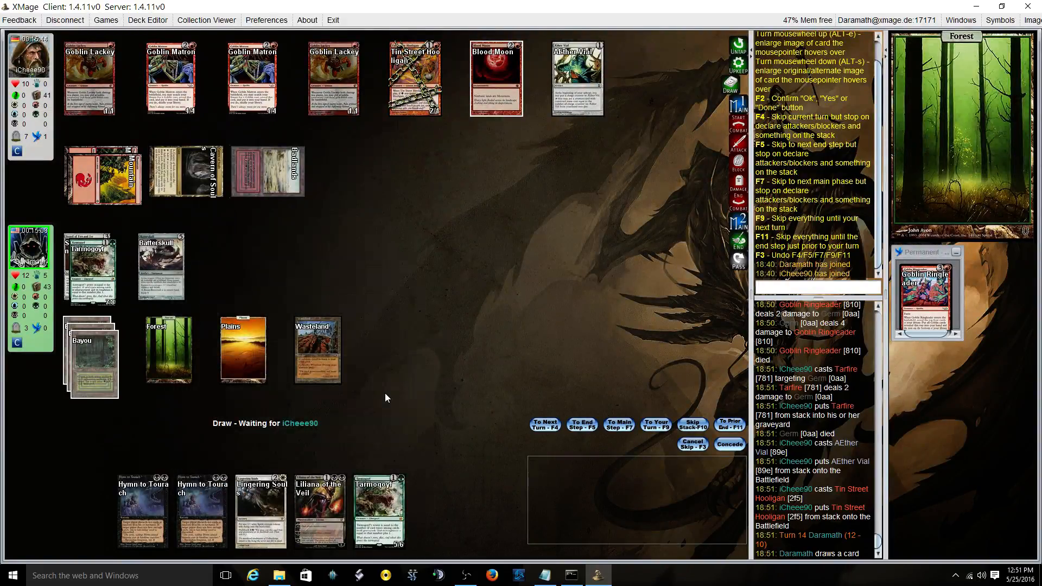
click(160, 266)
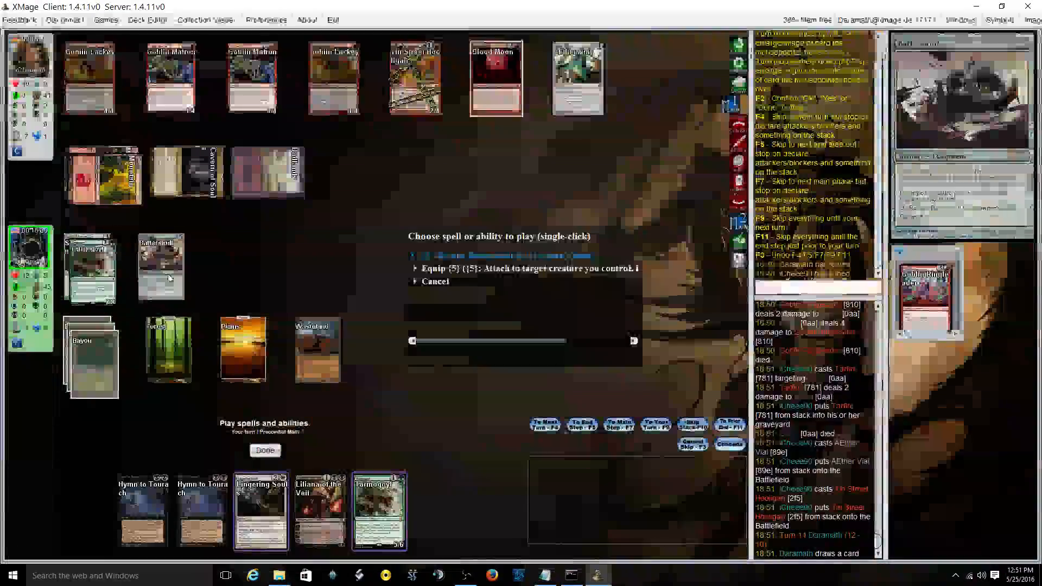
click(434, 281)
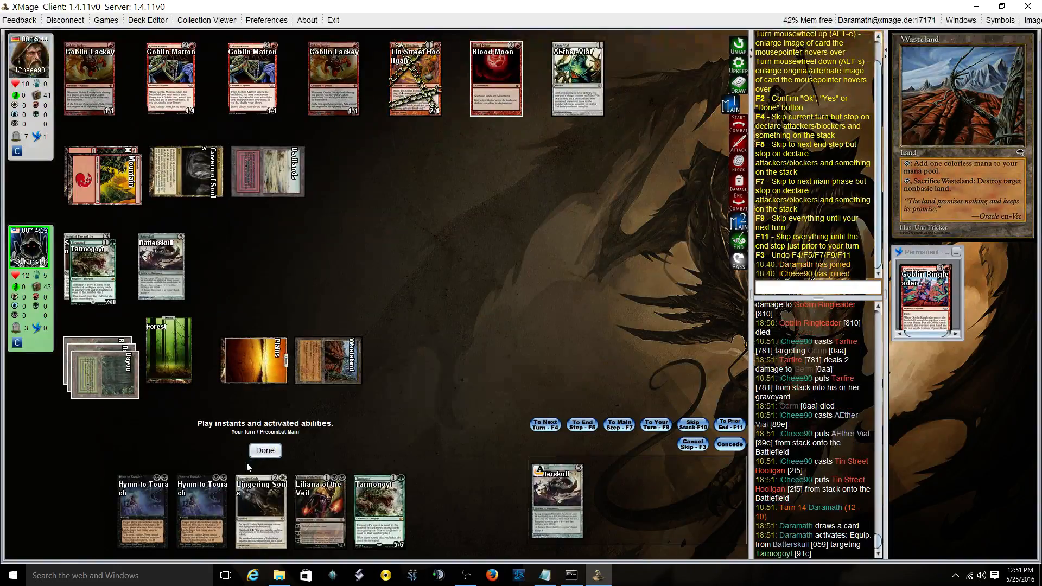
click(265, 449)
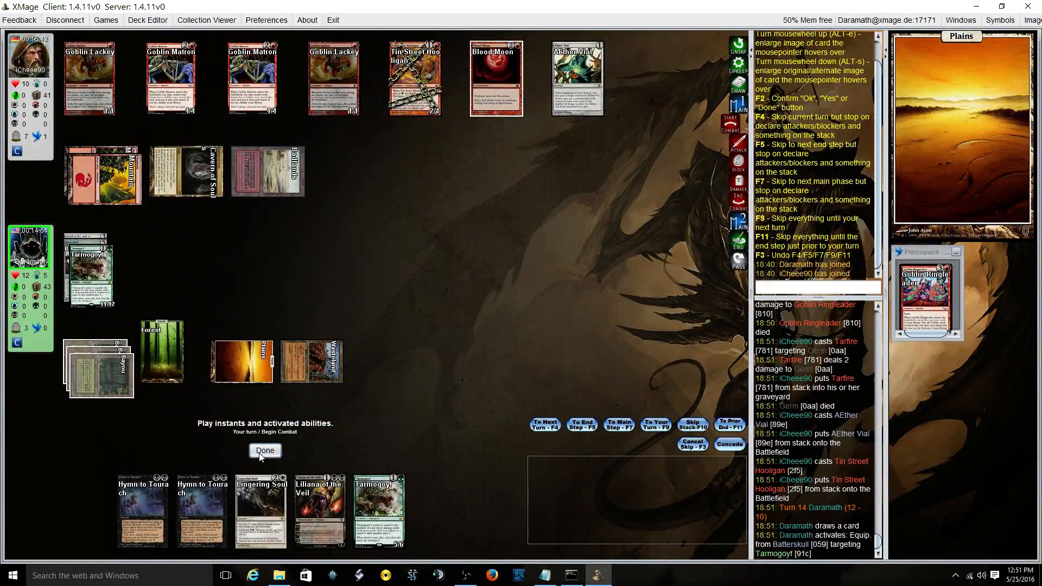
Step: Declare the fully equipped Tarmogoyf as attacker and pass priority
click(265, 450)
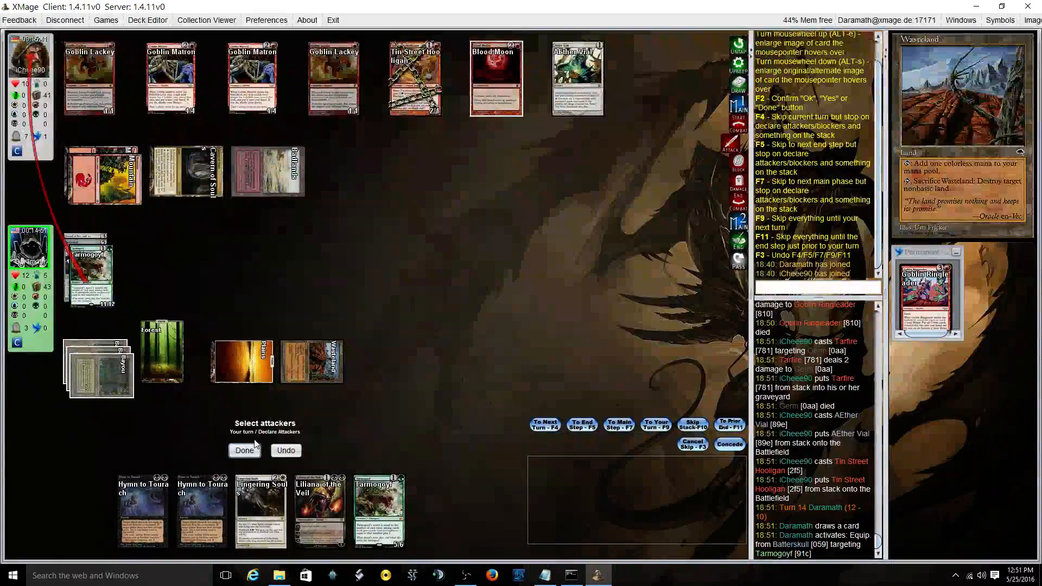
click(244, 450)
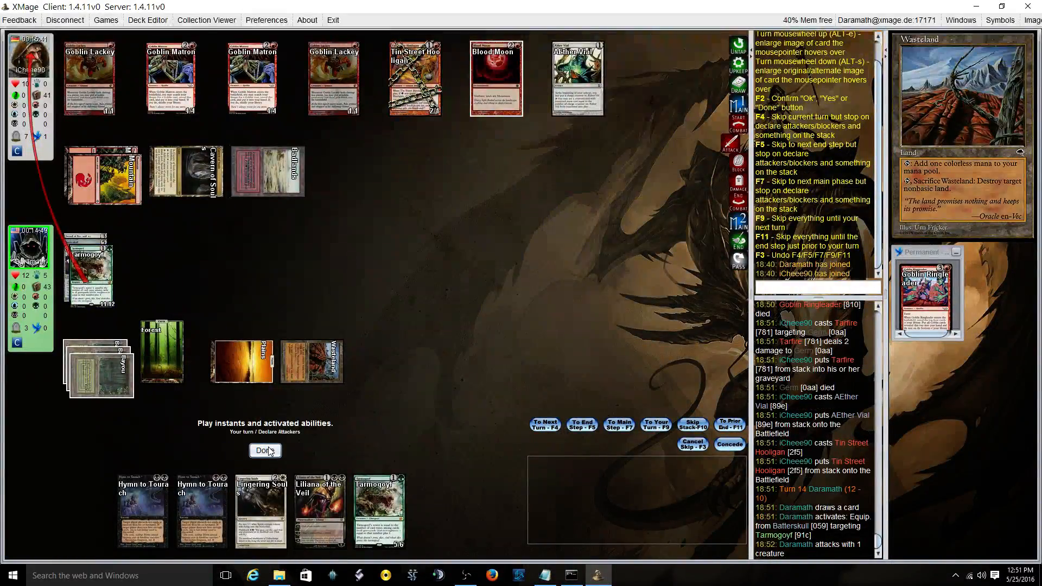
click(265, 451)
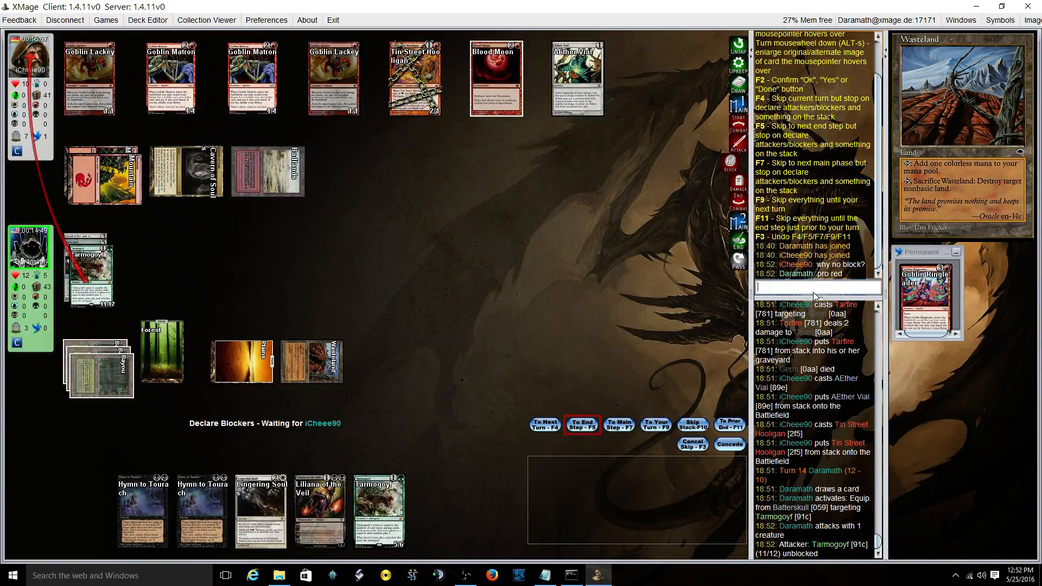
Step: Reply 'sw' in chat, acknowledge the match win notice and return to the lobby
text(sword of fire and i)
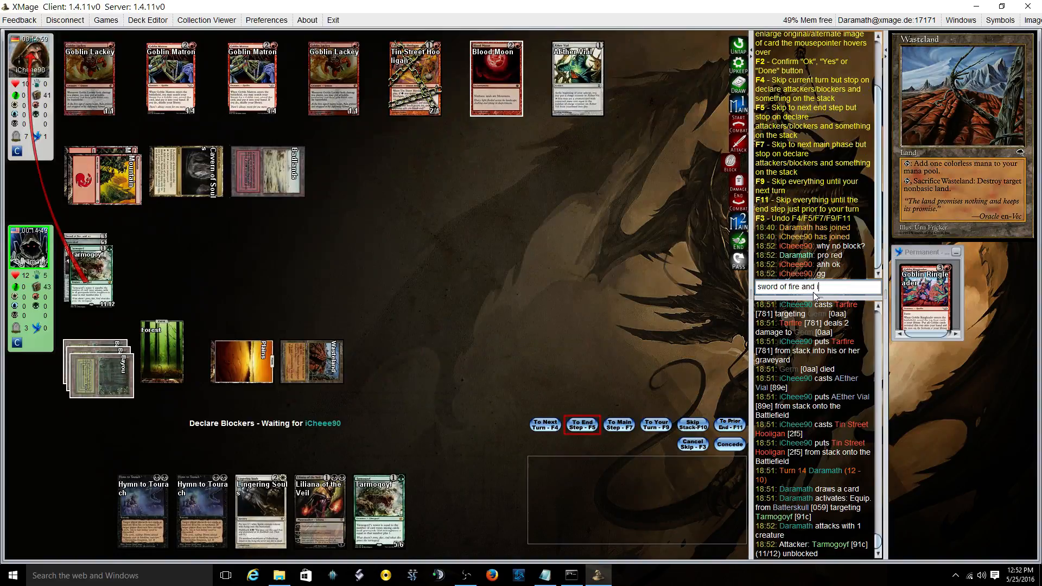
key(enter)
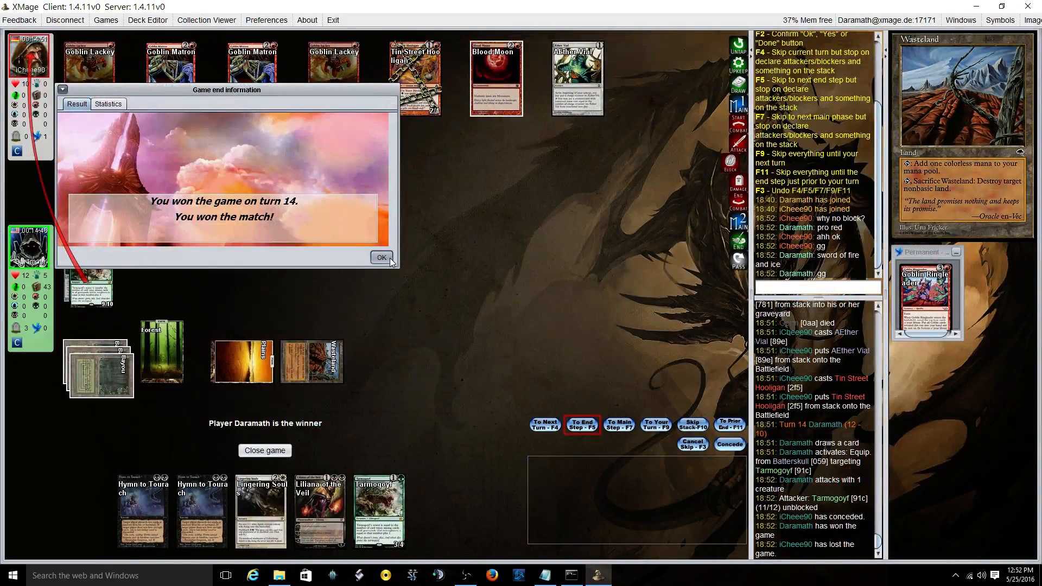
click(382, 258)
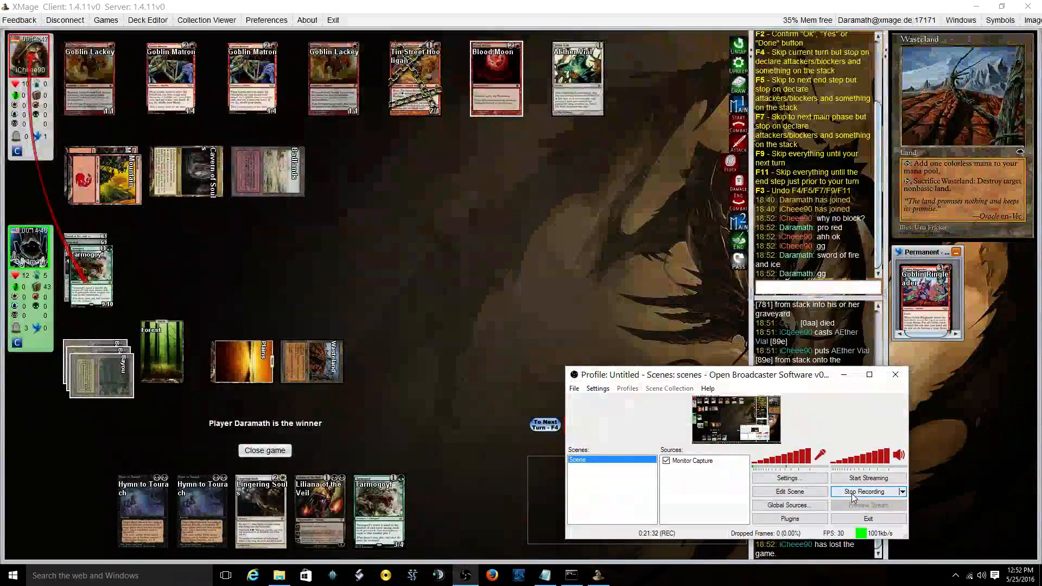
click(265, 450)
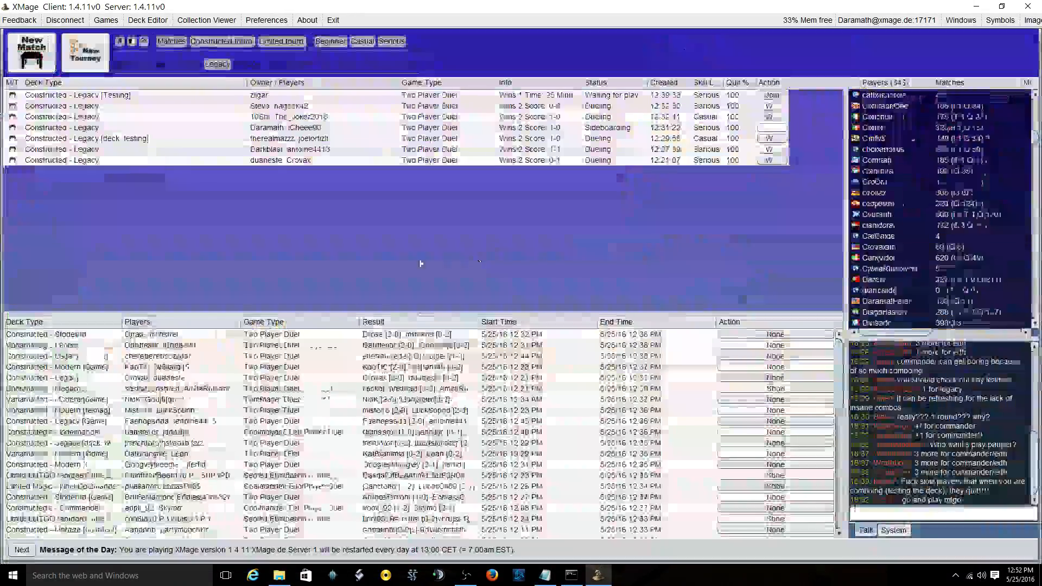